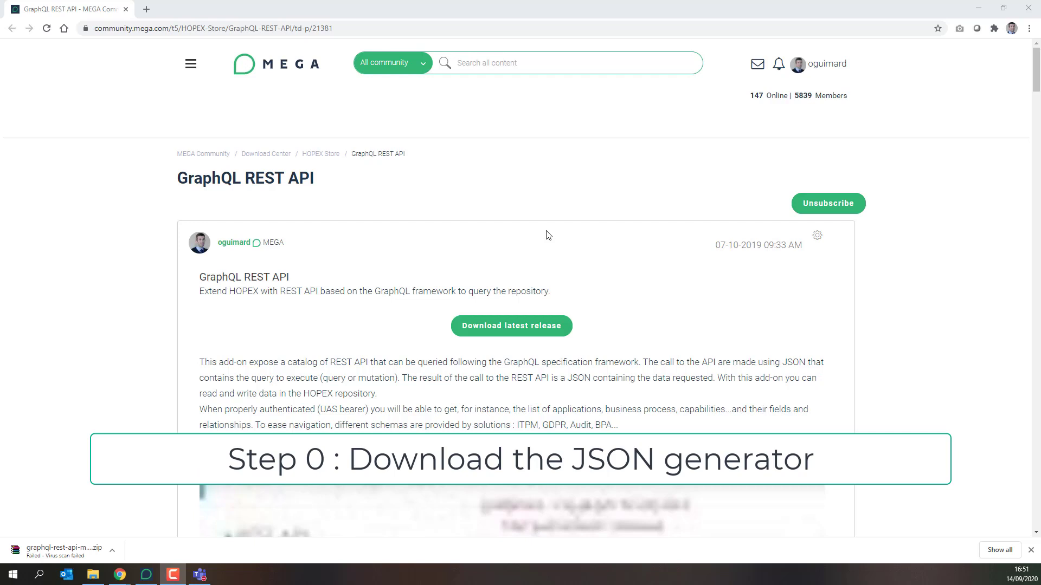
# - Follow 'Download latest release' to the GraphQL REST API releases on GitHub
pyautogui.click(511, 326)
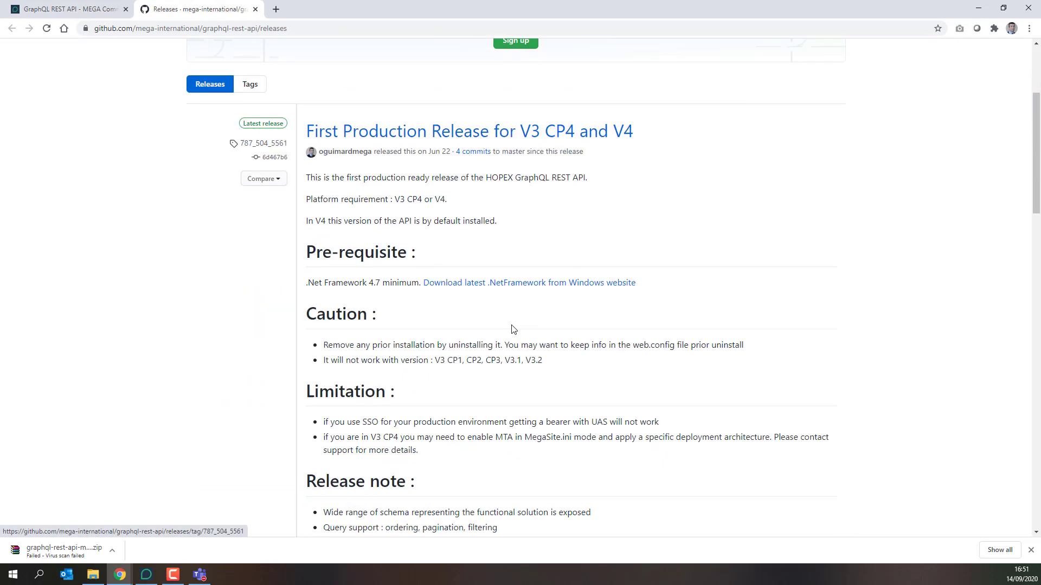
pyautogui.scroll(-3)
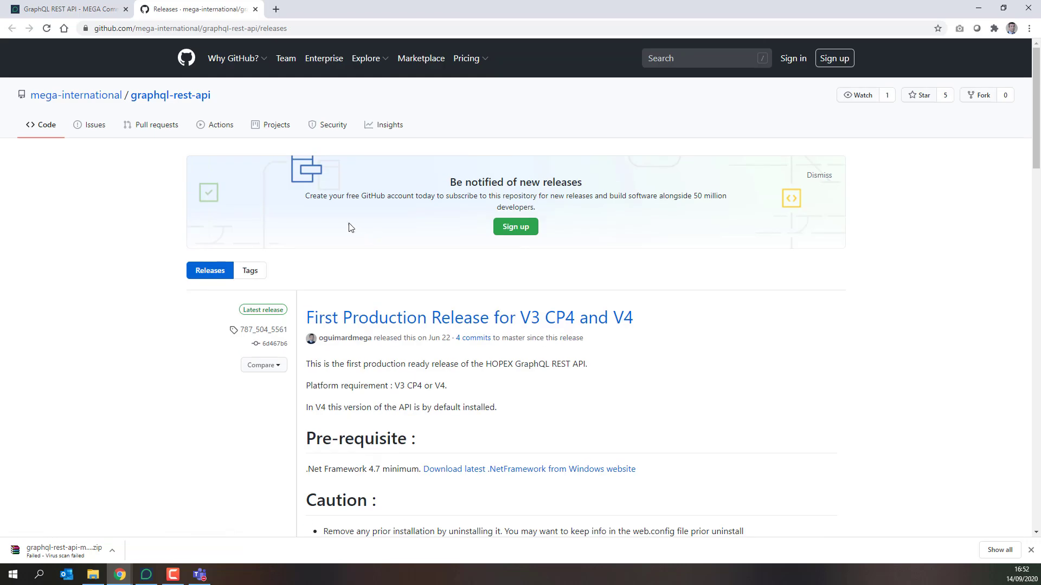
# - From the graphql-rest-api repository page, download the master branch as a ZIP via the Code menu
pyautogui.click(170, 95)
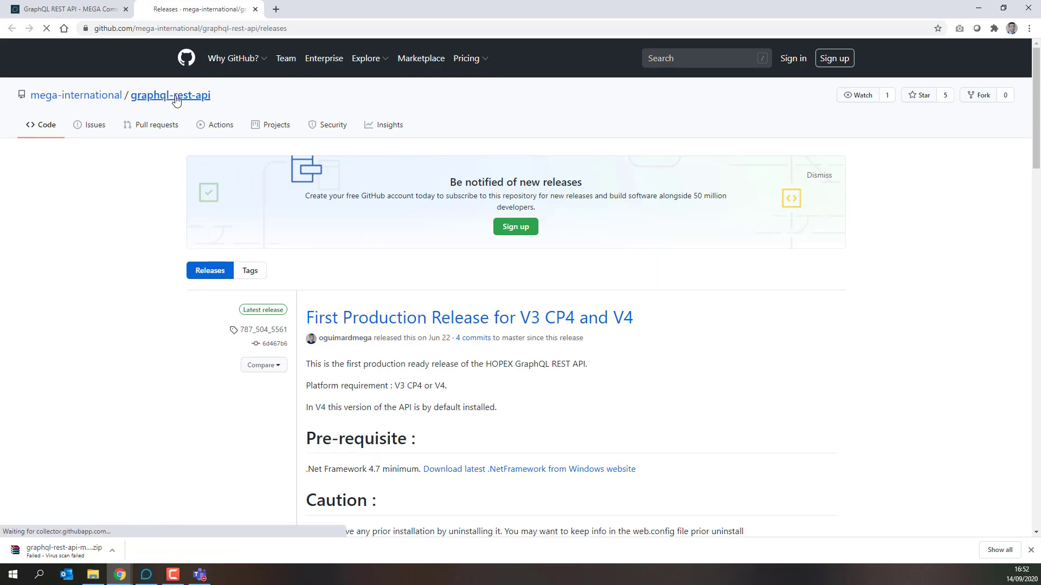
pyautogui.click(170, 95)
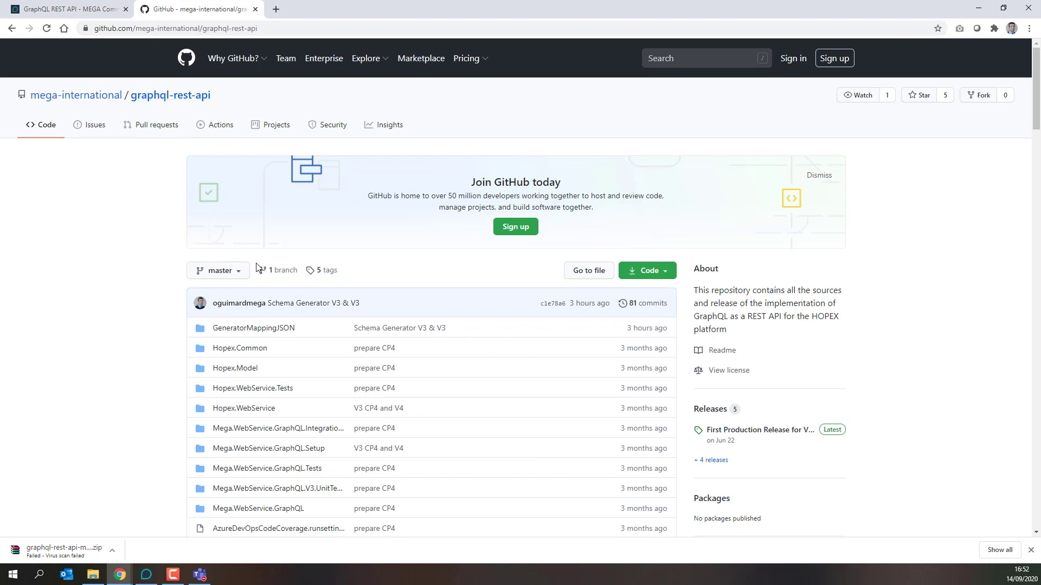
pyautogui.scroll(-3)
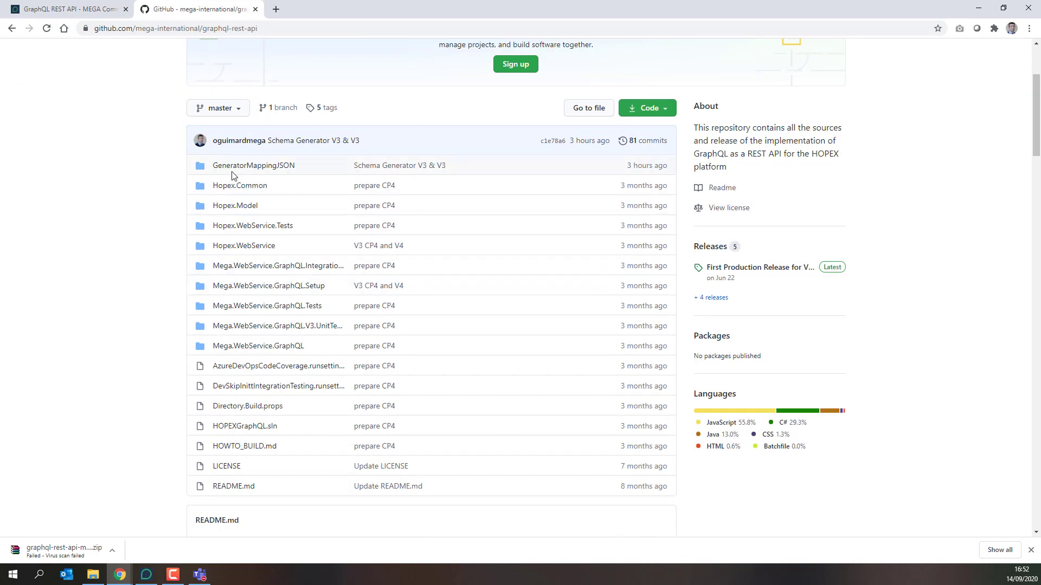
pyautogui.moveTo(253, 165)
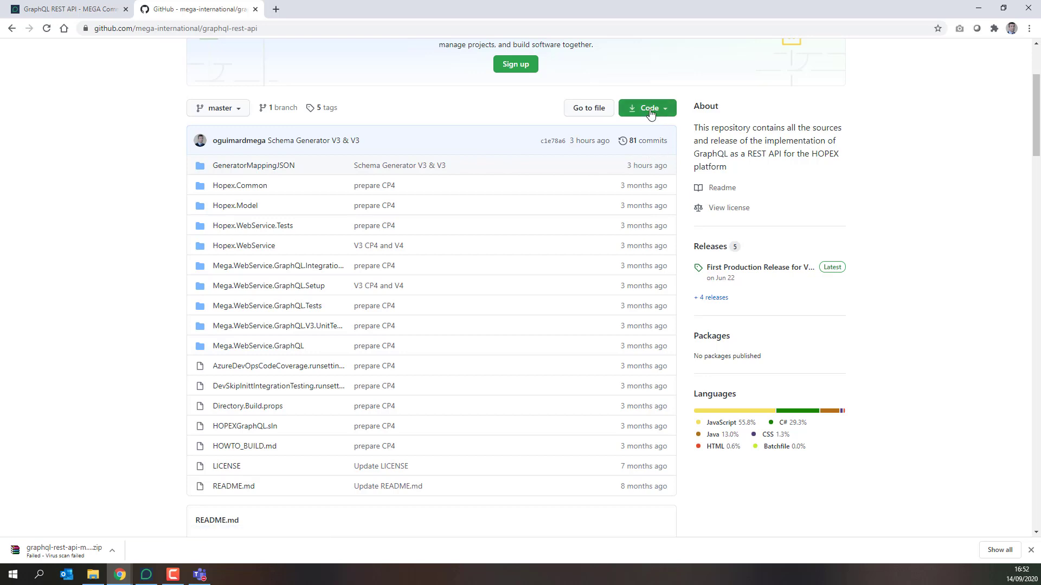
pyautogui.click(646, 107)
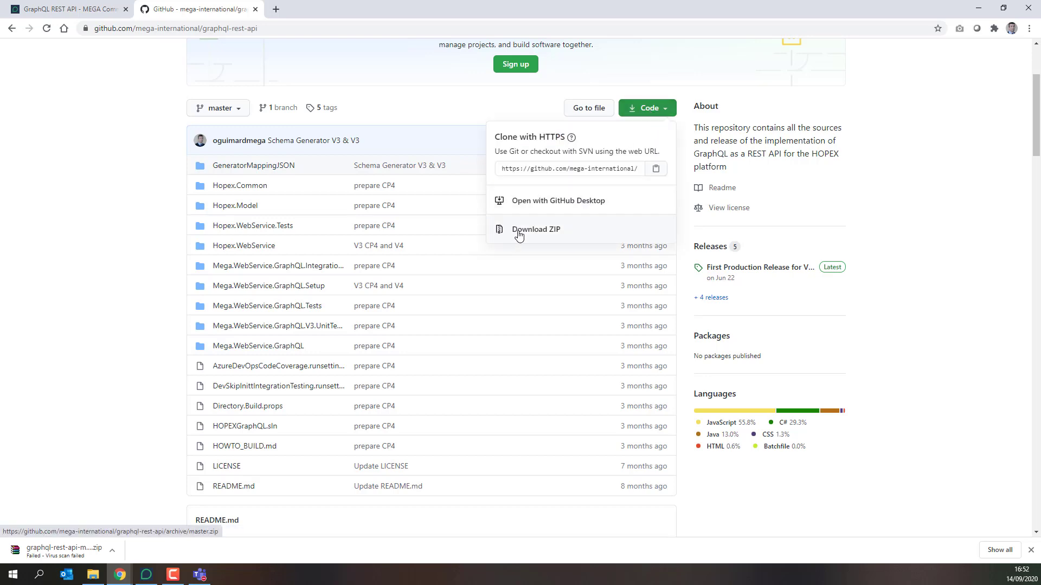
pyautogui.click(536, 228)
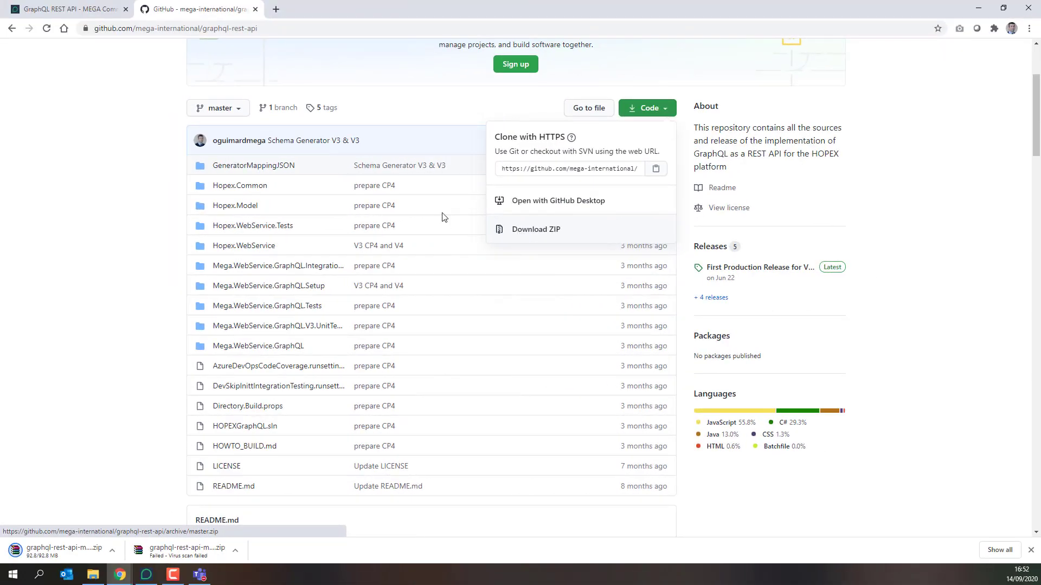
pyautogui.moveTo(185, 225)
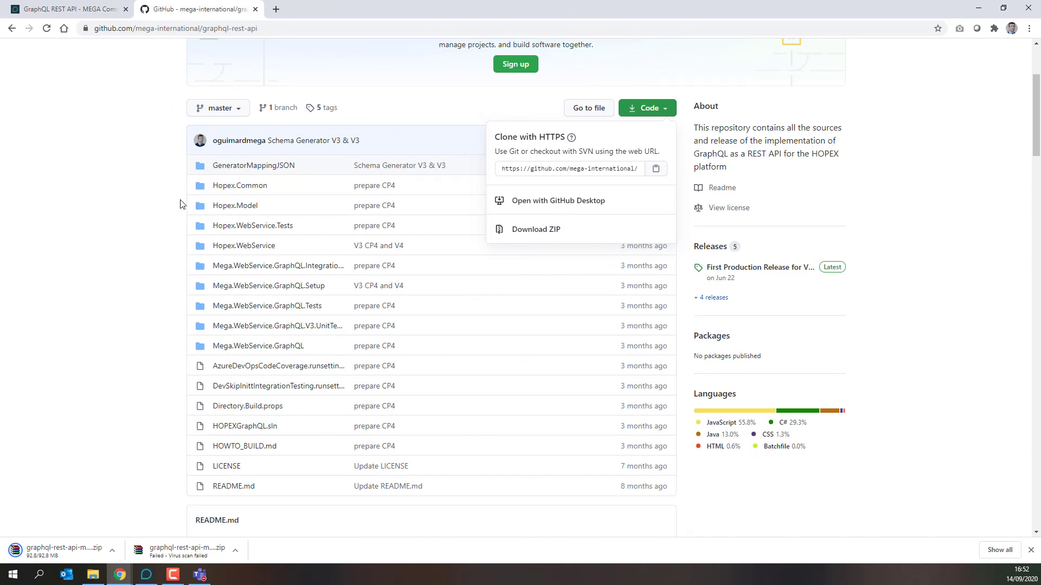
# - Browse Downloads into graphql-rest-api-master > GeneratorMappingJSON > V4
pyautogui.click(94, 575)
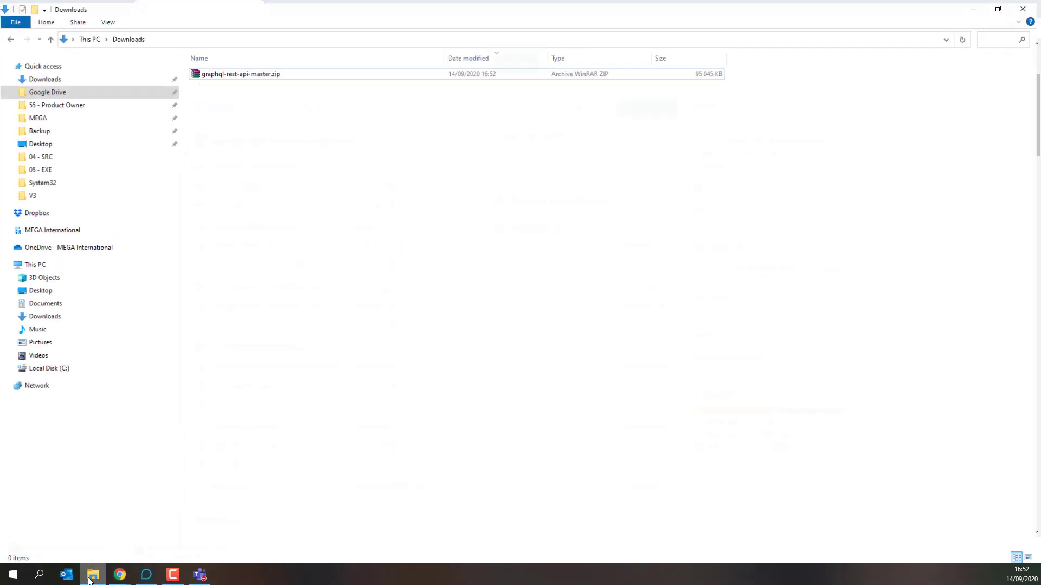
pyautogui.click(240, 72)
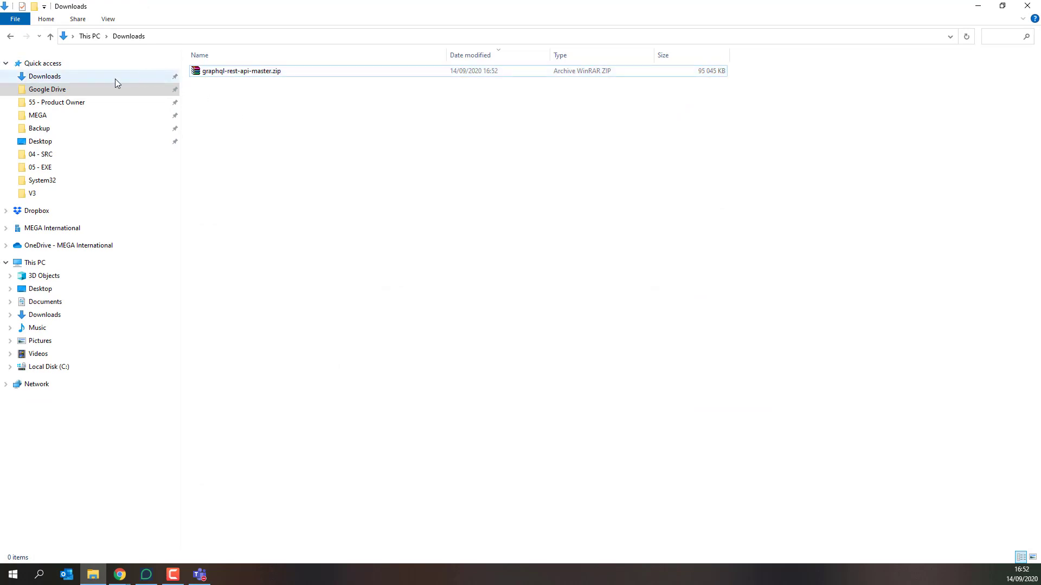
pyautogui.click(241, 70)
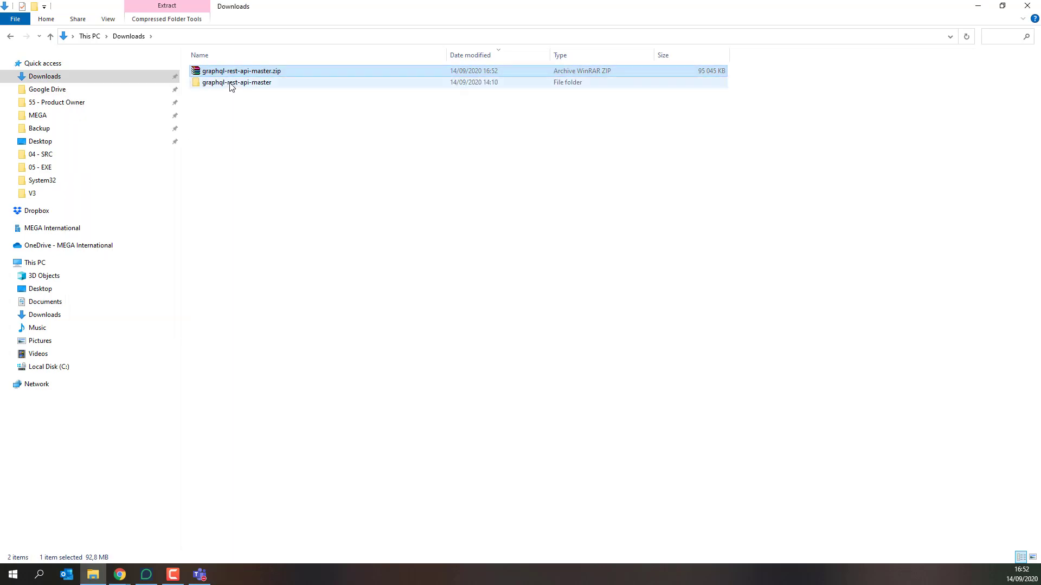
pyautogui.doubleClick(236, 82)
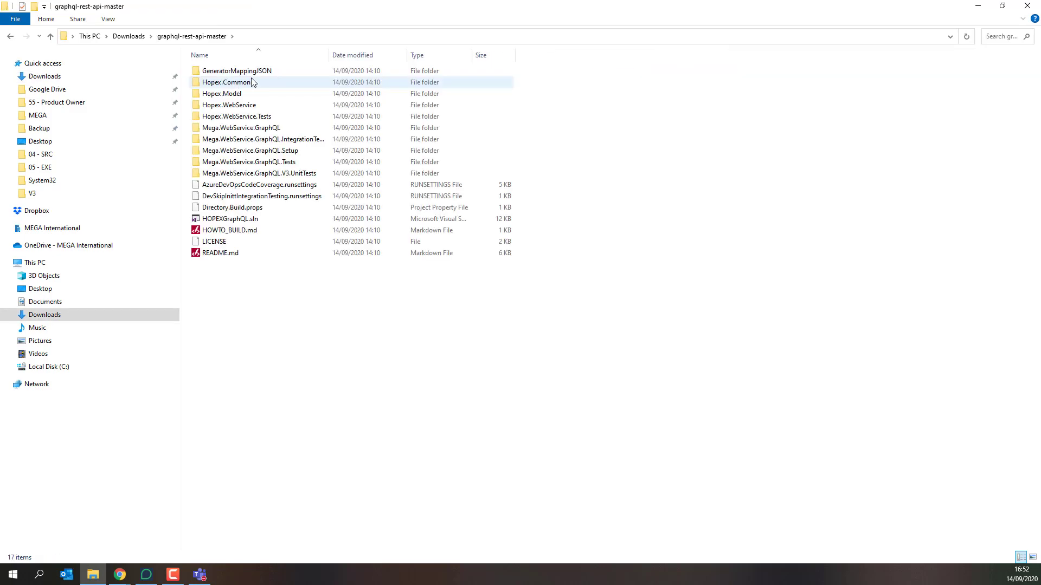
pyautogui.doubleClick(229, 82)
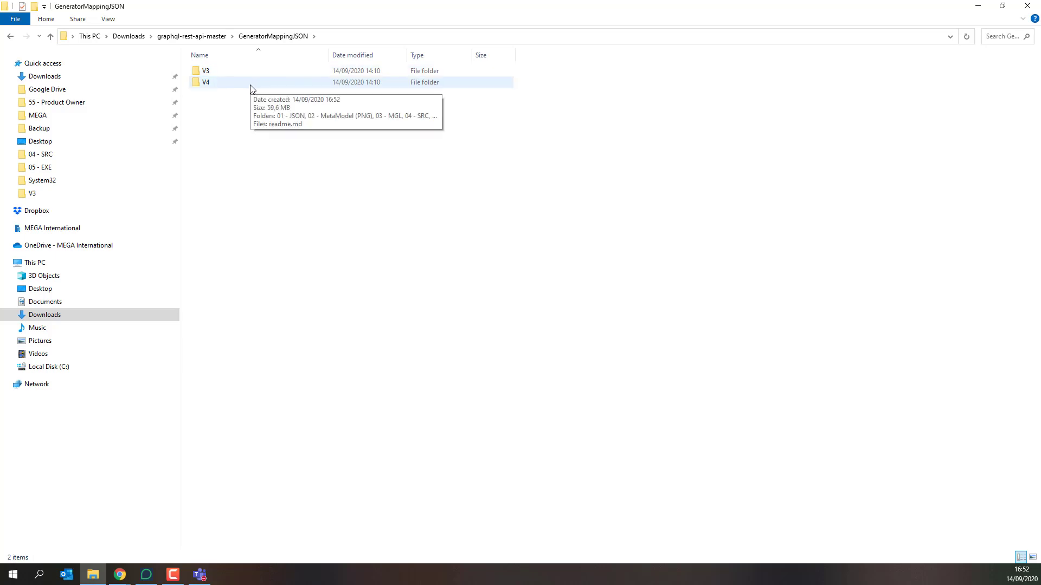
pyautogui.doubleClick(205, 82)
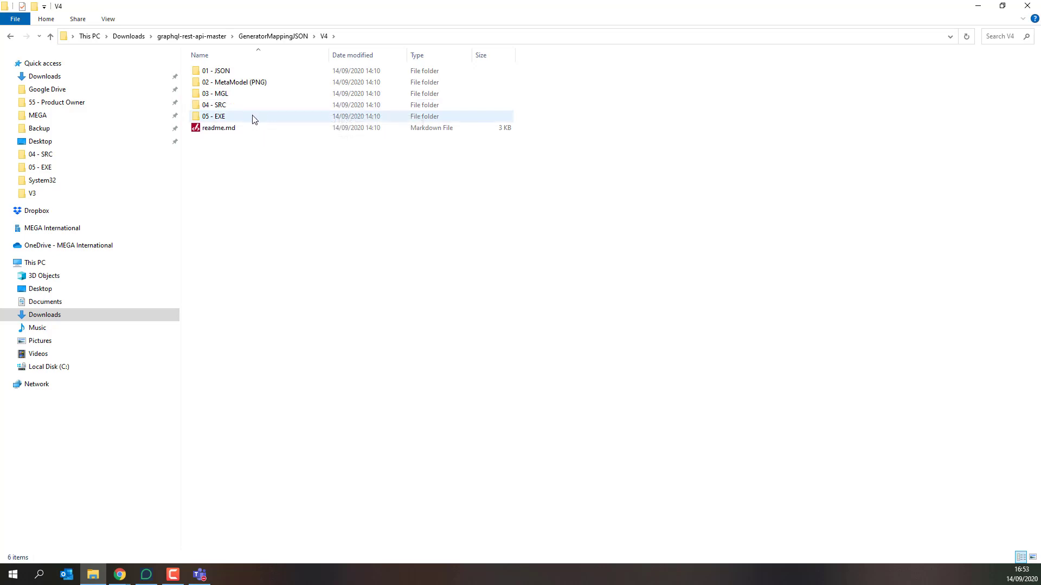
pyautogui.moveTo(259, 121)
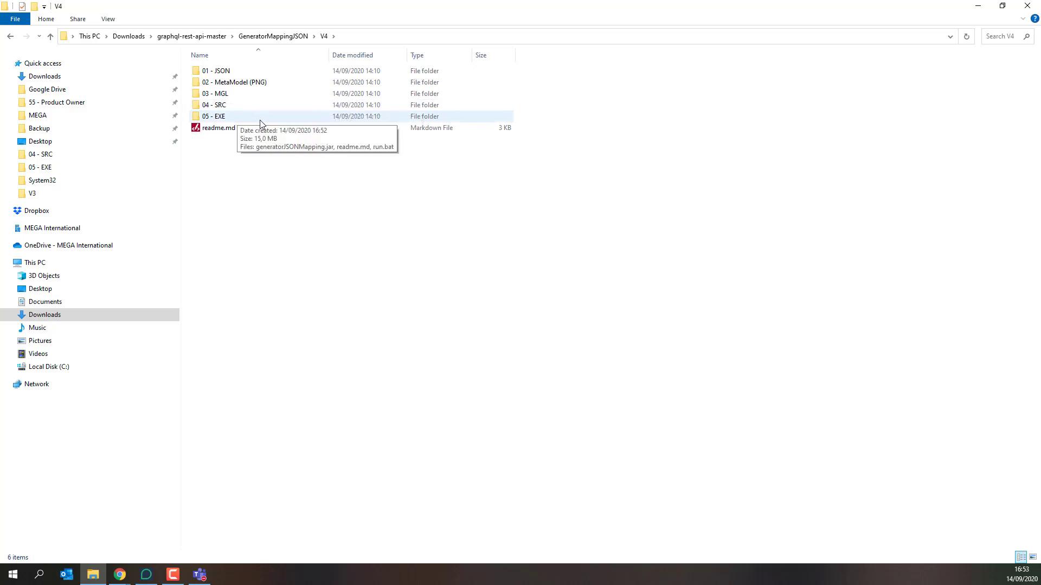
pyautogui.moveTo(265, 122)
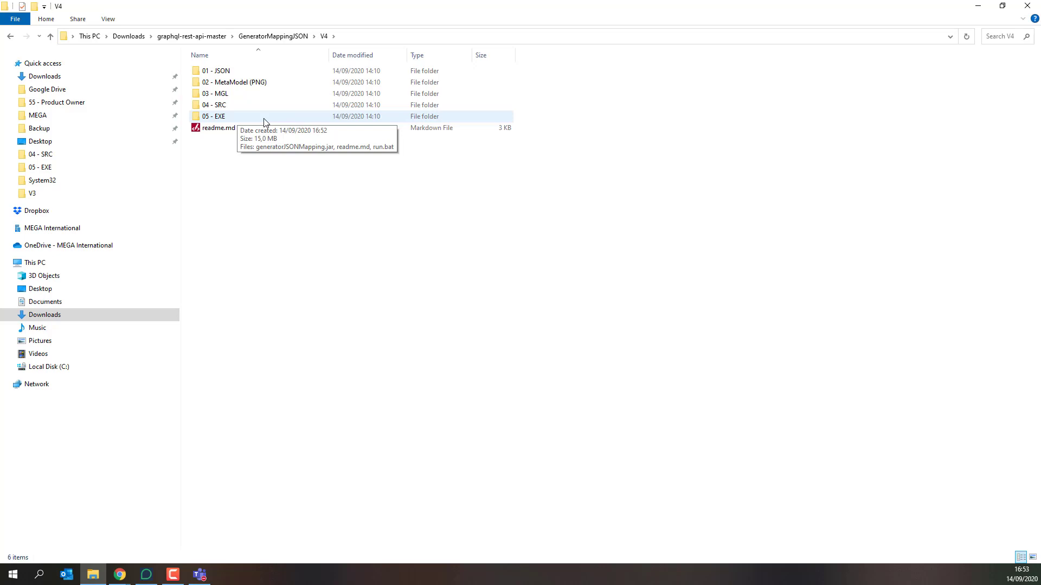
pyautogui.moveTo(224, 123)
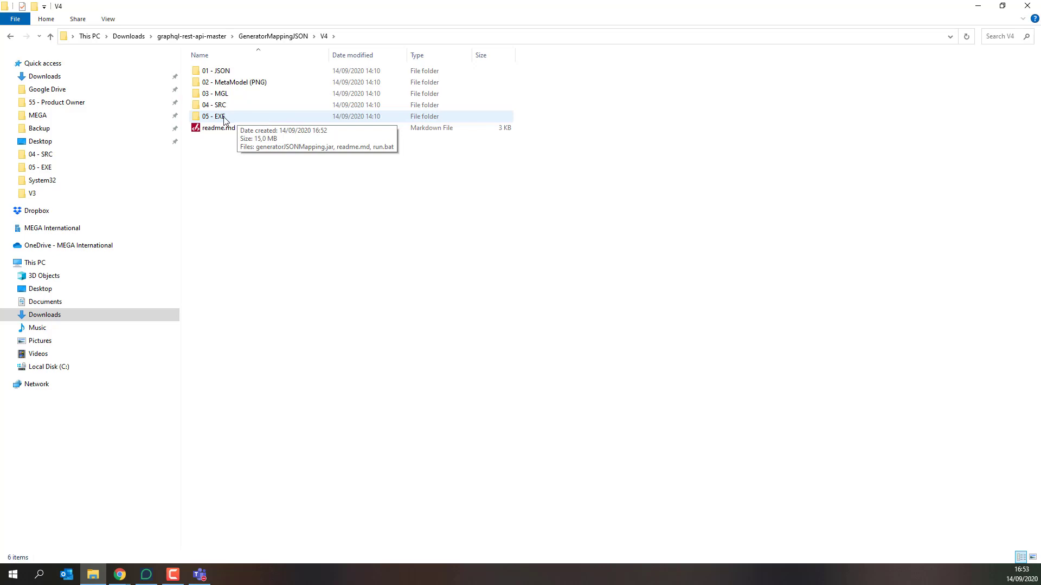
pyautogui.moveTo(232, 120)
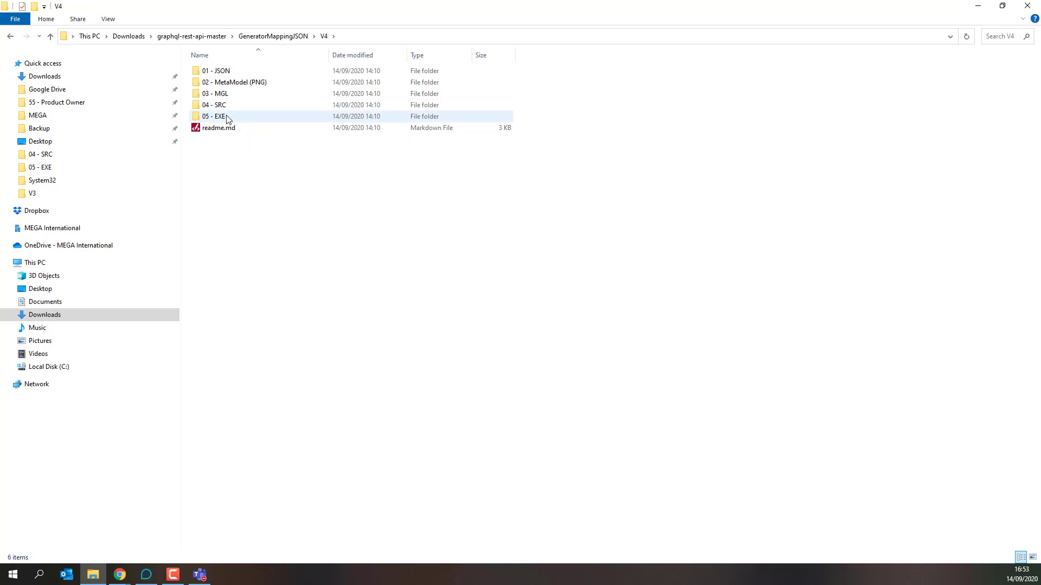
# - Copy all generator files from the 05 - EXE folder into C:\temp\java and return to GeneratorMappingJSON
pyautogui.doubleClick(215, 115)
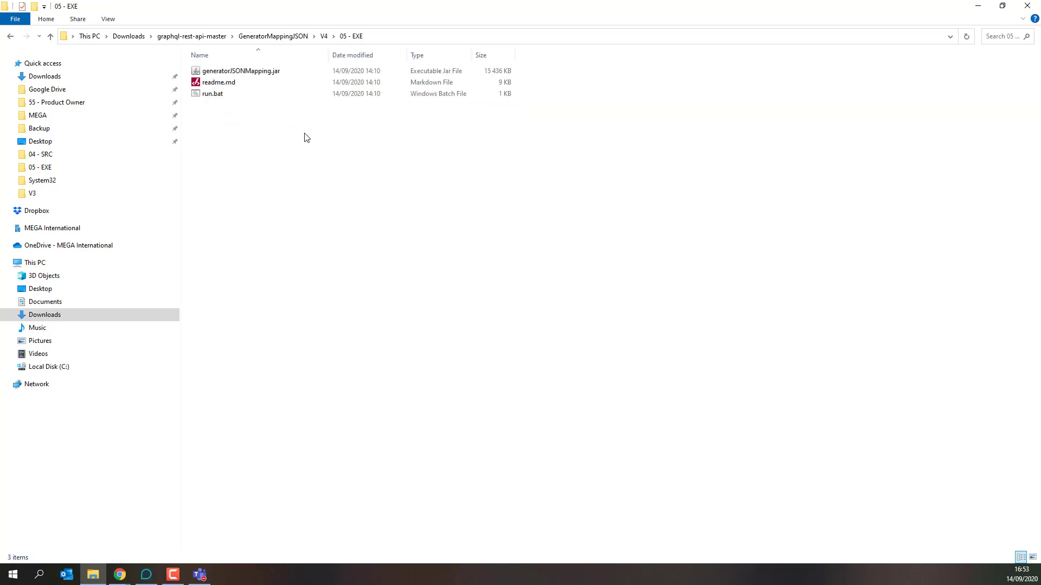
pyautogui.press('ctrl+a')
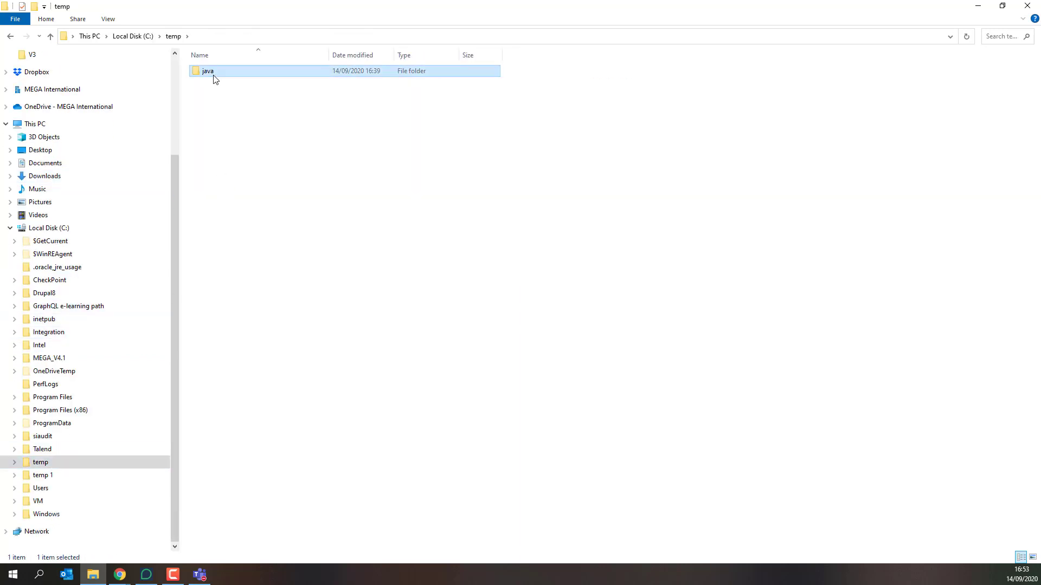
pyautogui.doubleClick(207, 72)
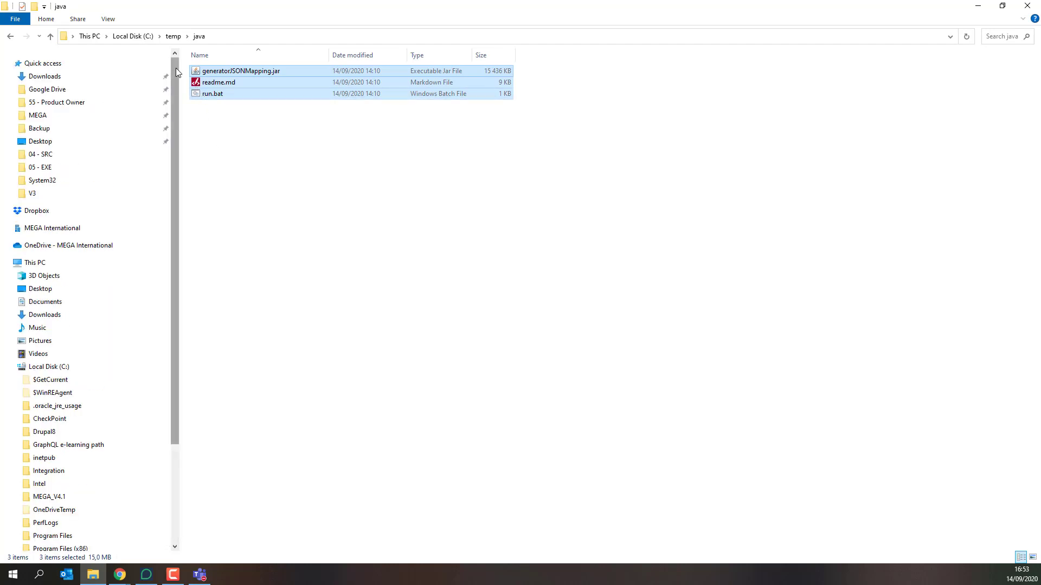
pyautogui.click(45, 76)
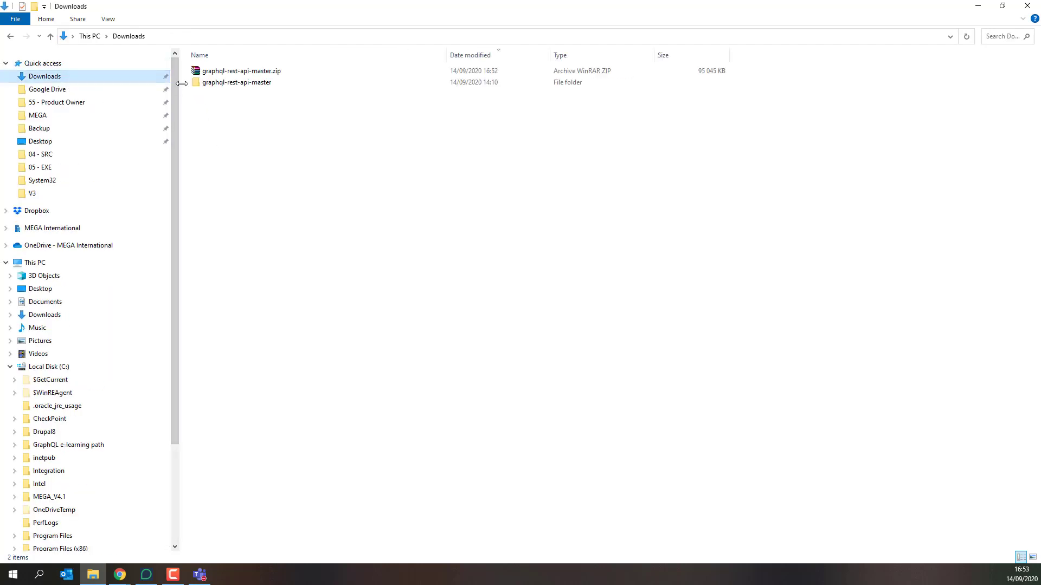
pyautogui.doubleClick(237, 83)
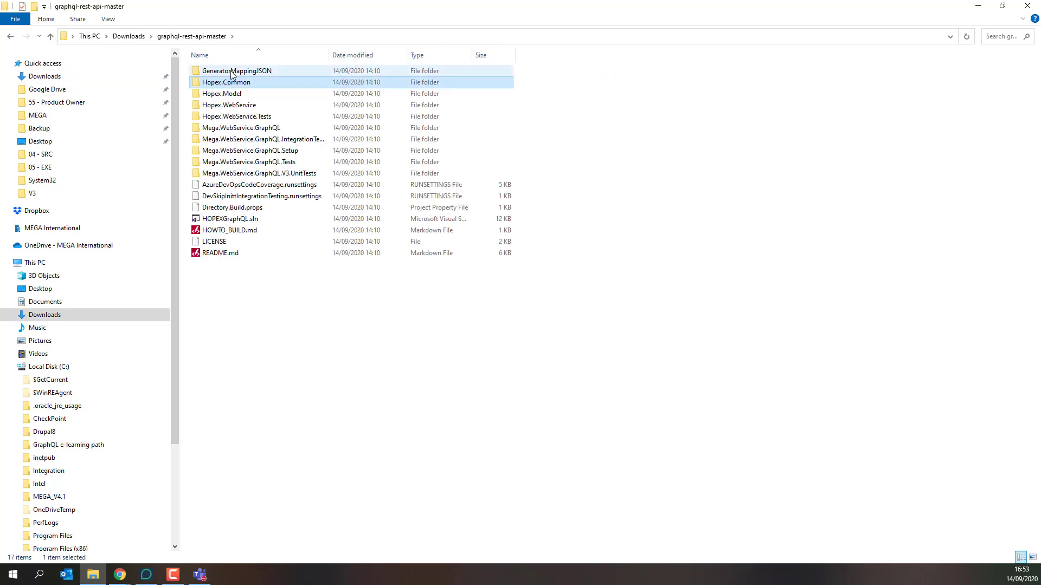
pyautogui.doubleClick(238, 70)
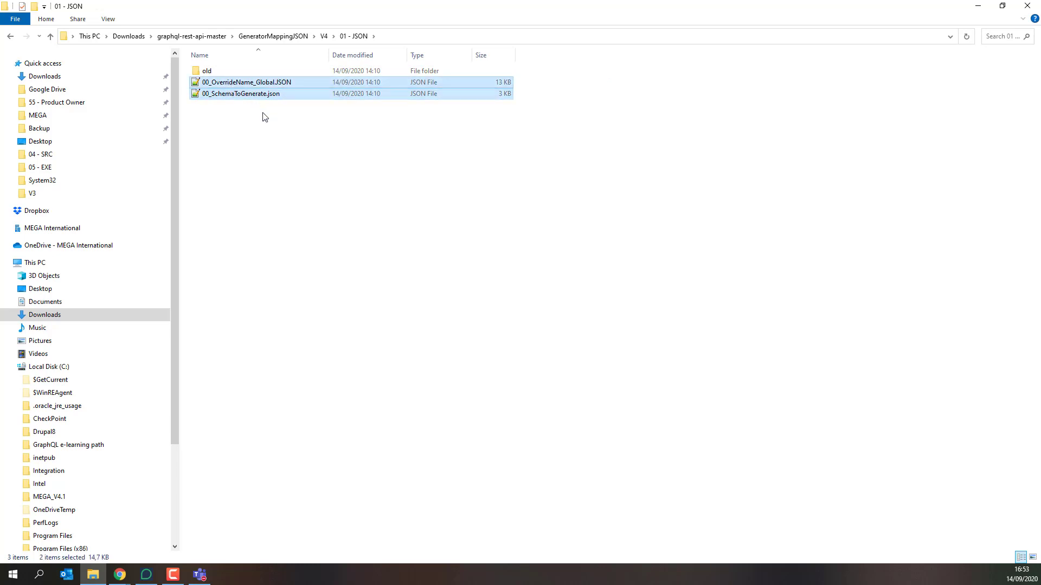
pyautogui.moveTo(276, 177)
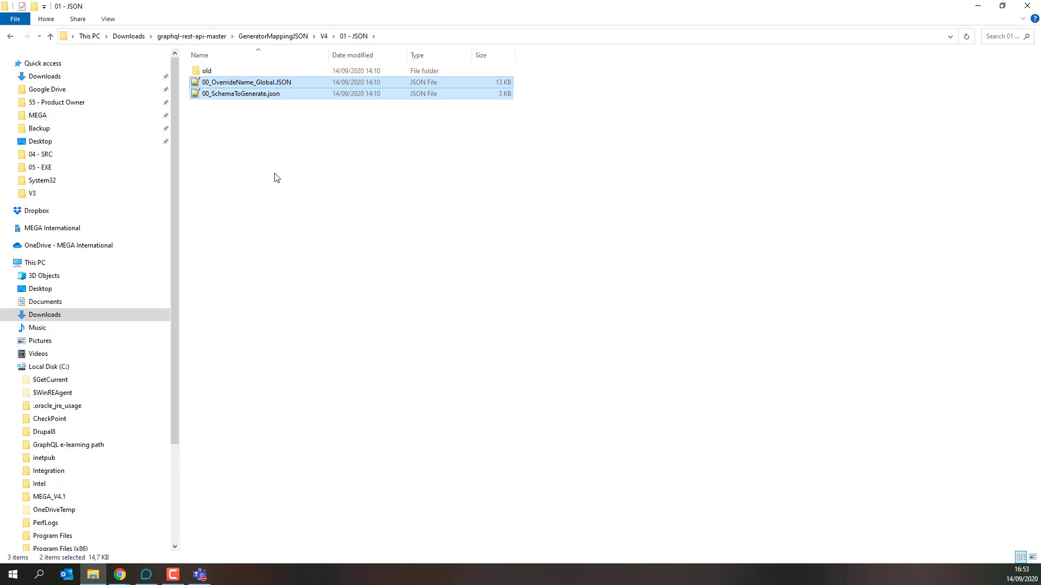
pyautogui.moveTo(204, 341)
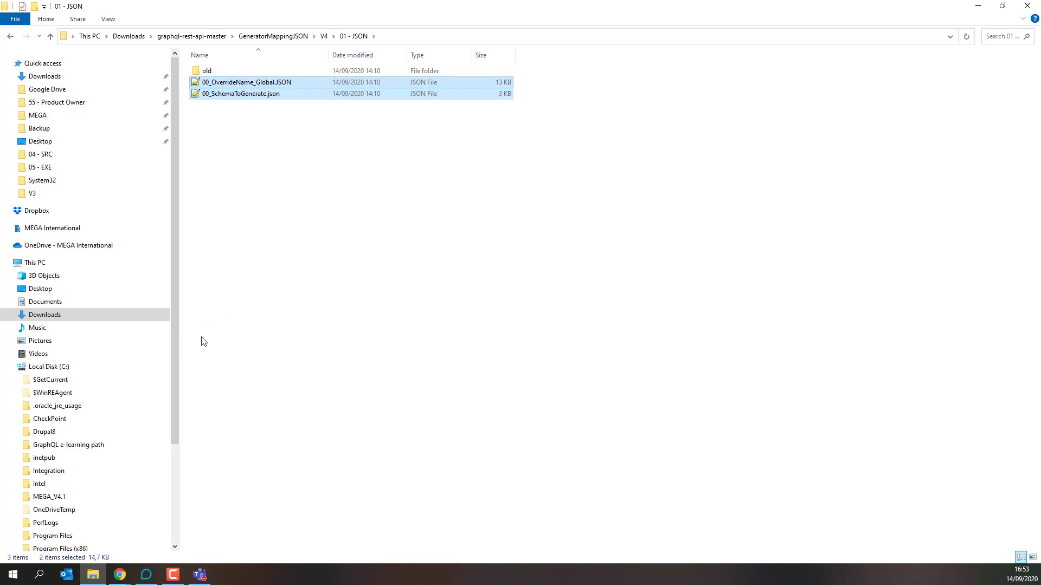
# - Navigate via Local Disk (C:) > temp to the java folder holding the jar, run.bat and JSON files
pyautogui.click(45, 314)
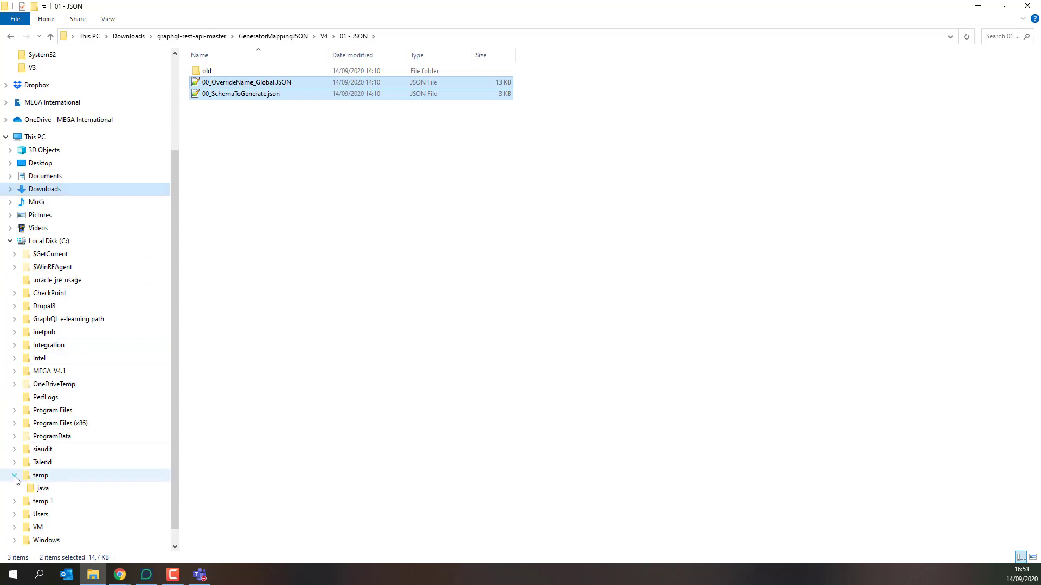
pyautogui.click(43, 488)
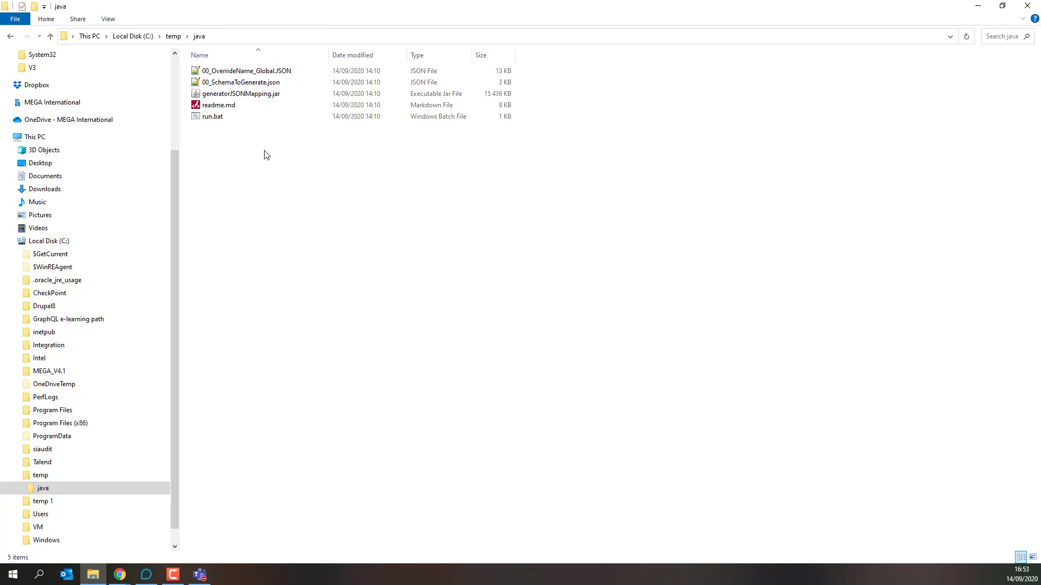
pyautogui.moveTo(260, 131)
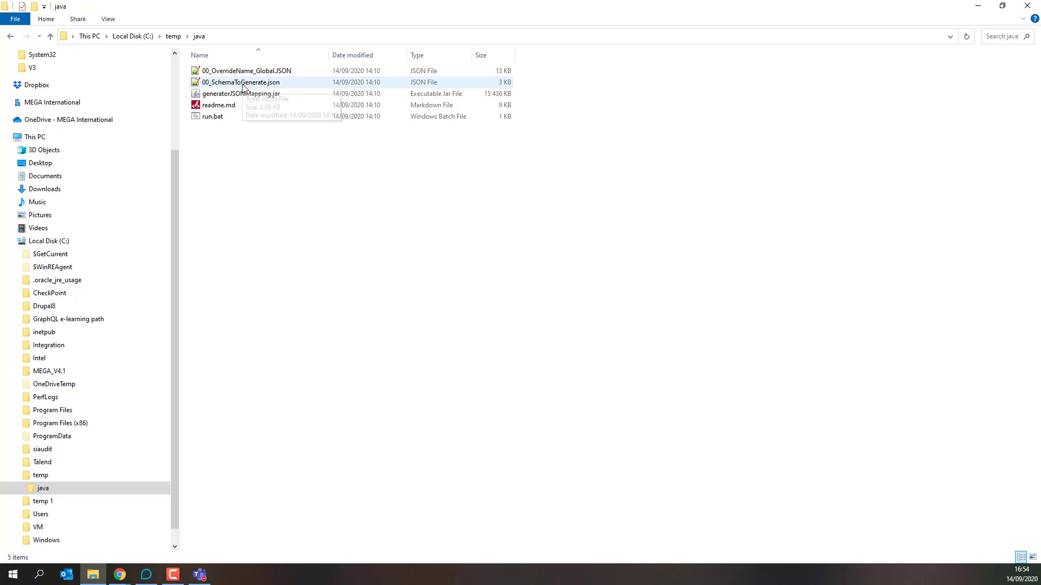
# - Edit 00_SchemaToGenerate.json in Notepad++ and Replace All 'true' with 'false' for the included flags
pyautogui.click(241, 82)
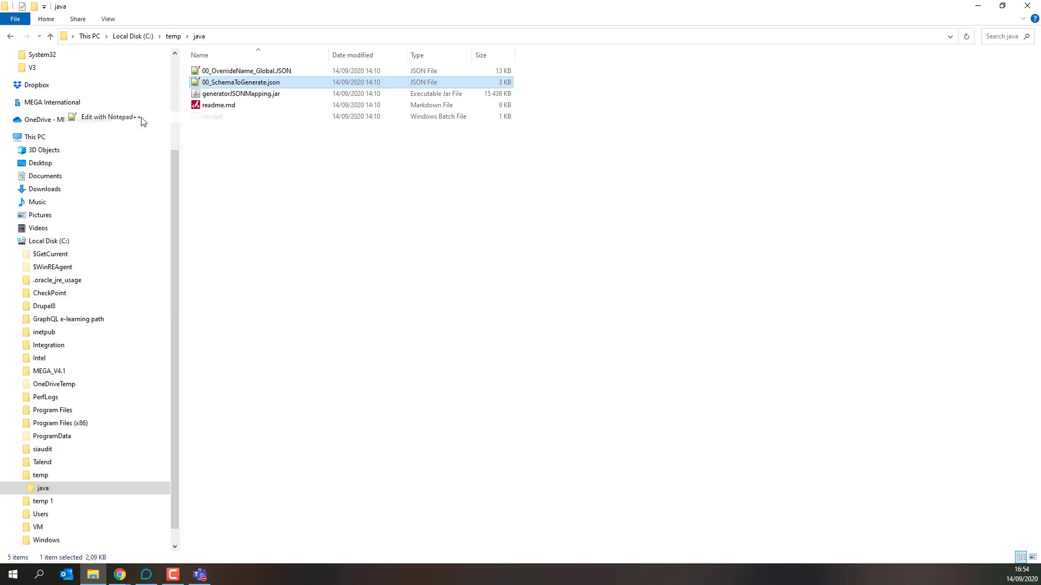
pyautogui.click(106, 117)
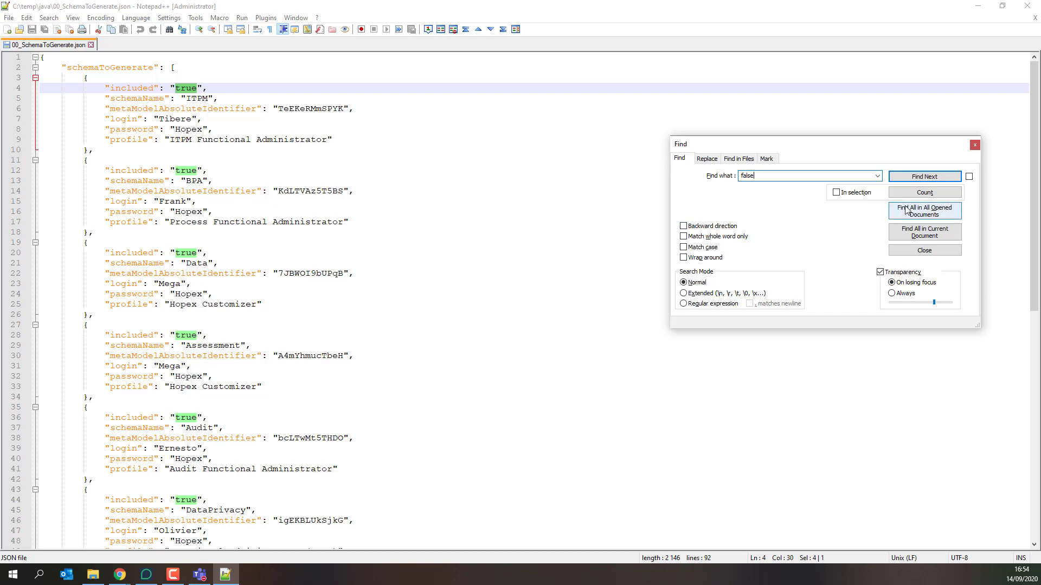
pyautogui.click(706, 158)
pyautogui.write('true')
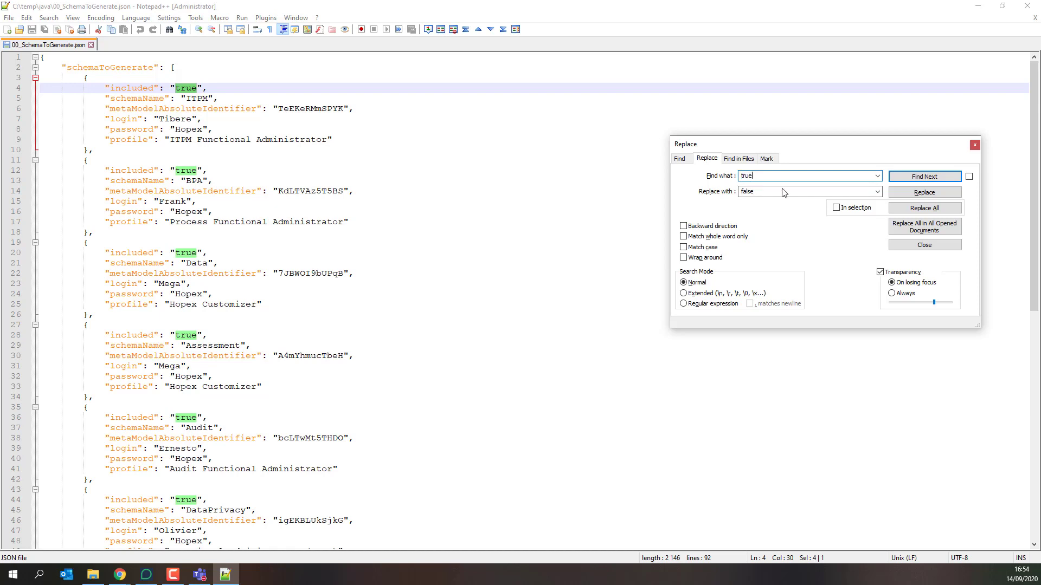
pyautogui.click(923, 207)
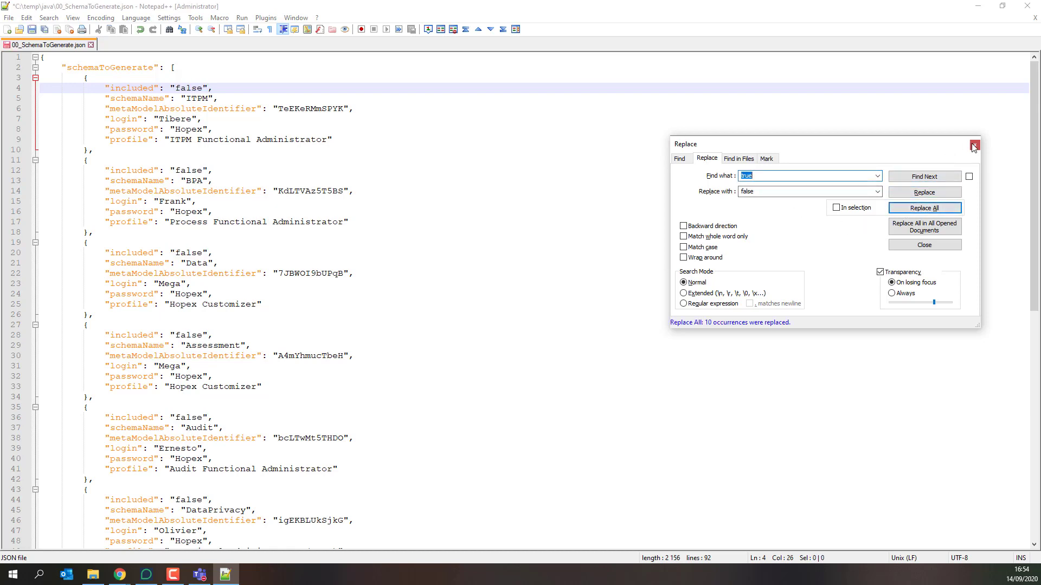
pyautogui.click(974, 145)
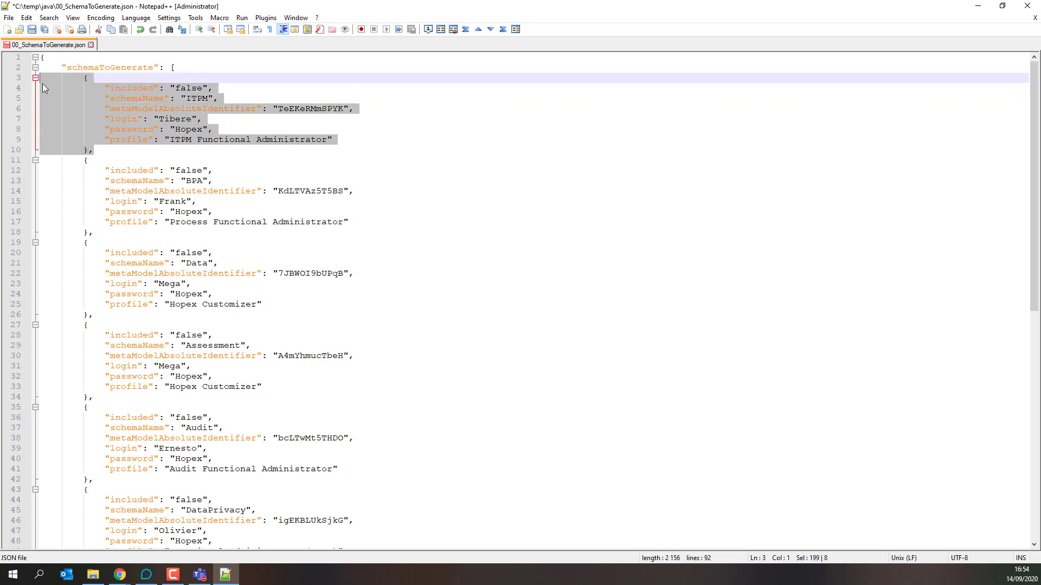
# - Duplicate the first entry as schemaName MyCustomSchema with login Mega and profile HOPEX Customizer
pyautogui.press('ctrl+v')
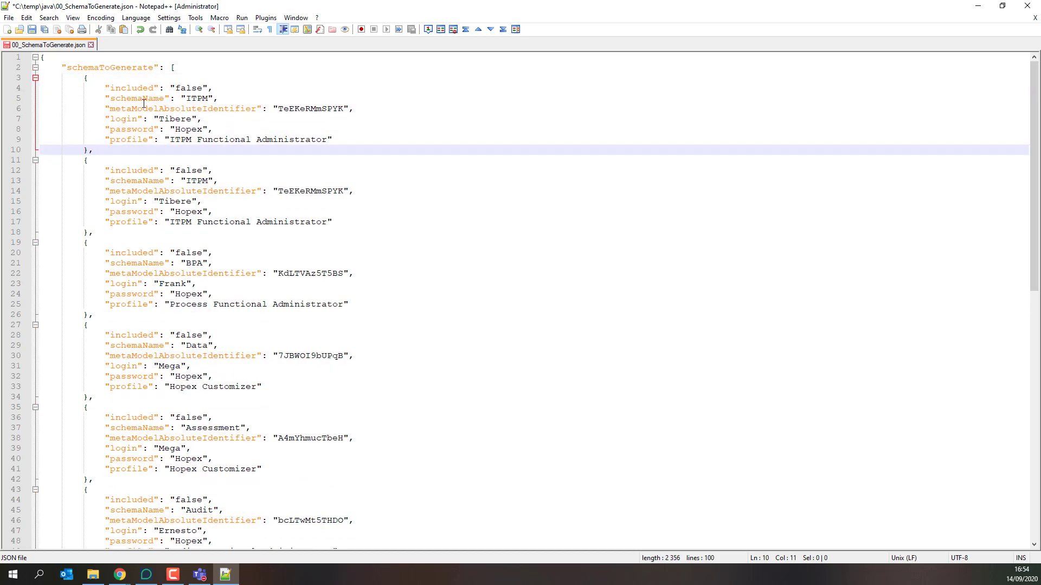
pyautogui.write('M')
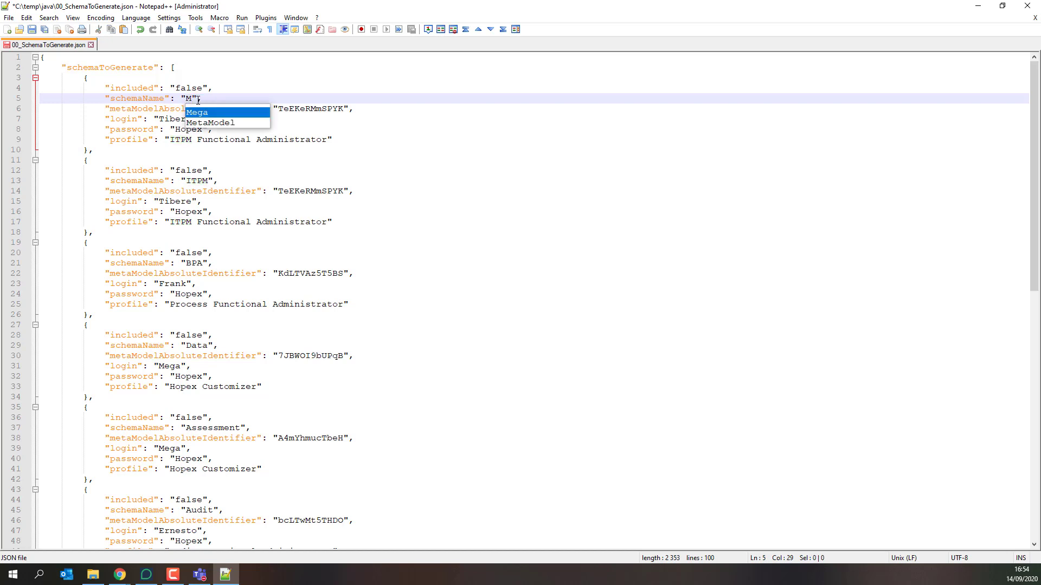
pyautogui.write('yCustomSch')
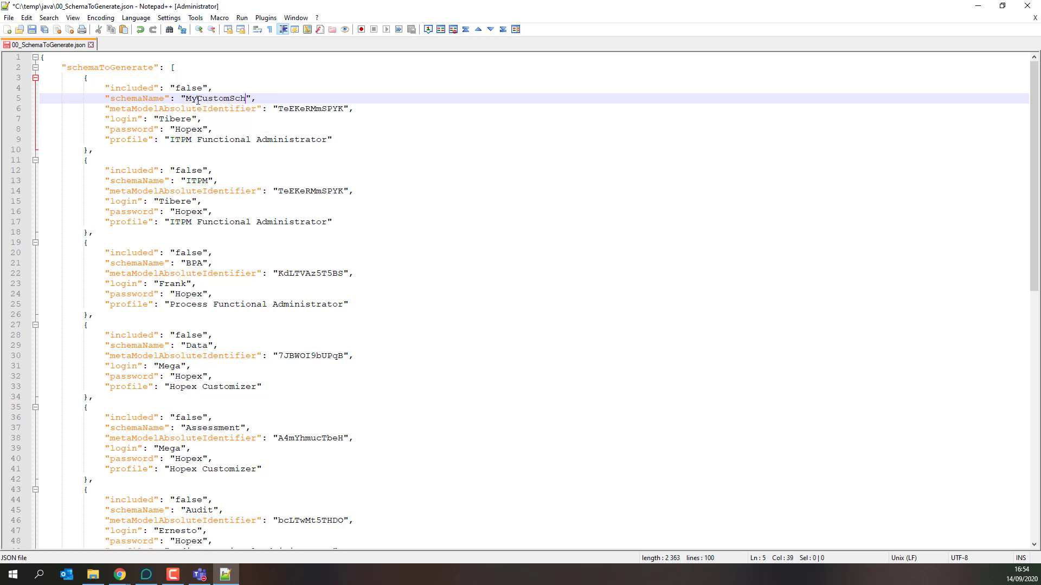
pyautogui.write('ema')
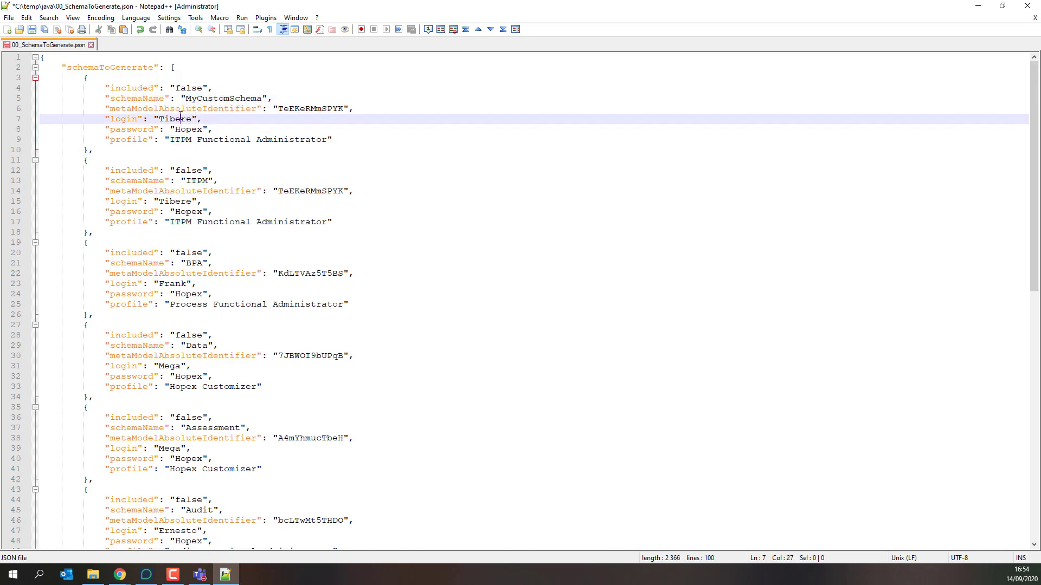
pyautogui.write('Mega')
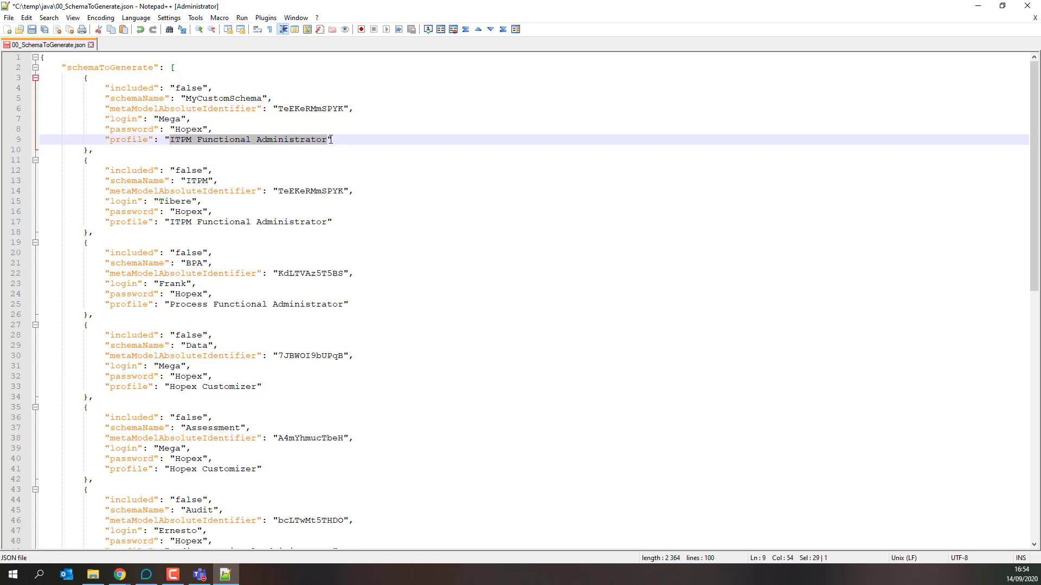
pyautogui.write('HOPEX Customizer')
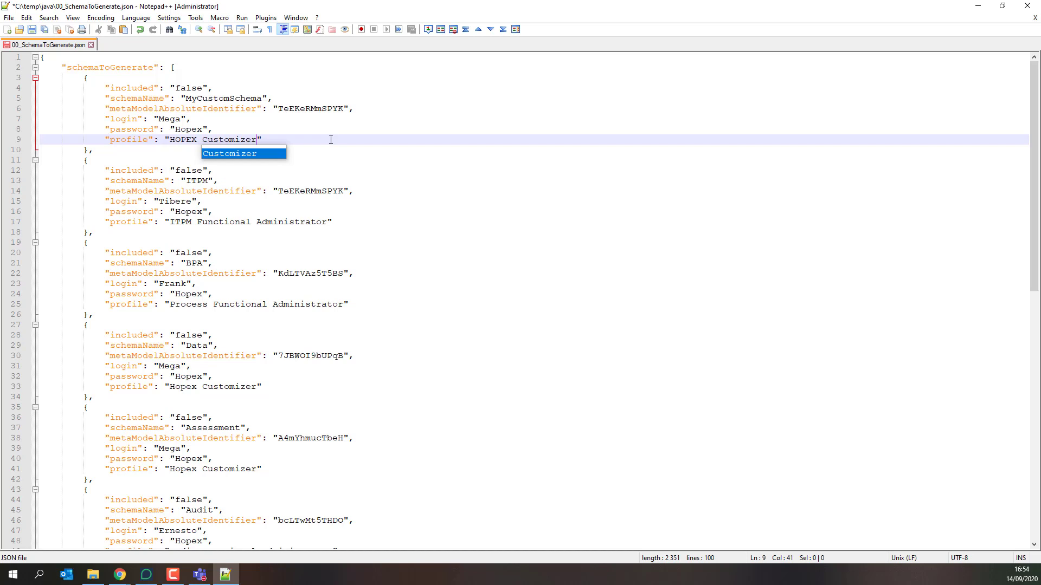
pyautogui.click(176, 129)
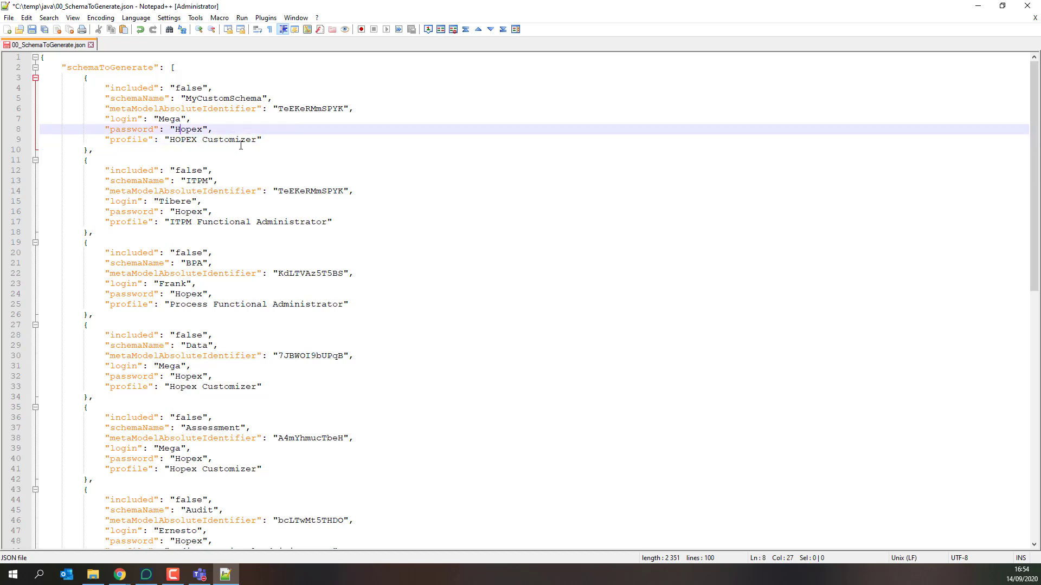
pyautogui.moveTo(254, 143)
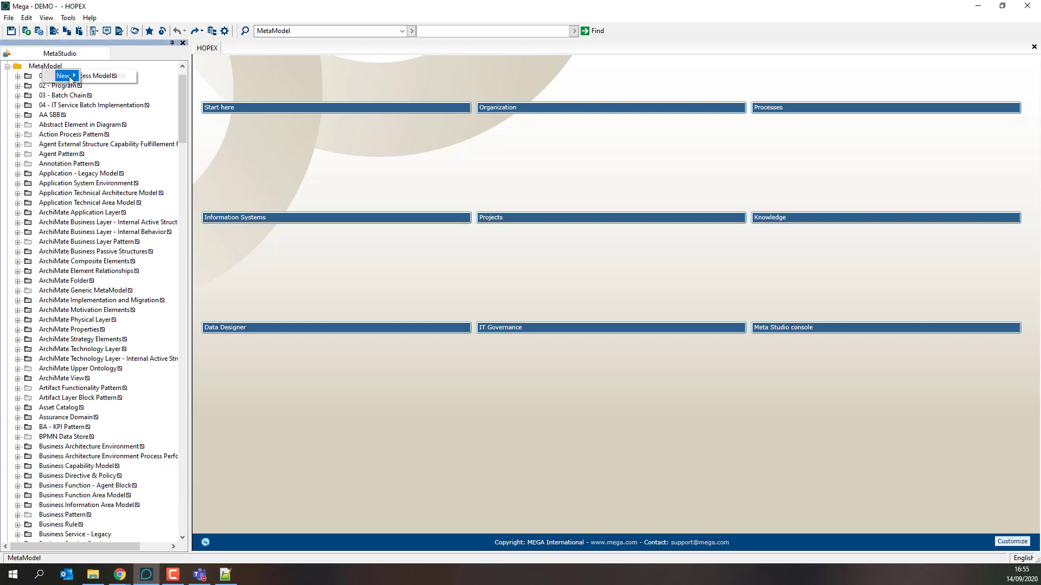
# - Create a new MetaModel named '00 - My New schema' in MetaStudio
pyautogui.click(64, 76)
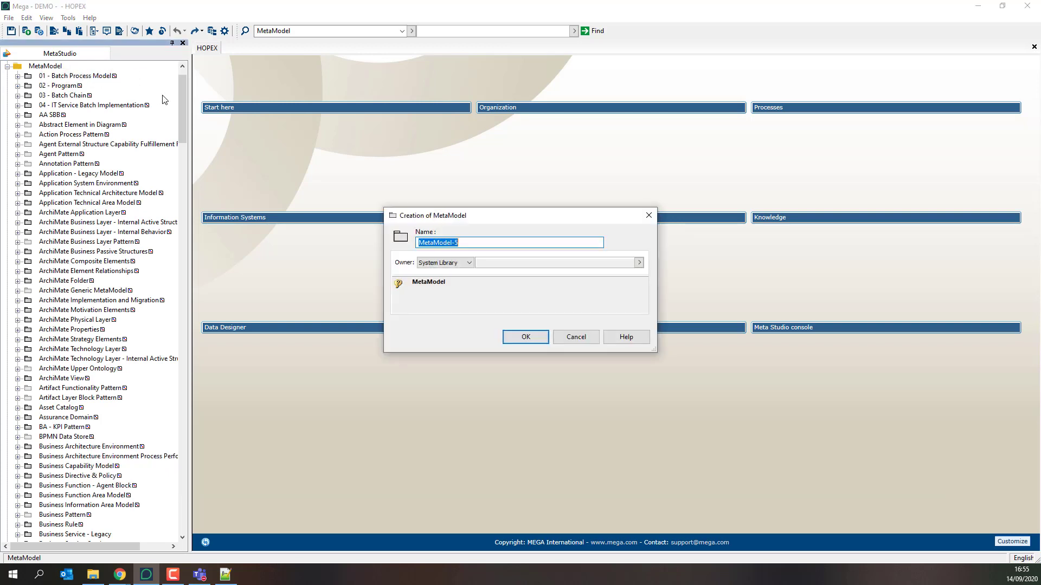
pyautogui.write('00 -')
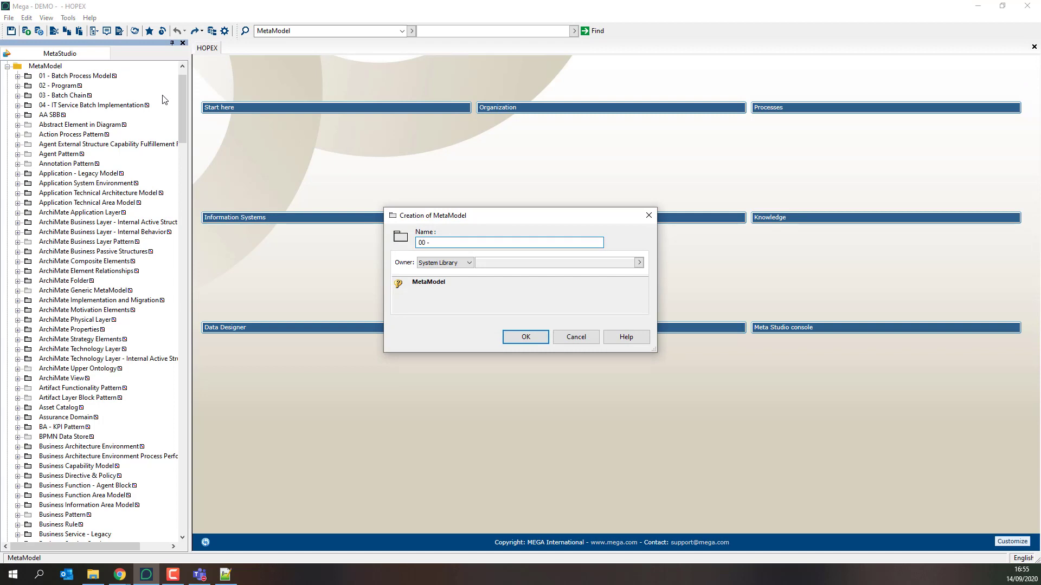
pyautogui.write('MY New schem')
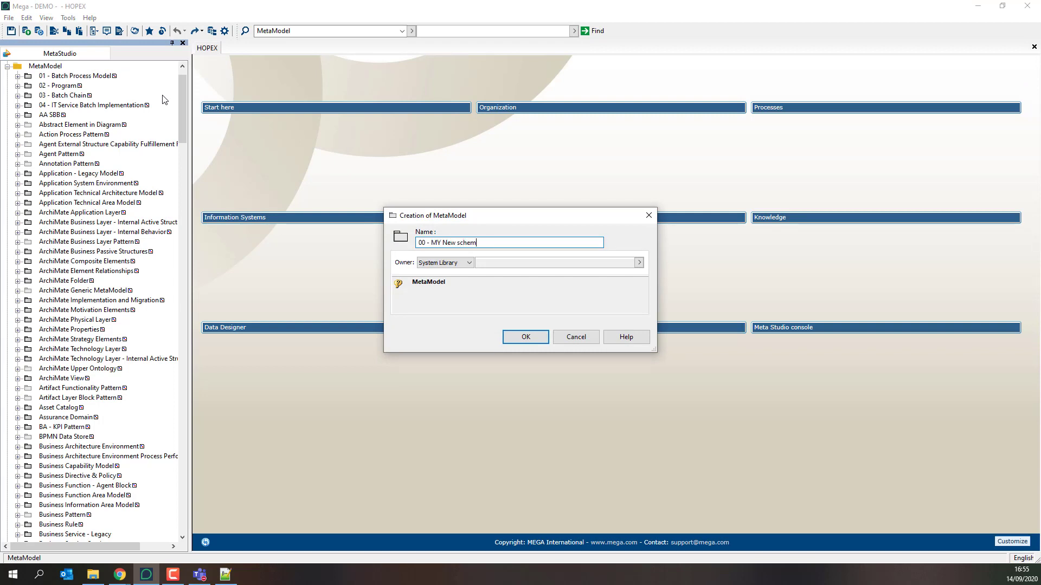
pyautogui.write('a')
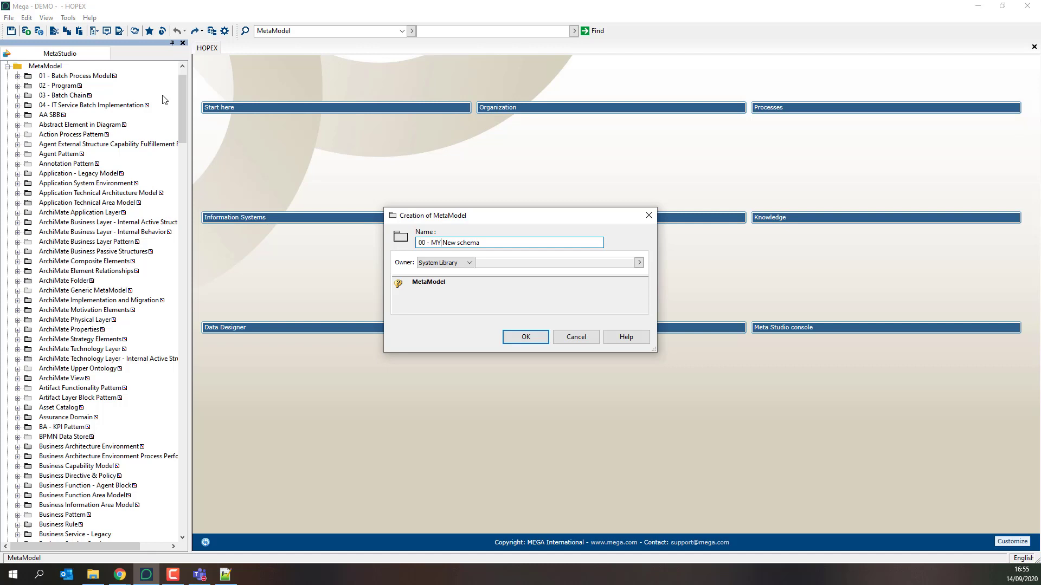
pyautogui.click(524, 336)
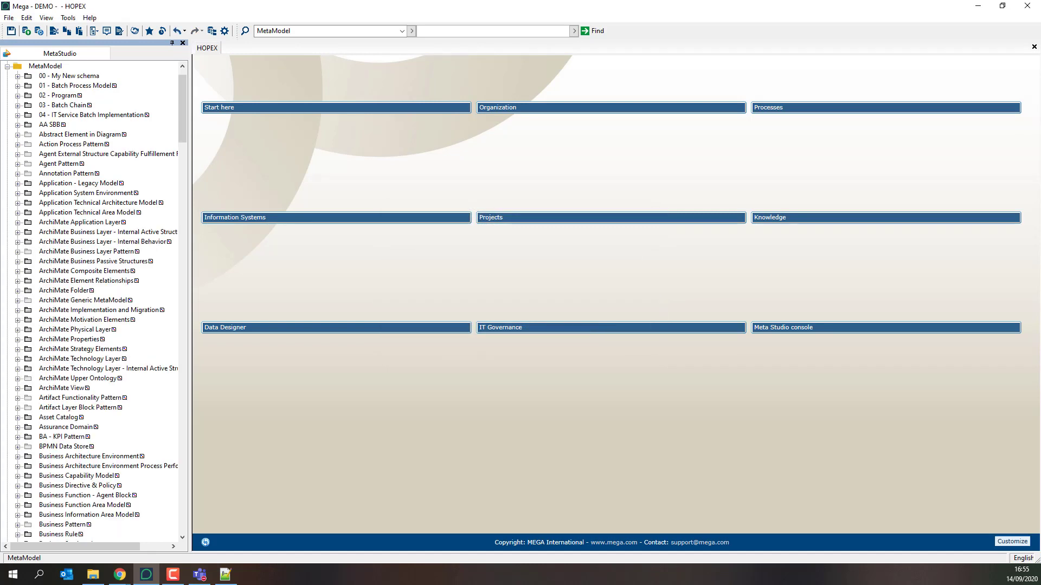
# - Create a MetaModel diagram for 00 - My New schema and bring up its properties
pyautogui.rightClick(69, 76)
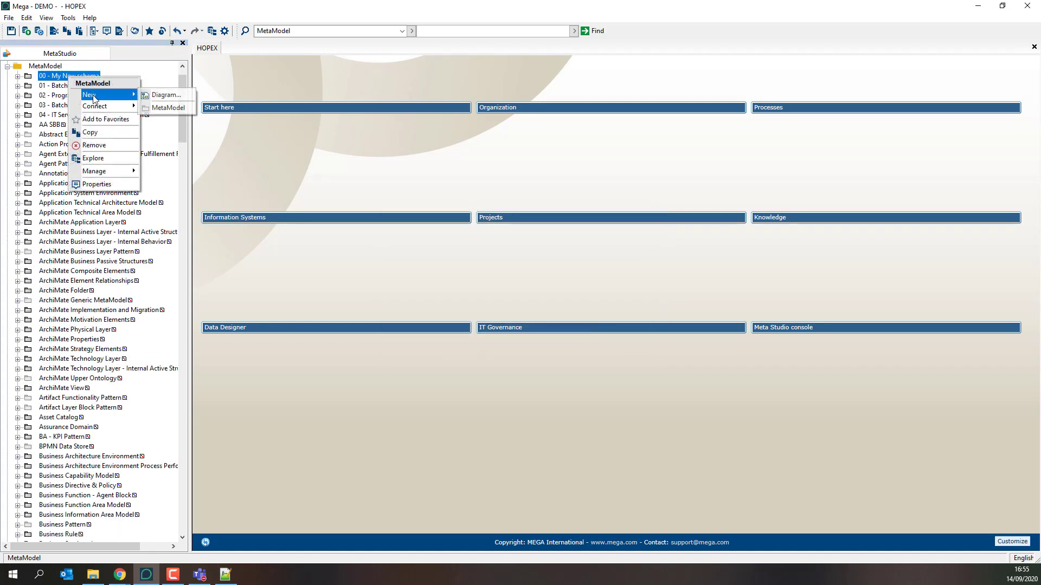
pyautogui.click(165, 95)
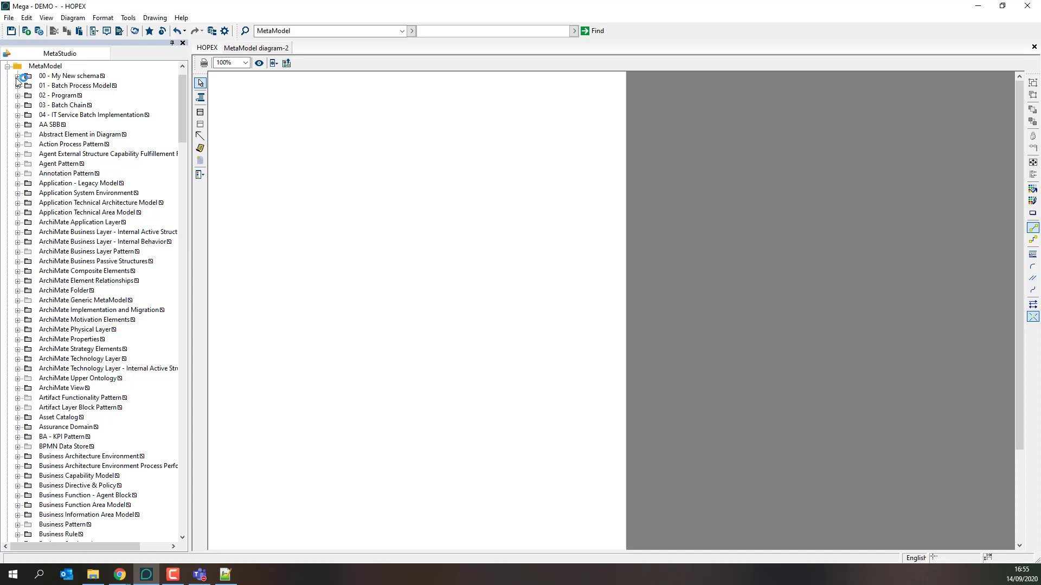
pyautogui.rightClick(68, 76)
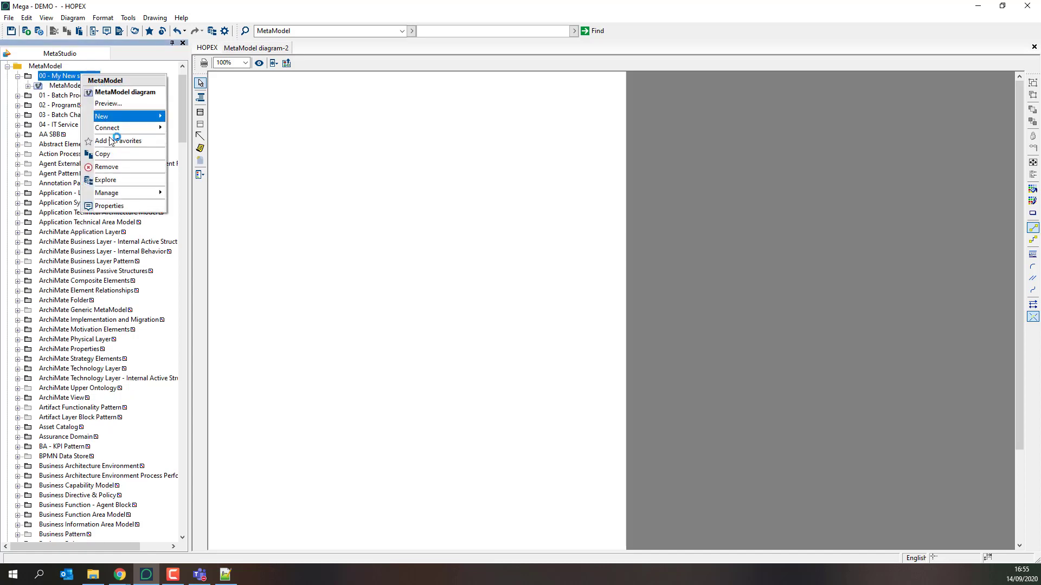
pyautogui.click(111, 206)
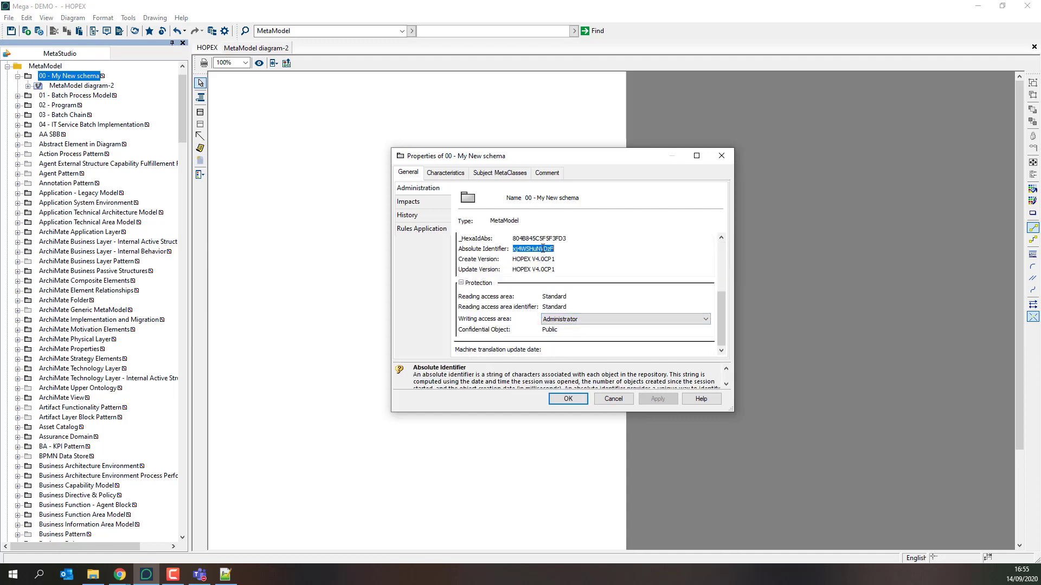
# - Copy the schema's absolute identifier from the General properties and close the dialog
pyautogui.rightClick(533, 248)
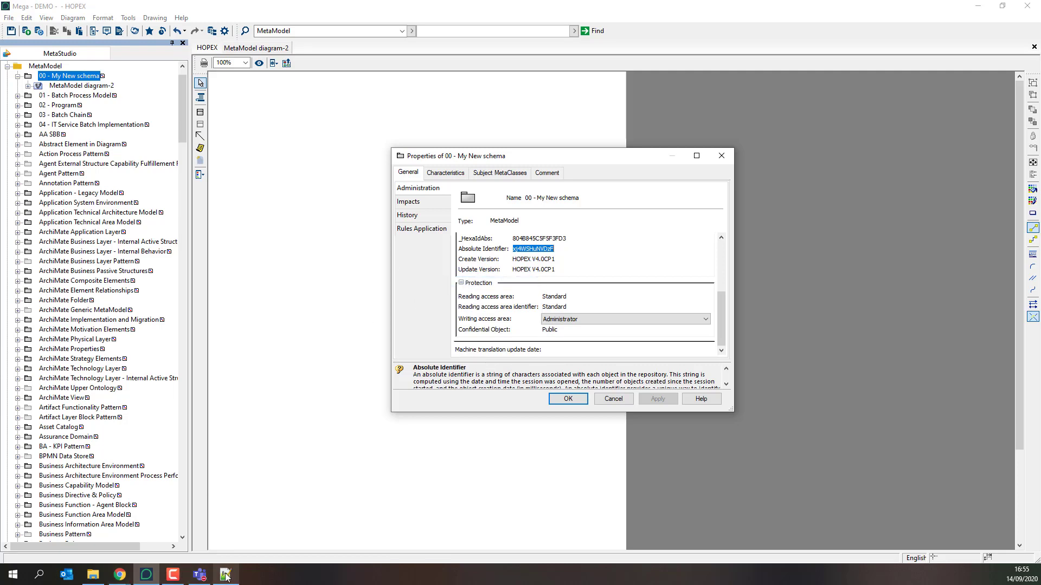
pyautogui.click(225, 574)
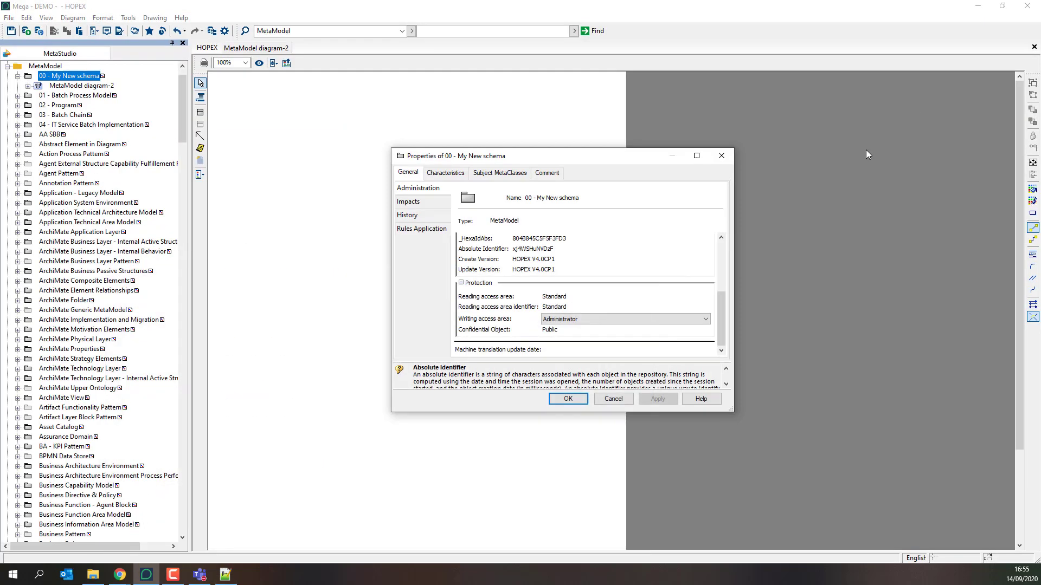
pyautogui.click(567, 399)
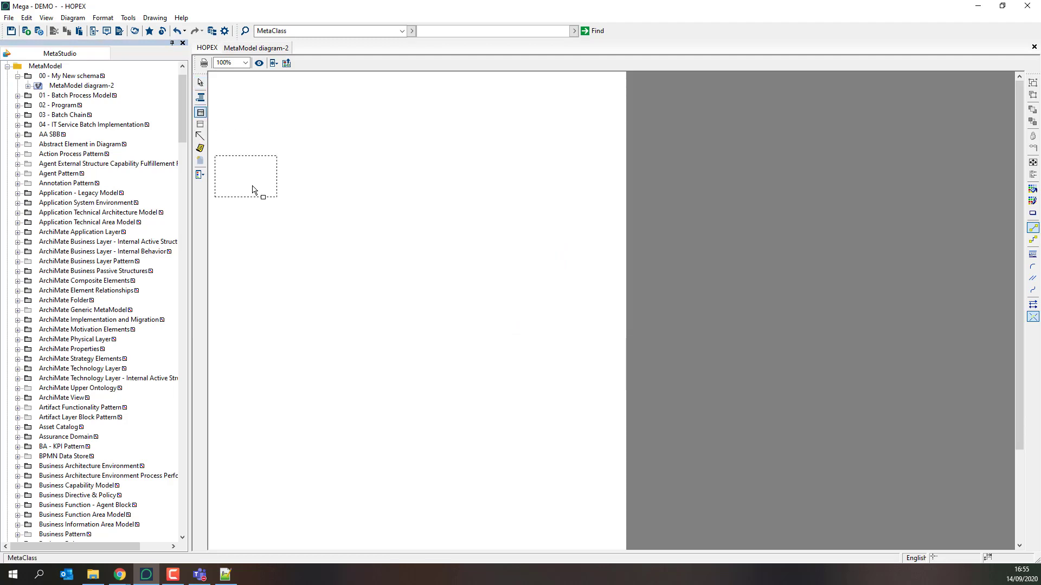
# - Place the existing Application and Business Process metaclasses on the diagram via the Add Concret dialog
pyautogui.write('appl')
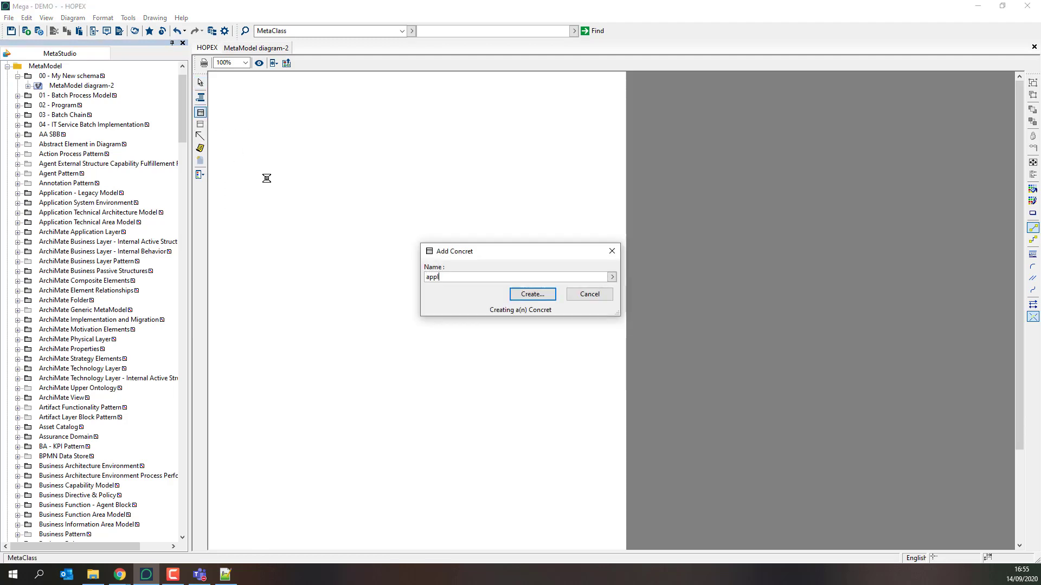
pyautogui.click(531, 293)
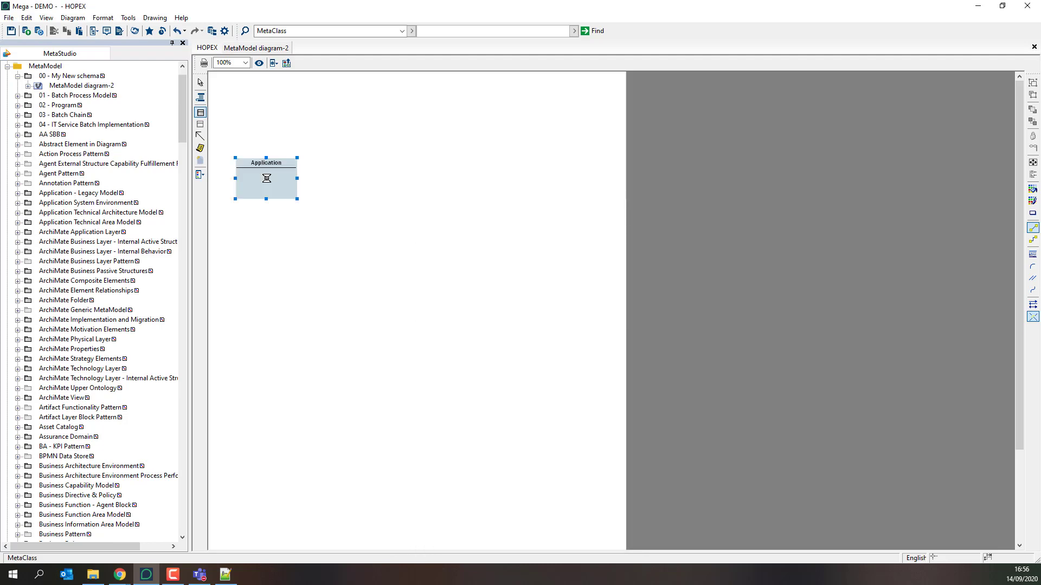
pyautogui.doubleClick(266, 178)
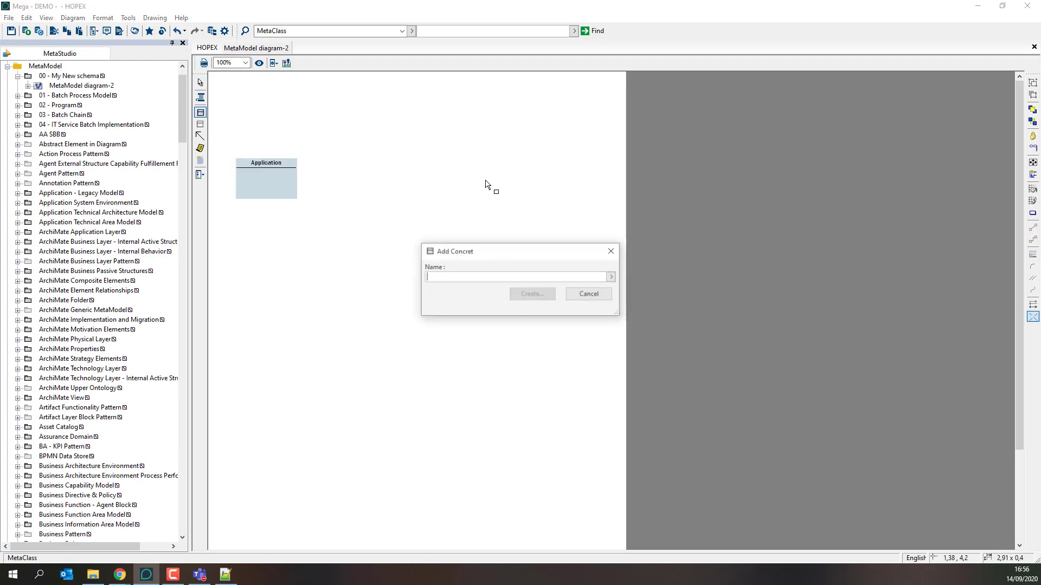
pyautogui.write('bus')
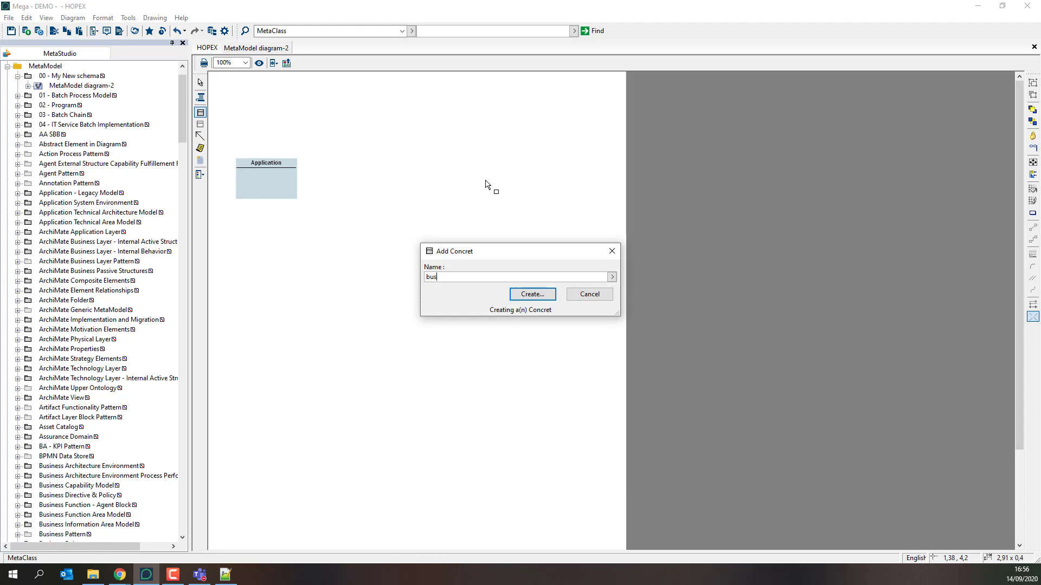
pyautogui.click(531, 294)
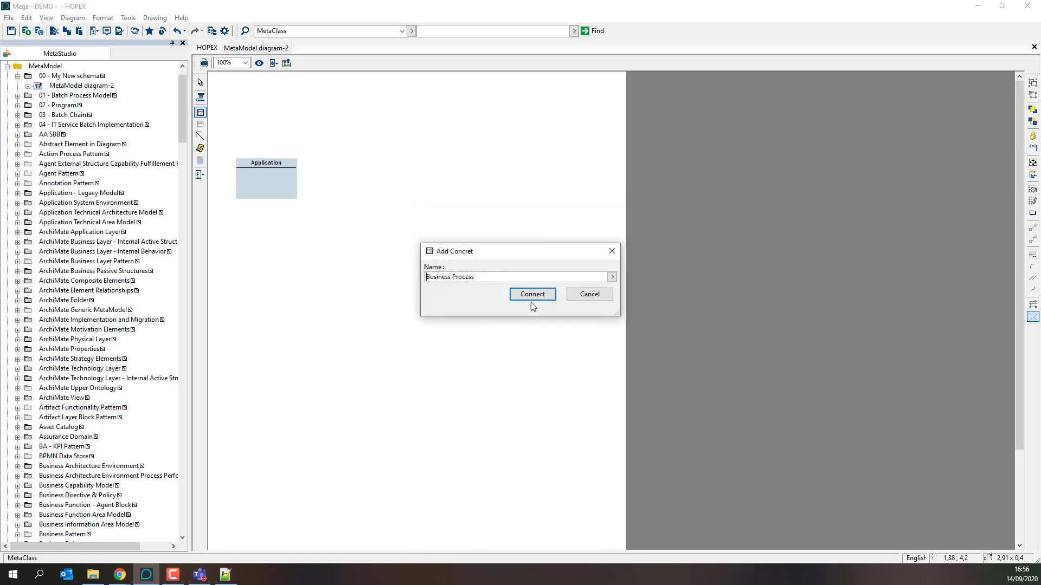
pyautogui.click(532, 294)
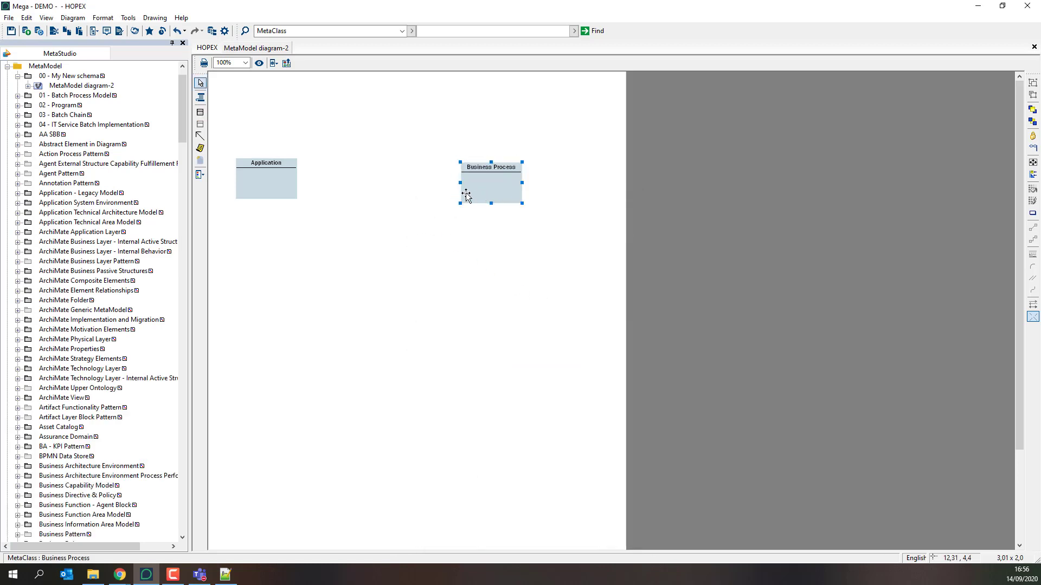
pyautogui.moveTo(201, 137)
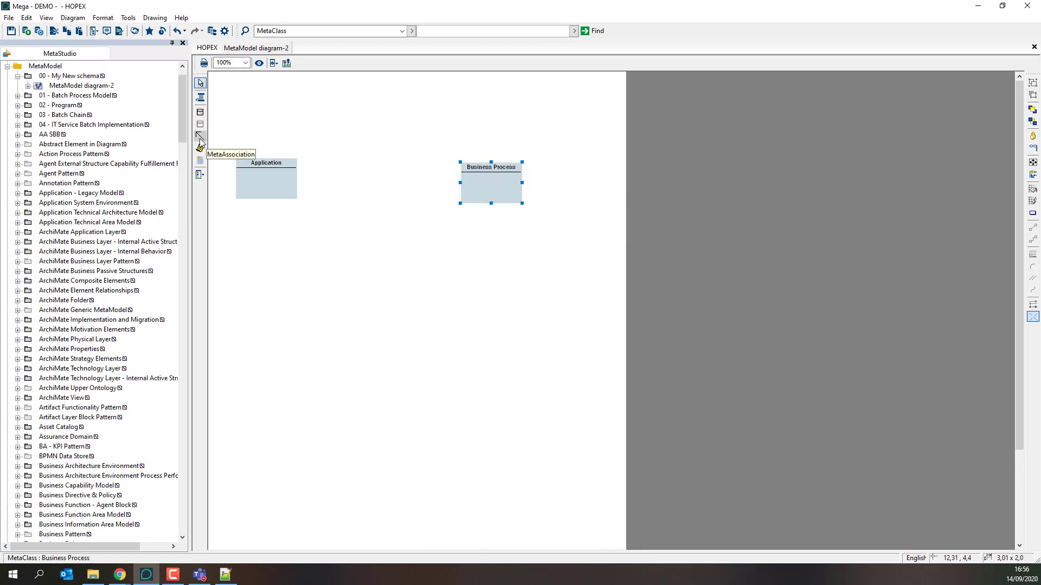
# - Draw a MetaAssociation from Business Process to Application with the MetaAssociation tool
pyautogui.click(199, 136)
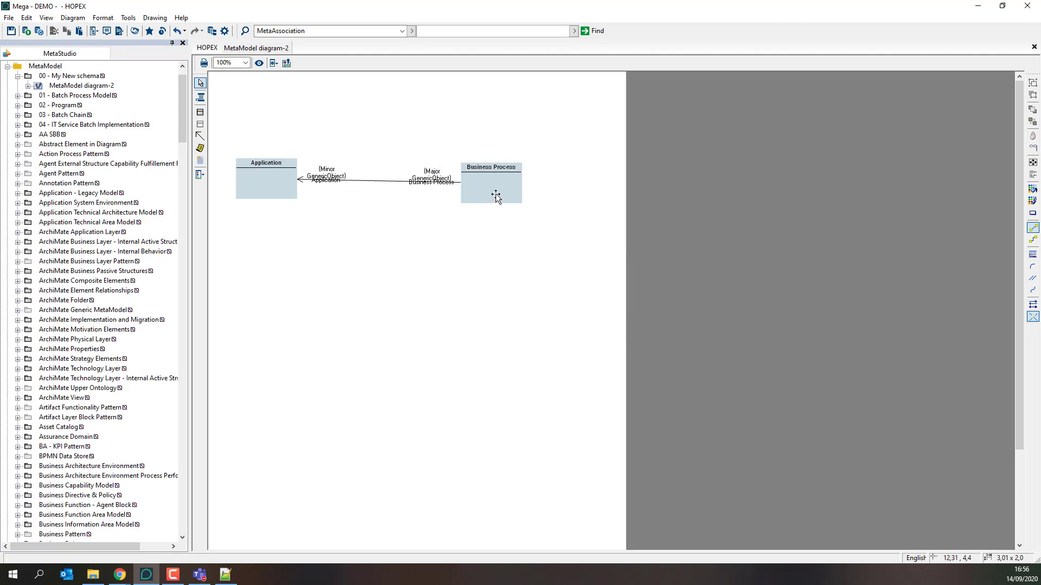
pyautogui.click(378, 179)
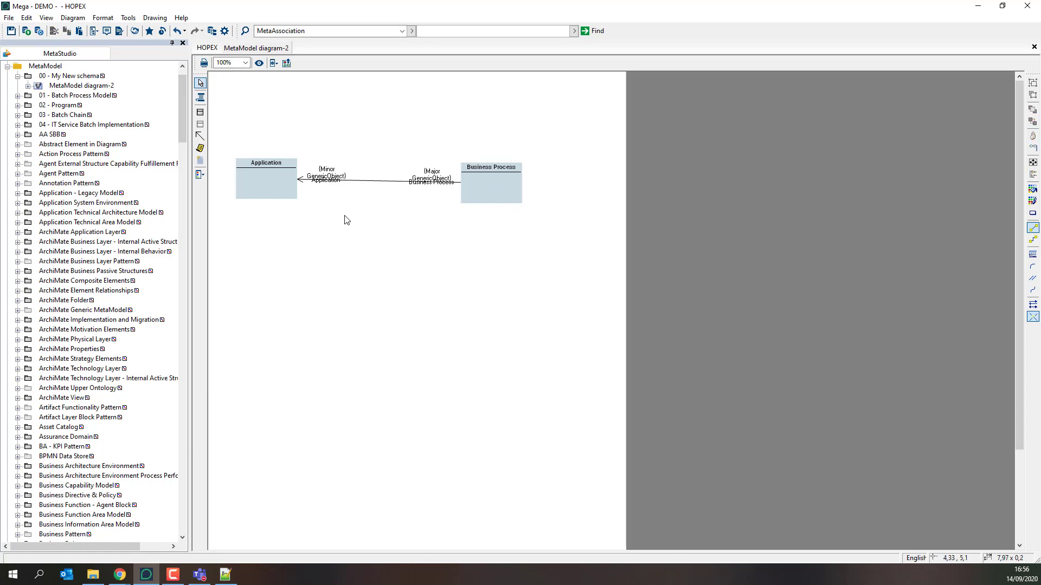
pyautogui.moveTo(540, 246)
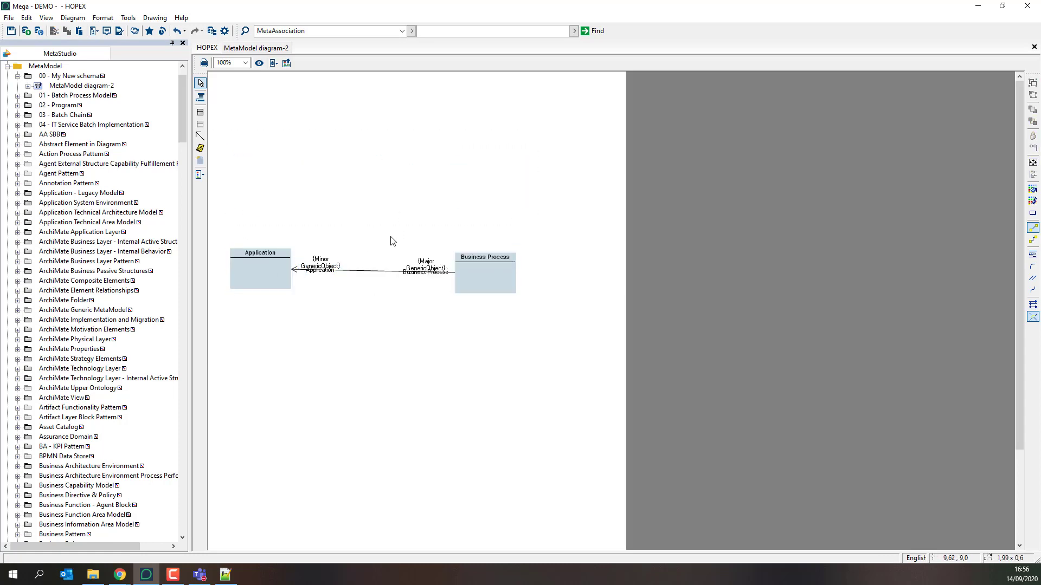
pyautogui.moveTo(383, 191)
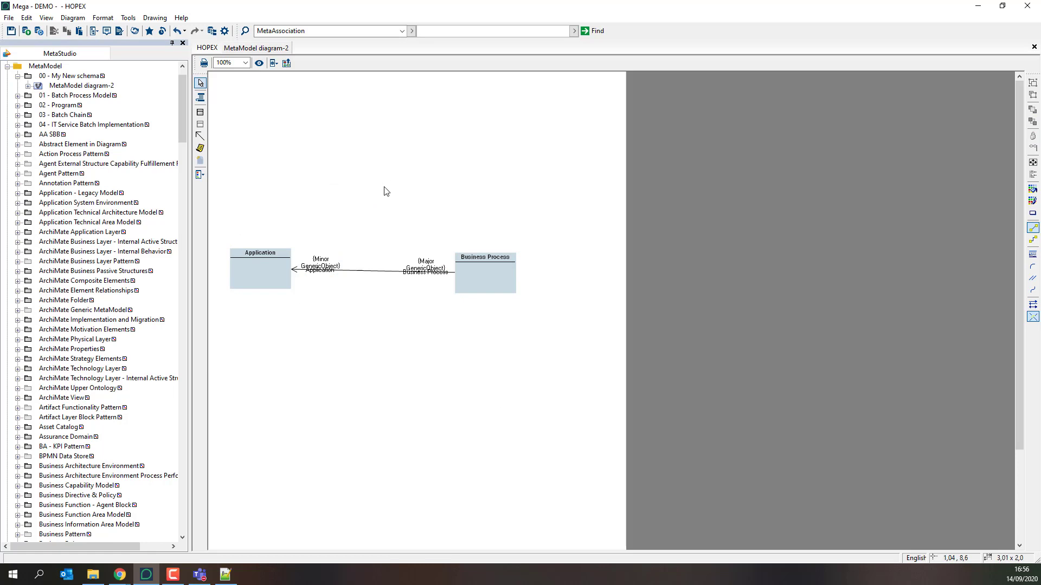
pyautogui.moveTo(365, 179)
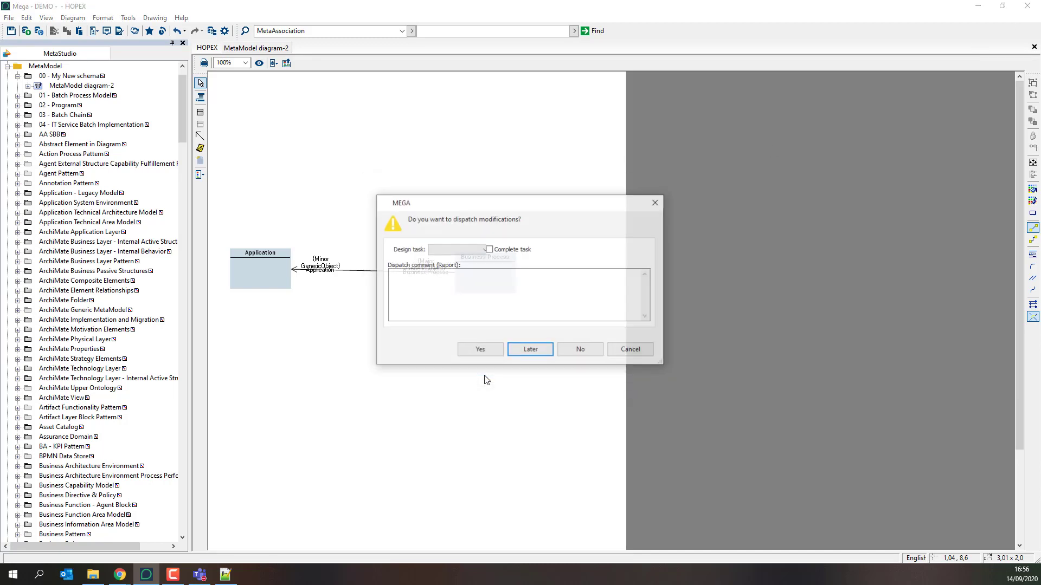
# - Dismiss the dispatch prompt and edit run.bat from C:\temp\java in Notepad++
pyautogui.click(480, 349)
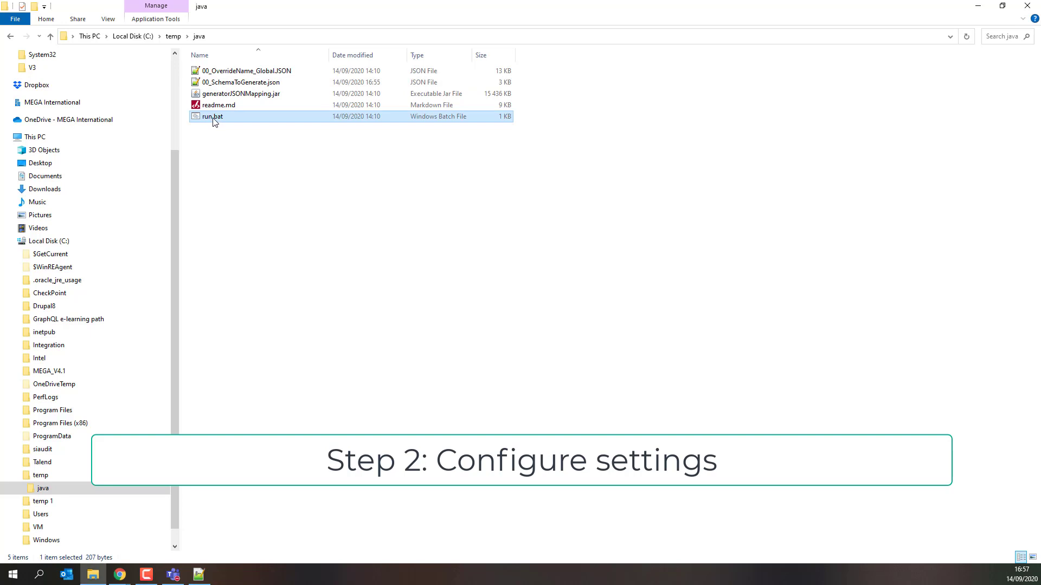
pyautogui.rightClick(212, 116)
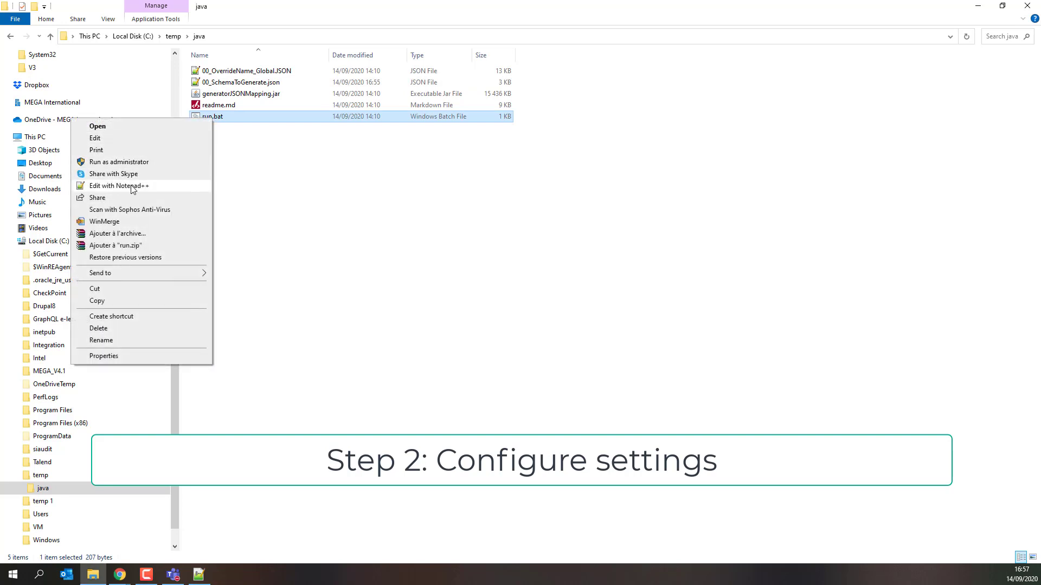
pyautogui.click(120, 186)
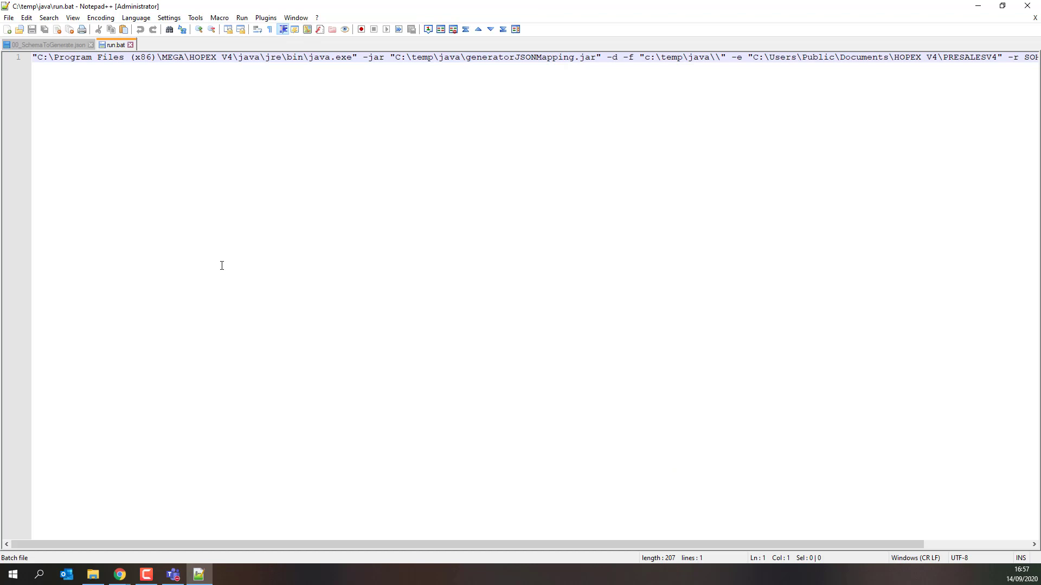
pyautogui.moveTo(290, 86)
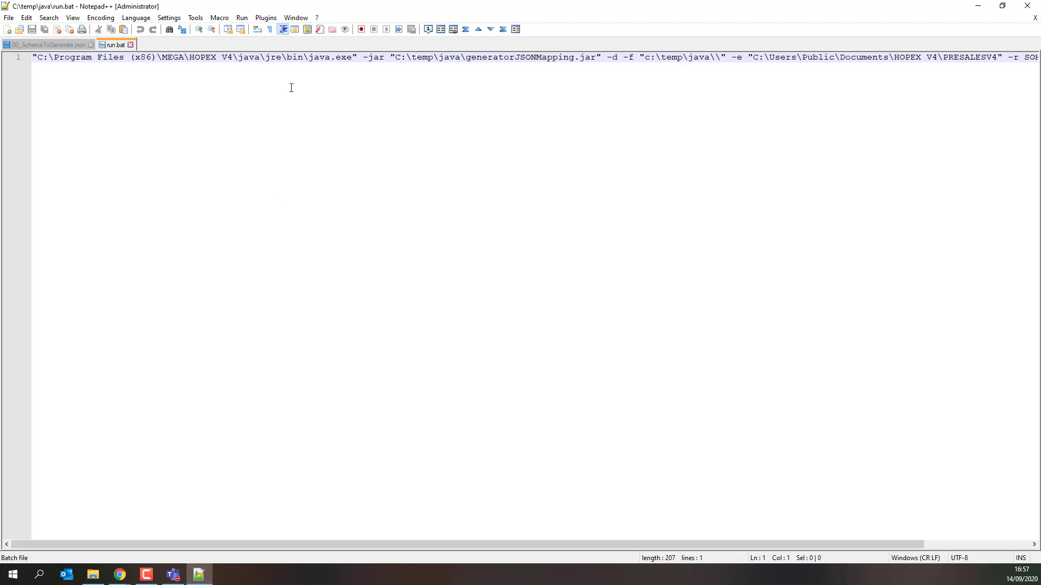
pyautogui.moveTo(543, 57)
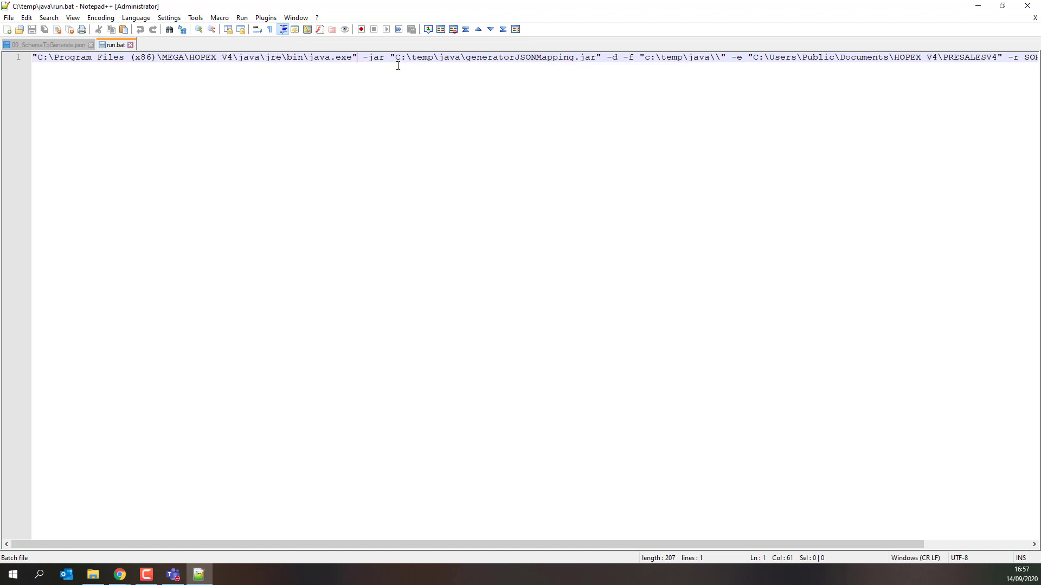
# - Highlight the generatorJSONMapping.jar path in the java -jar command, then deselect it
pyautogui.moveTo(395, 57); pyautogui.dragTo(590, 56)
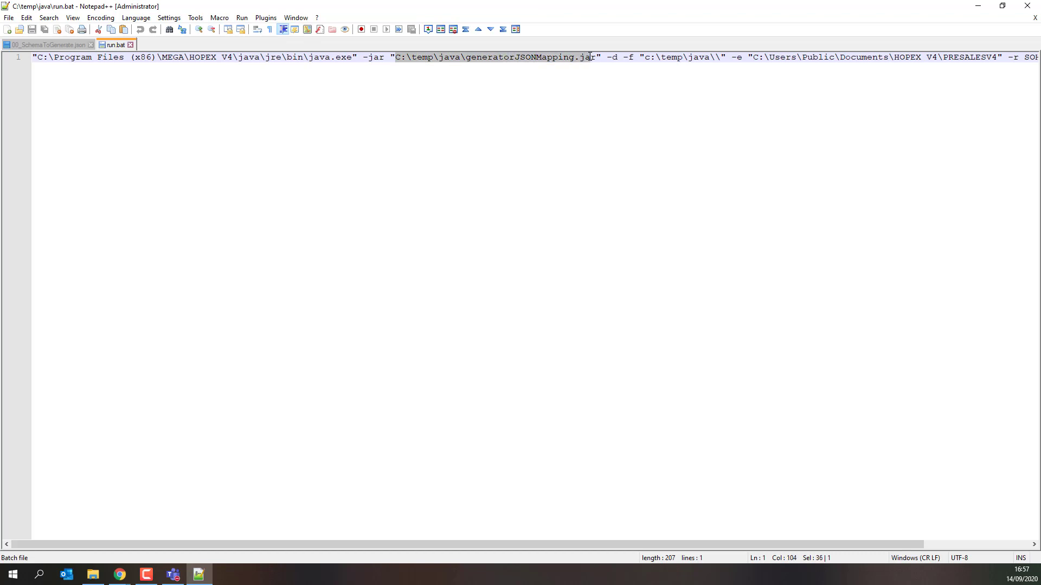
pyautogui.click(604, 58)
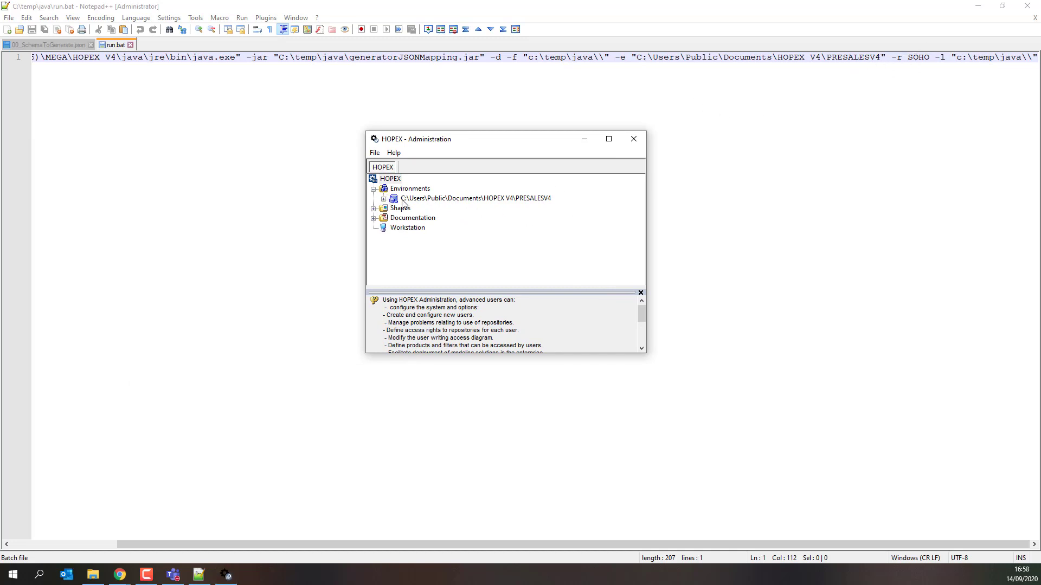
# - Sign in to the PRESALESV4 environment as 'system' and expand its repositories, SystemDb and DEMO
pyautogui.click(475, 198)
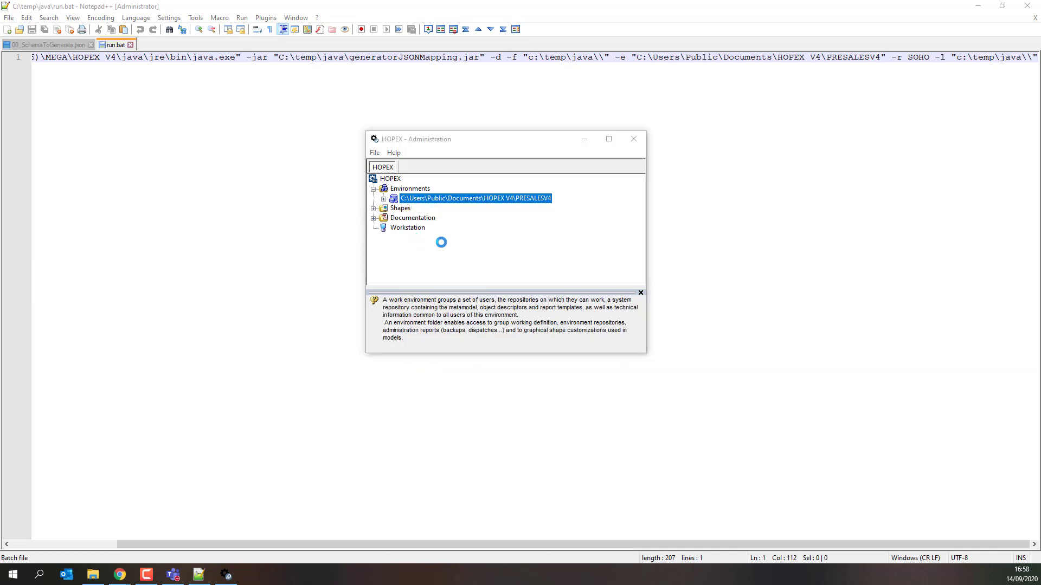
pyautogui.doubleClick(476, 198)
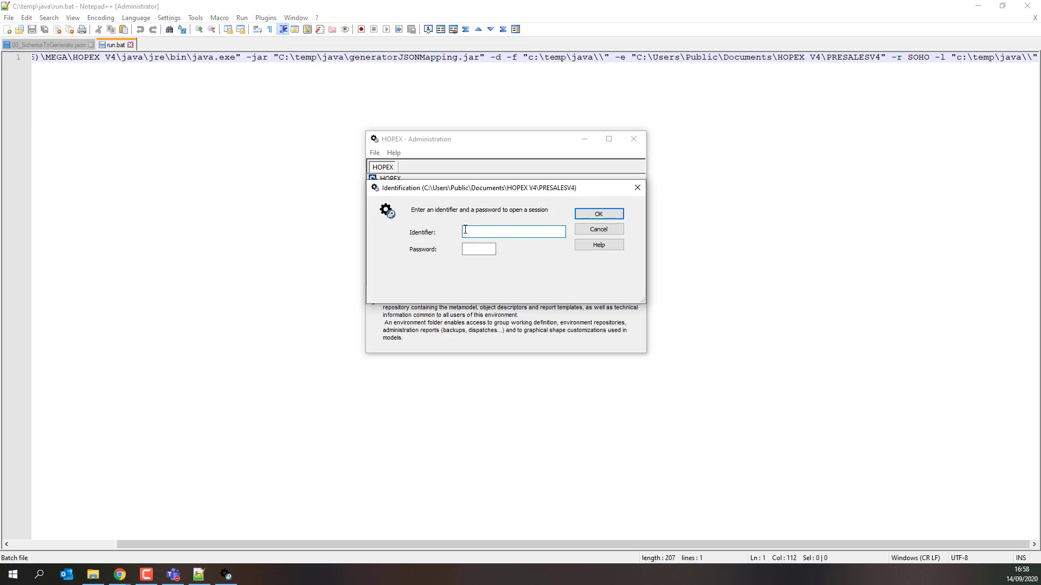
pyautogui.write('system')
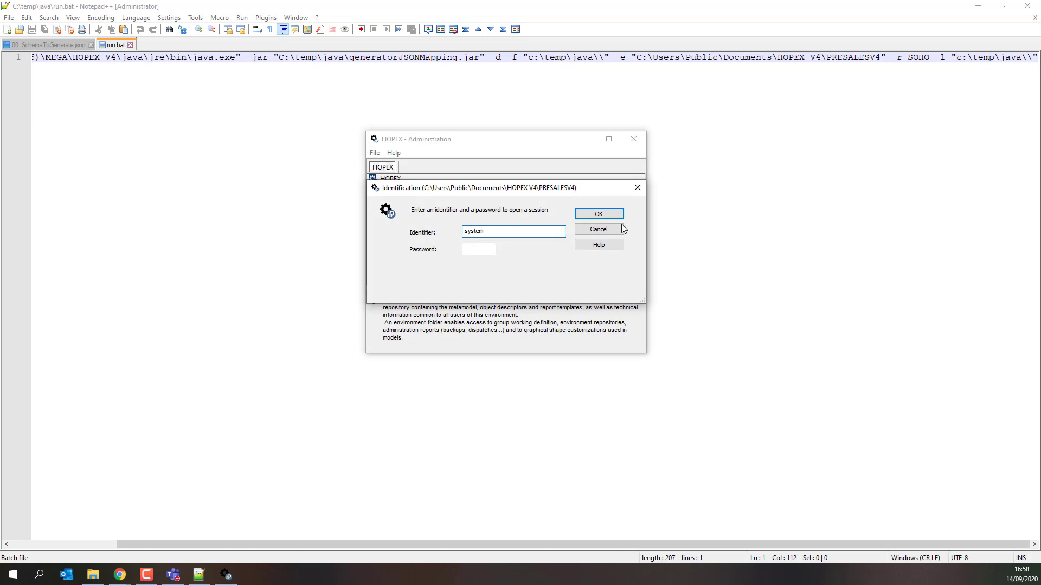
pyautogui.click(597, 228)
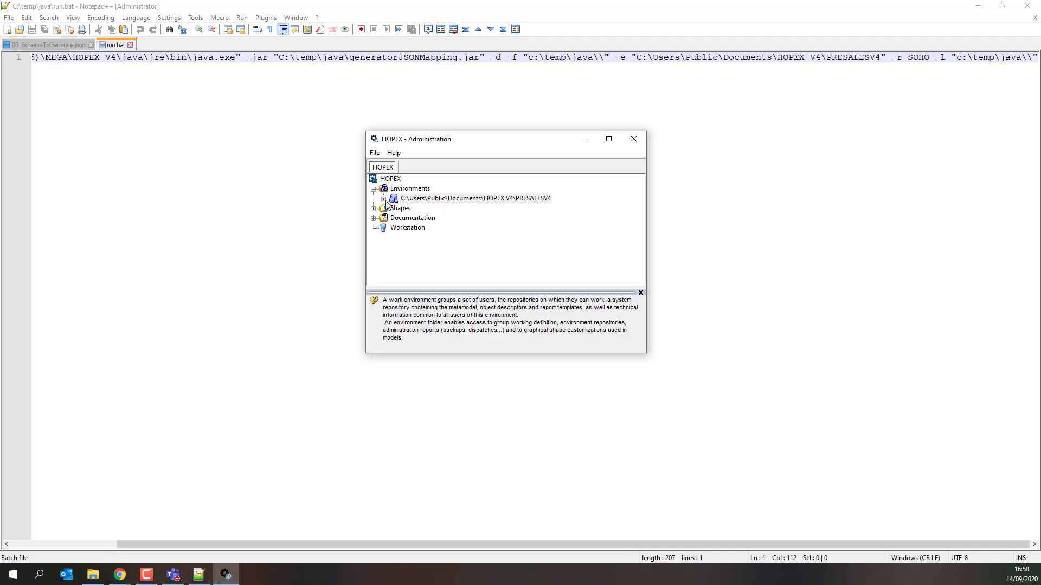
pyautogui.click(384, 197)
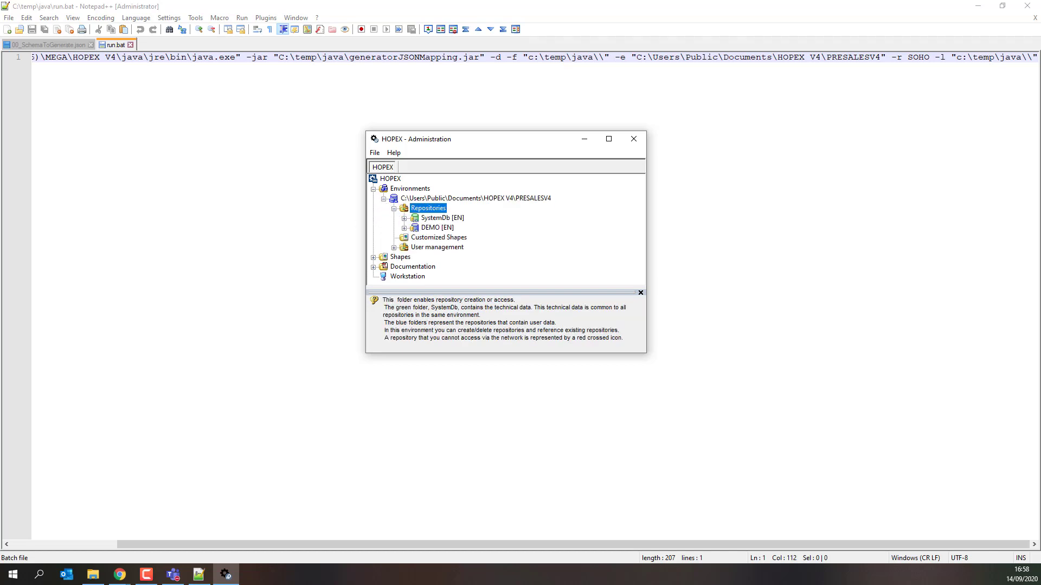
pyautogui.moveTo(631, 139)
pyautogui.write('D')
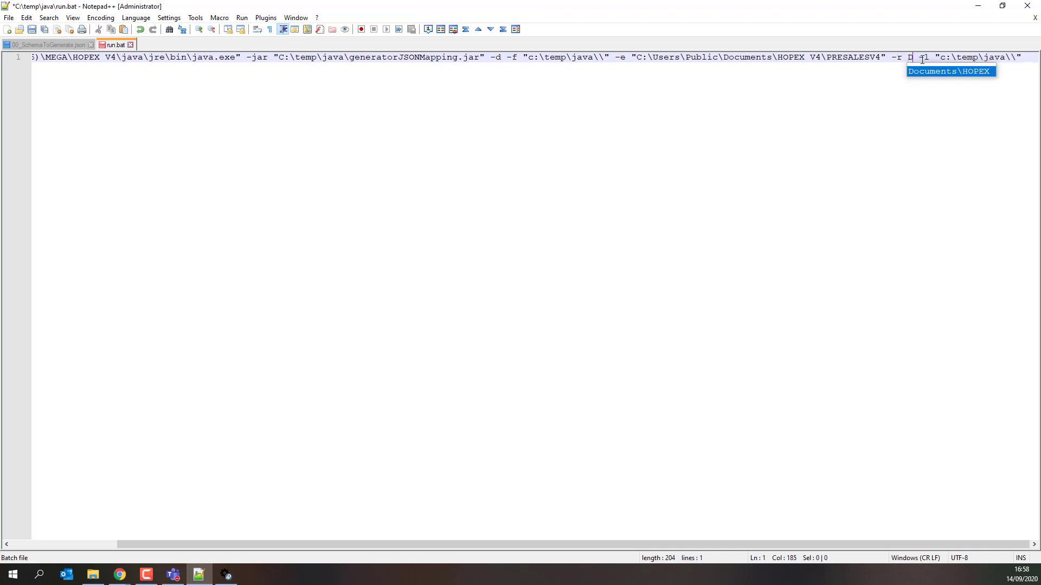
# - Replace SOHO with DEMO as the -r repository argument in run.bat
pyautogui.write('EMO')
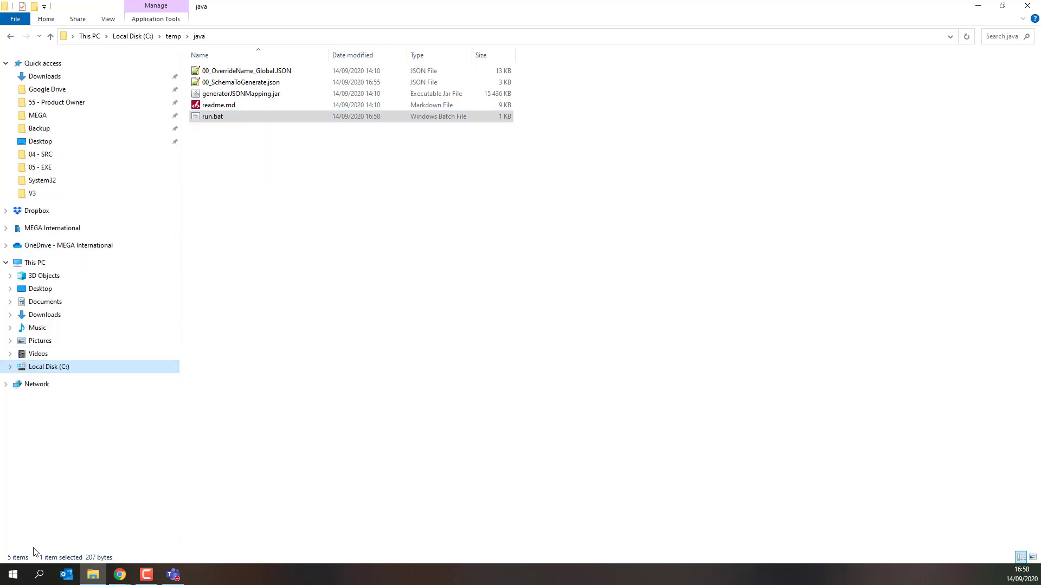
# - Launch Command Prompt as administrator from the Start menu
pyautogui.click(38, 574)
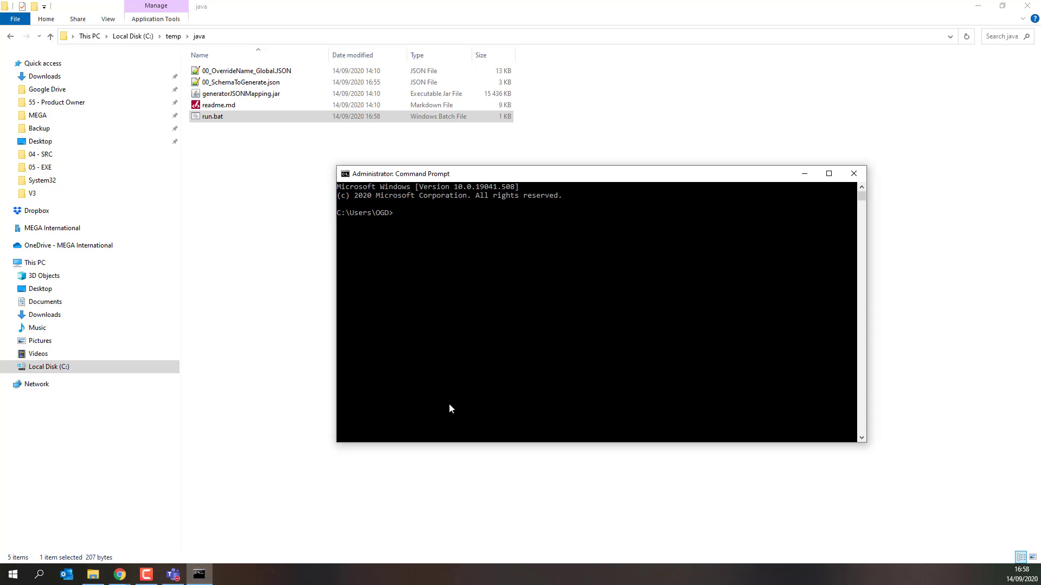
# - Change to C:\temp\java and run run.bat until it logs 'All done'
pyautogui.write('cd C:\\temp\\java')
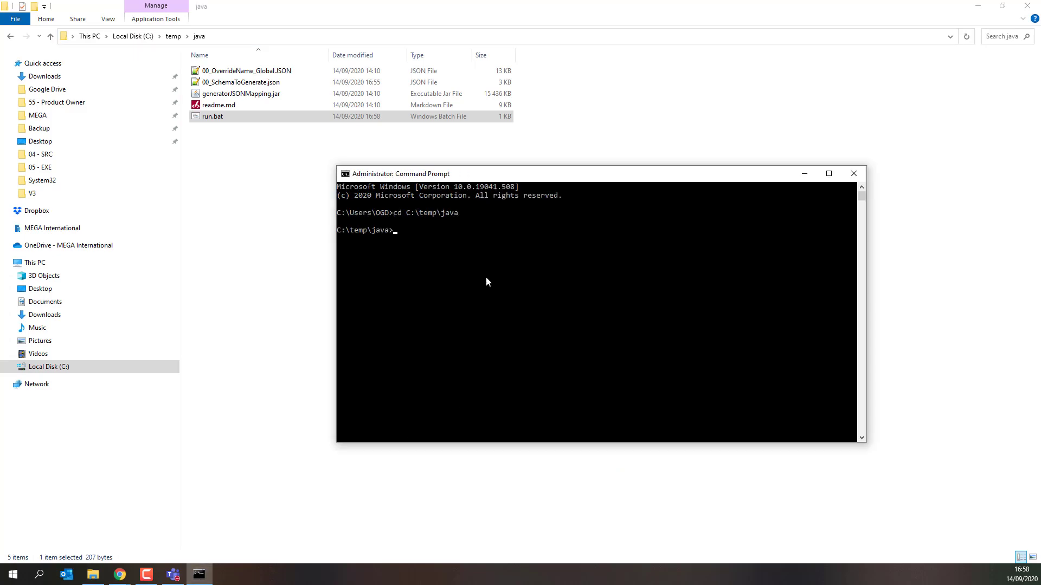
pyautogui.write('run.bat')
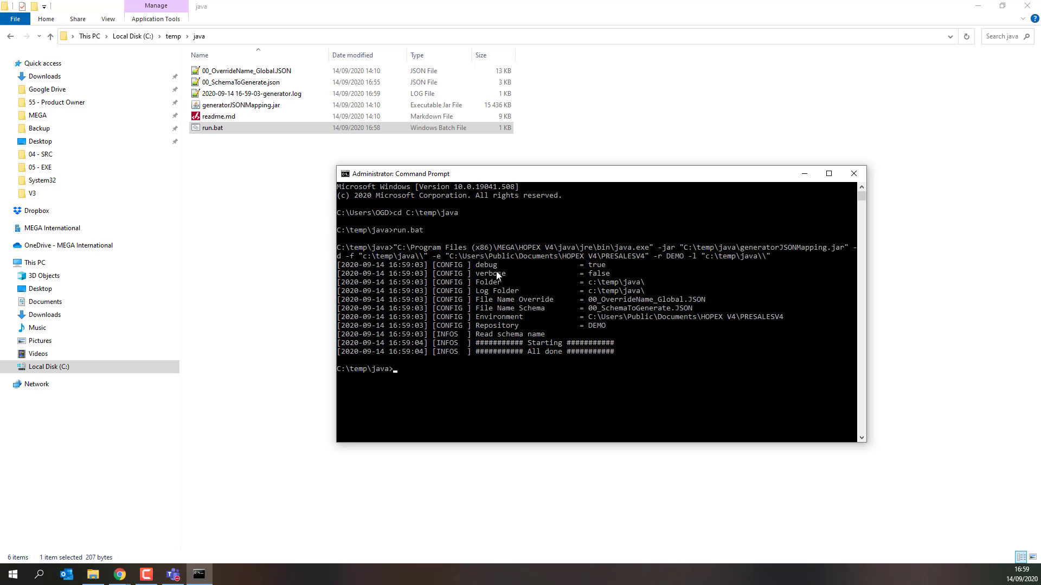
pyautogui.moveTo(543, 325)
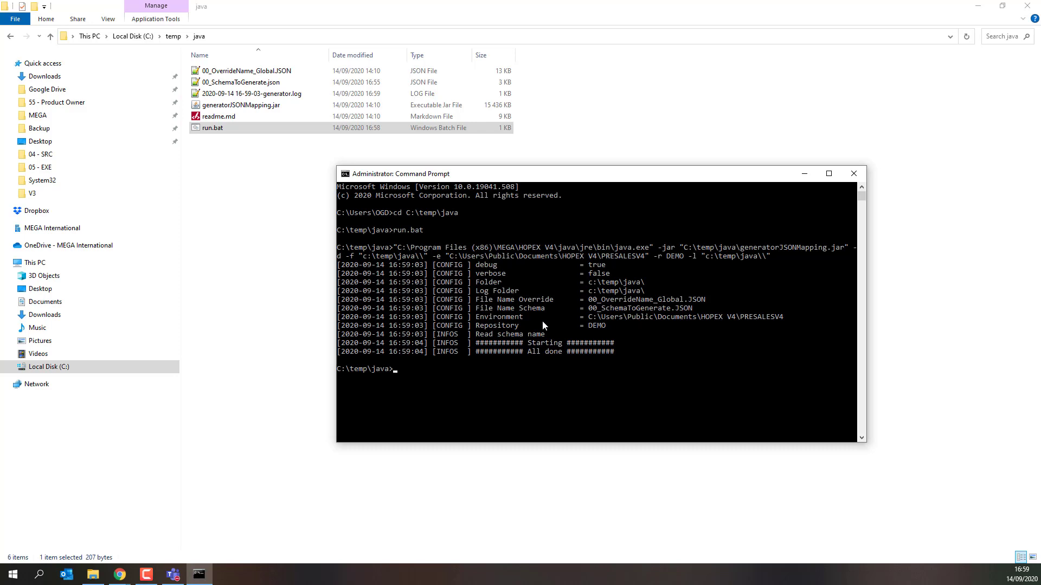
pyautogui.moveTo(501, 354)
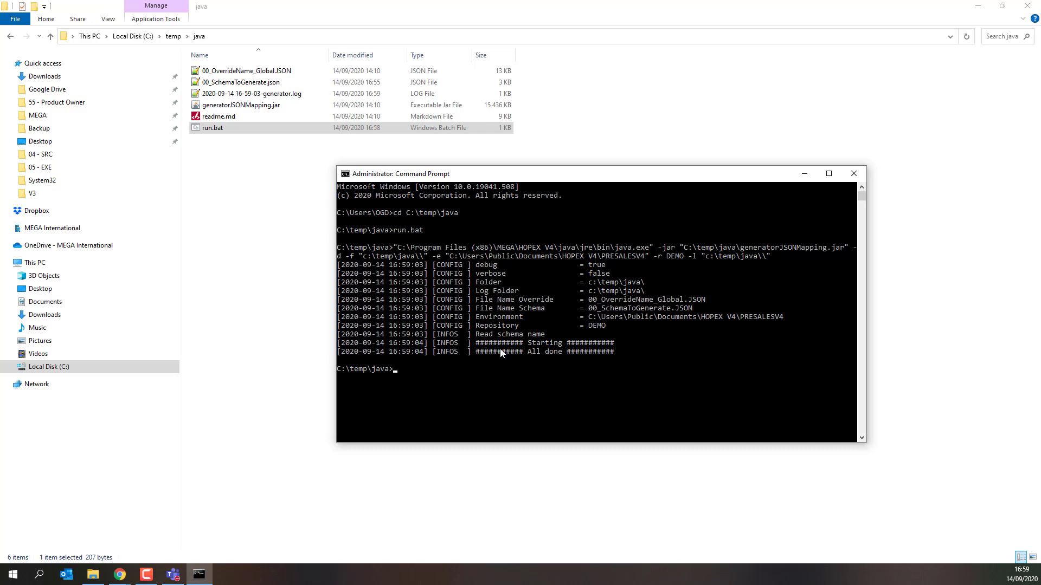
pyautogui.moveTo(496, 351)
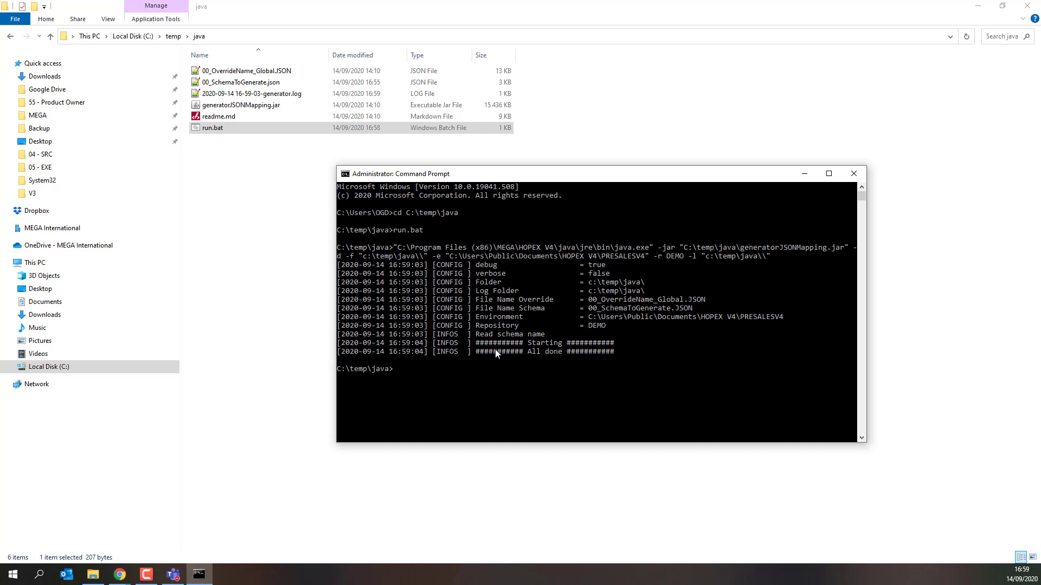
pyautogui.moveTo(544, 266)
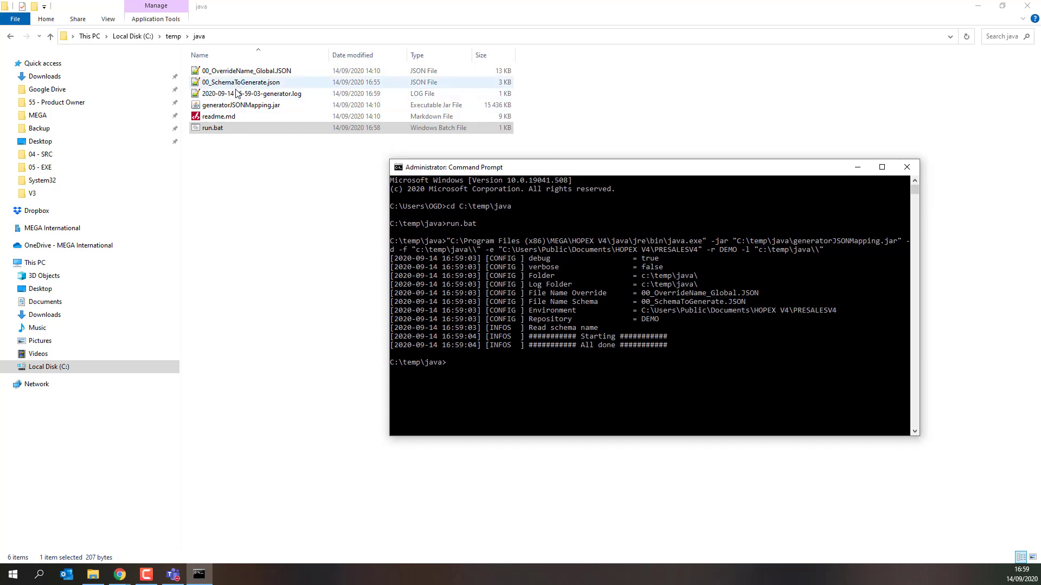
# - Set MyCustomSchema's included value from false to true in the schema list
pyautogui.doubleClick(242, 82)
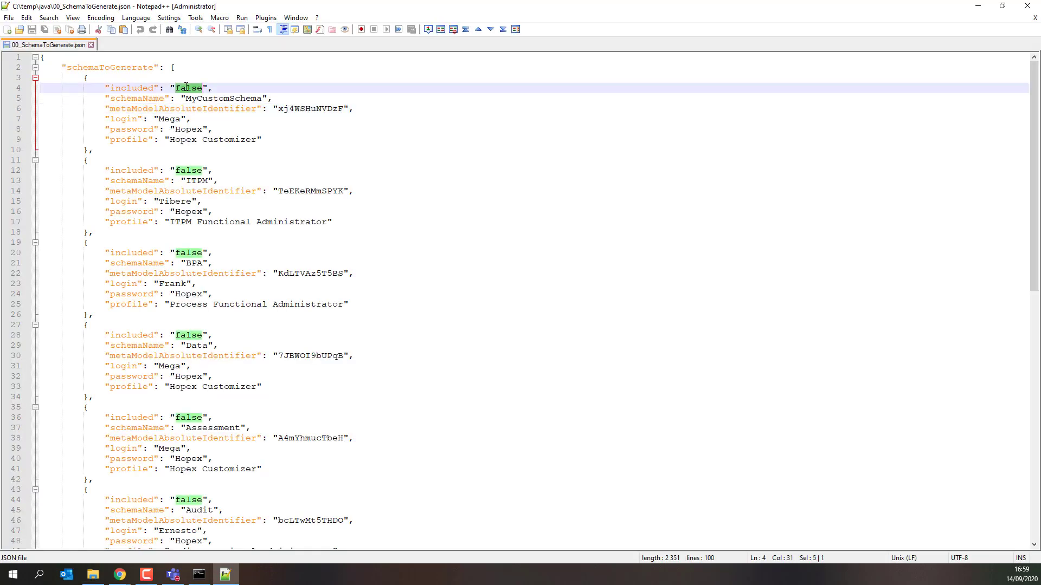
pyautogui.write('true')
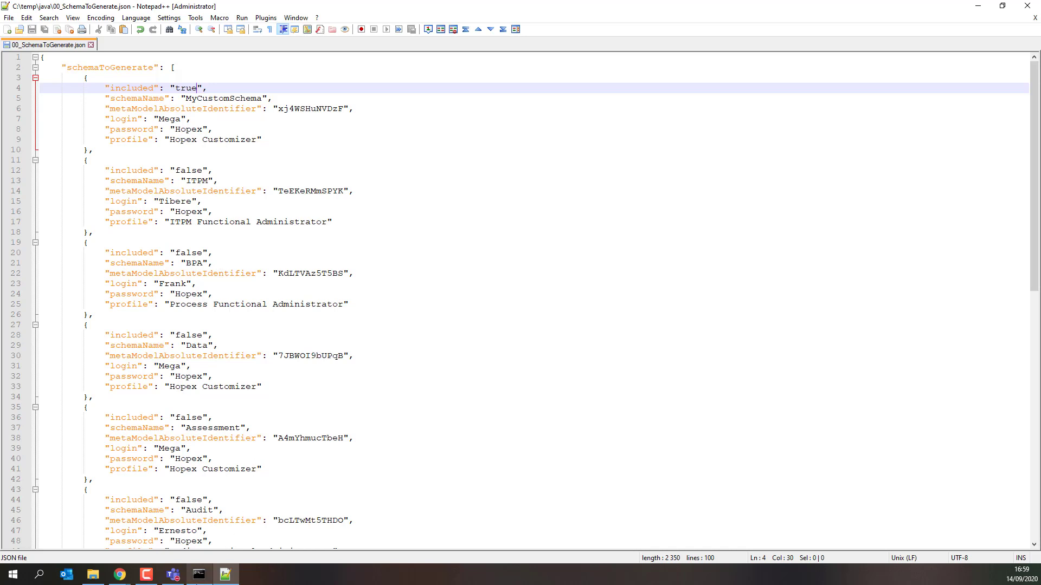
# - Rerun run.bat in Command Prompt so it processes MyCustomSchema and logs the Application MetaClass
pyautogui.click(197, 575)
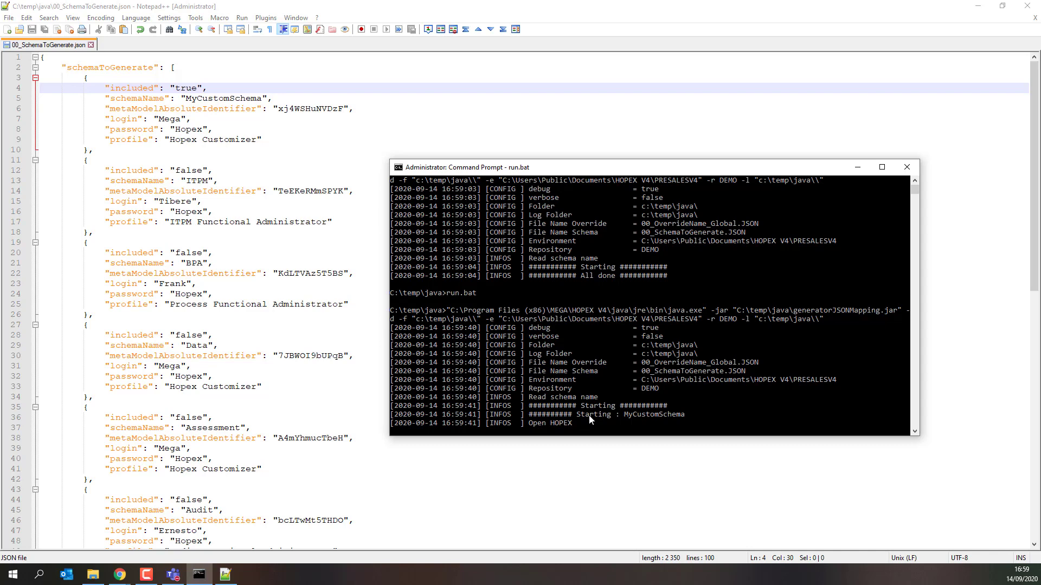
pyautogui.moveTo(643, 424)
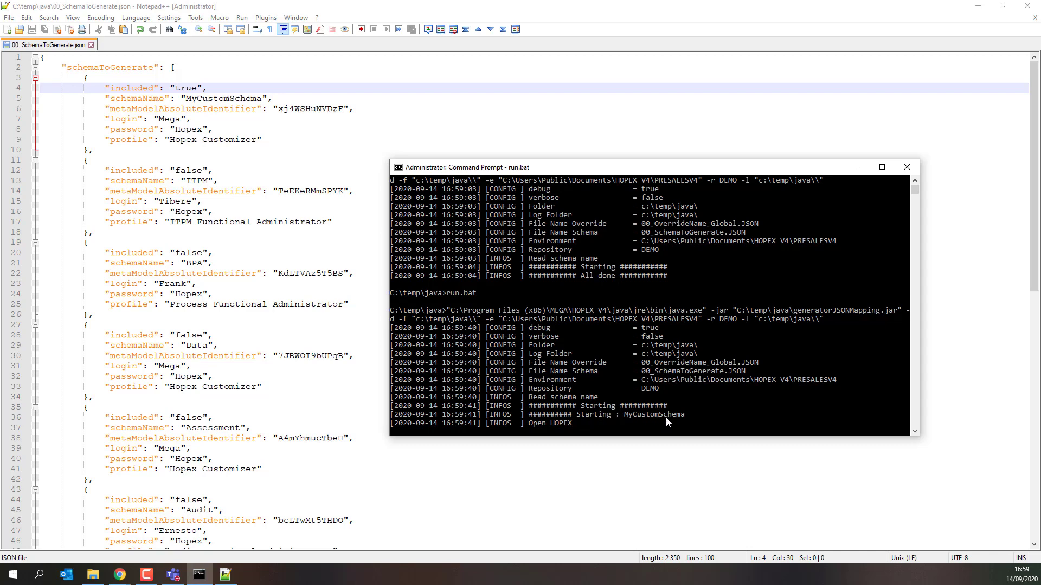
pyautogui.scroll(-3)
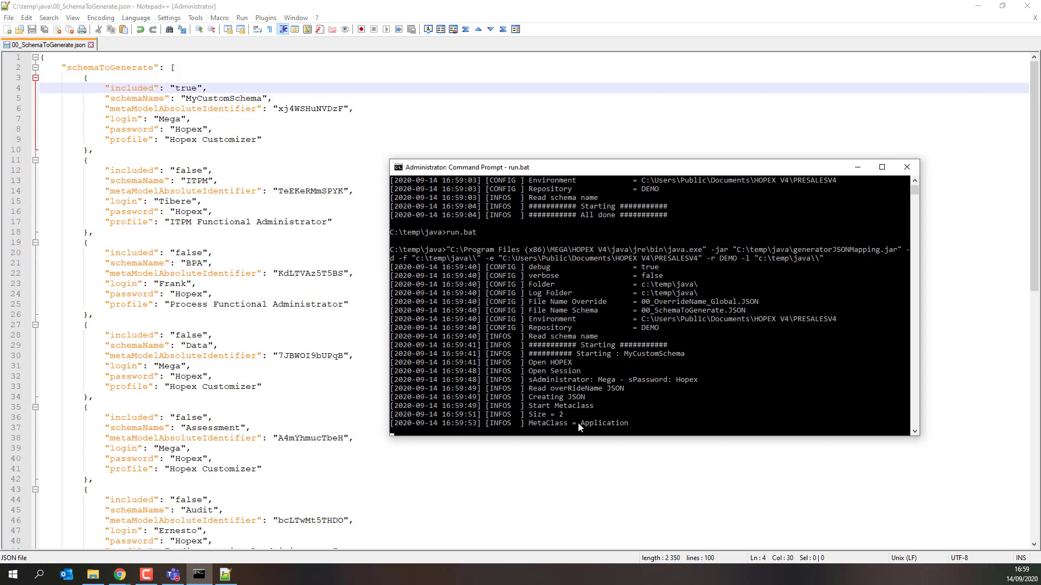
pyautogui.moveTo(510, 424)
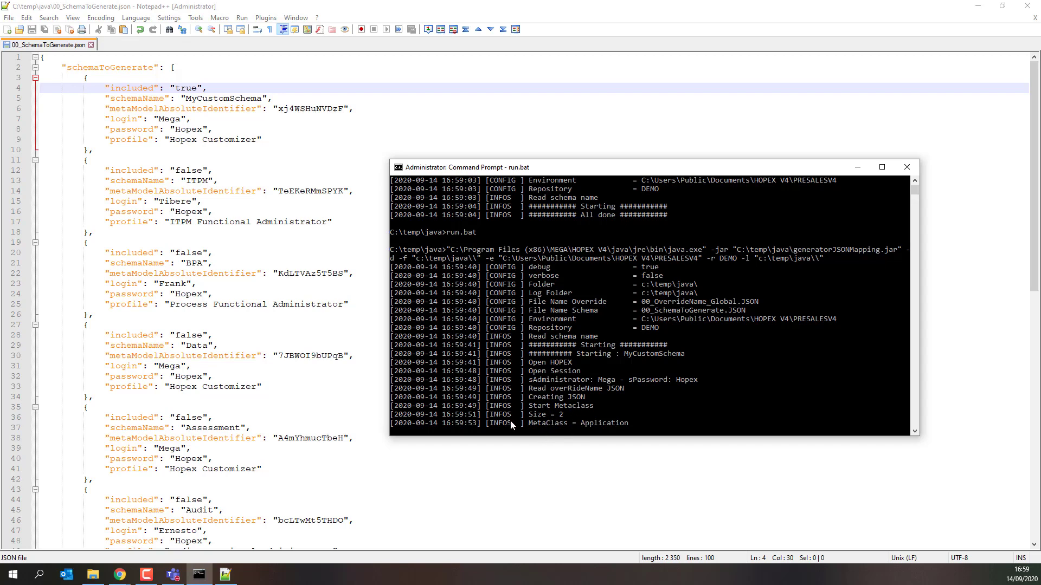
pyautogui.moveTo(549, 271)
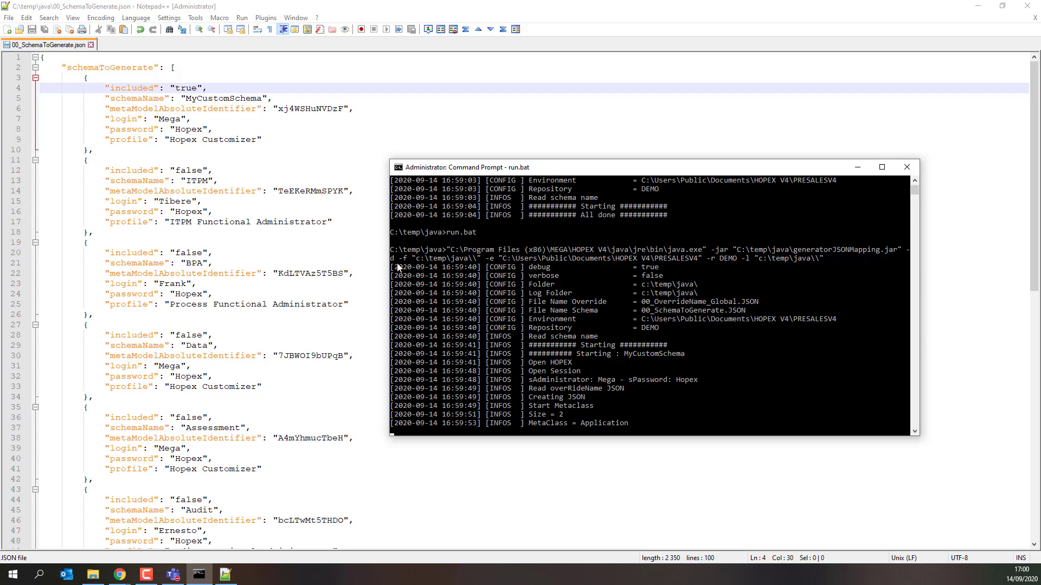
pyautogui.moveTo(642, 389)
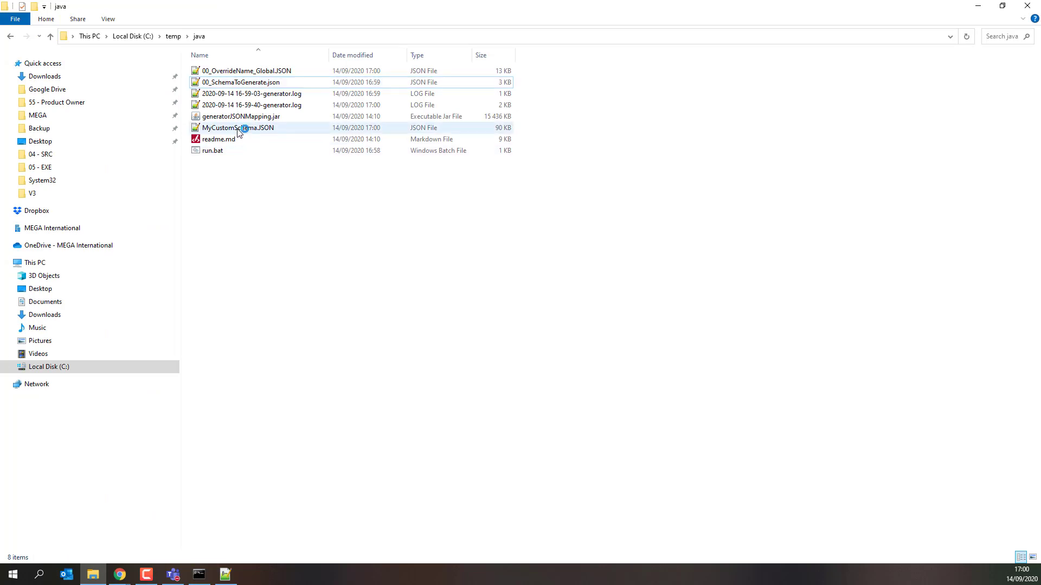
# - Edit the generated MyCustomSchema.JSON from C:\temp\java in Notepad++
pyautogui.rightClick(237, 128)
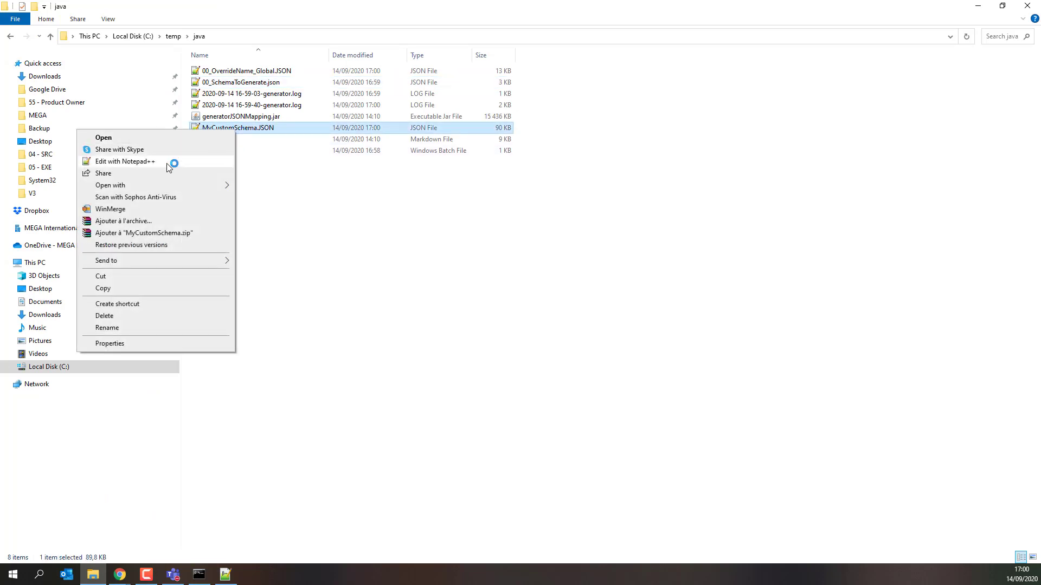
pyautogui.click(124, 162)
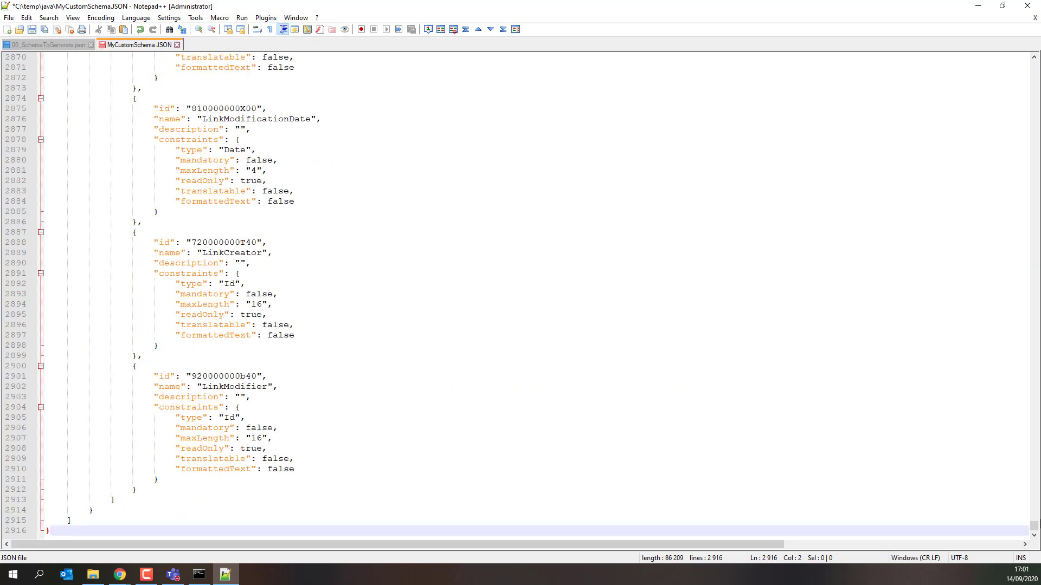
# - From the top of MyCustomSchema.JSON, fold the Application properties, metaclass and interfaces blocks, then unfold interfaces
pyautogui.press('ctrl+Home')
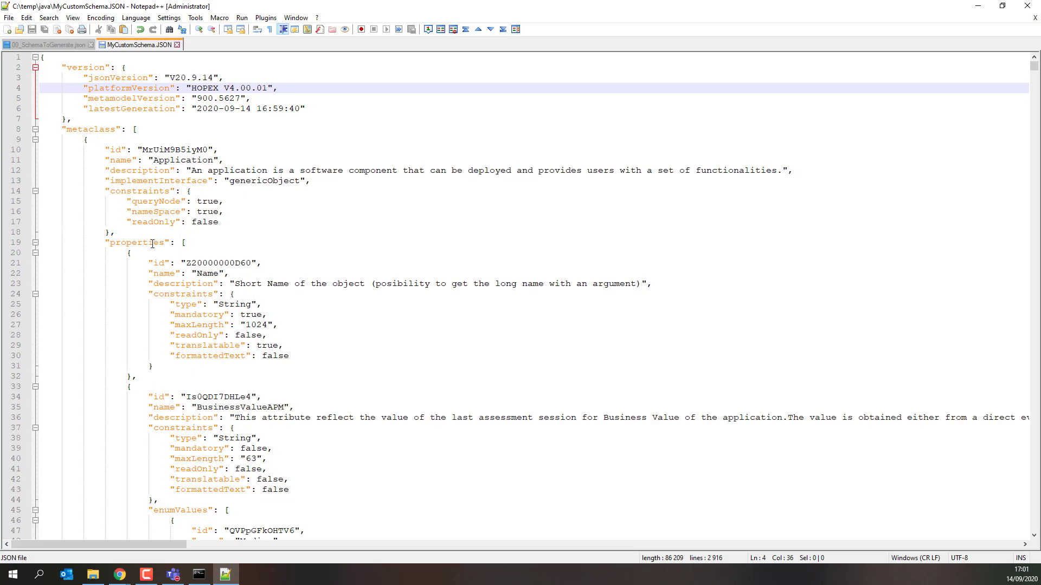
pyautogui.moveTo(32, 254)
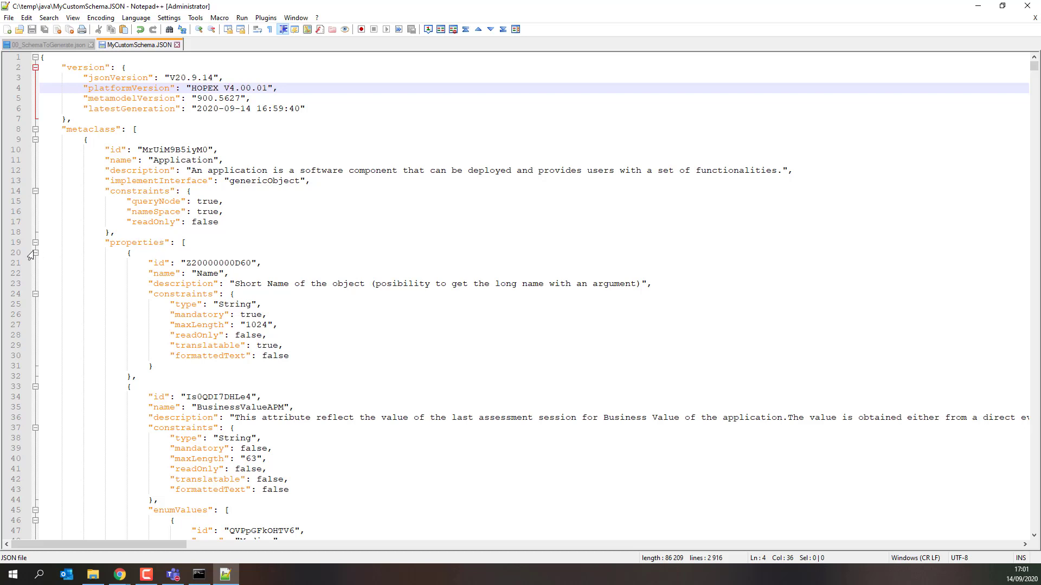
pyautogui.click(32, 252)
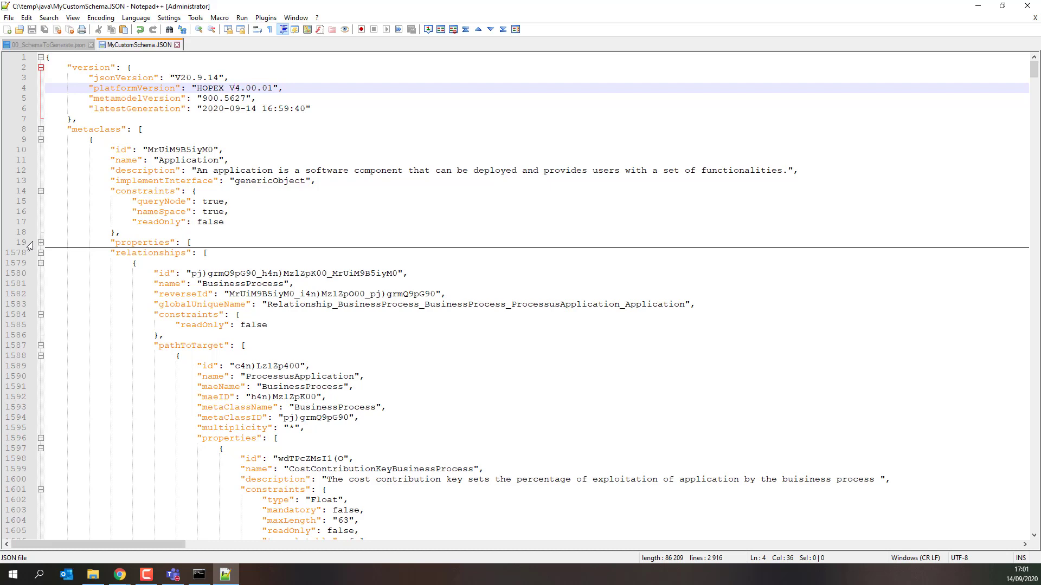
pyautogui.scroll(-3)
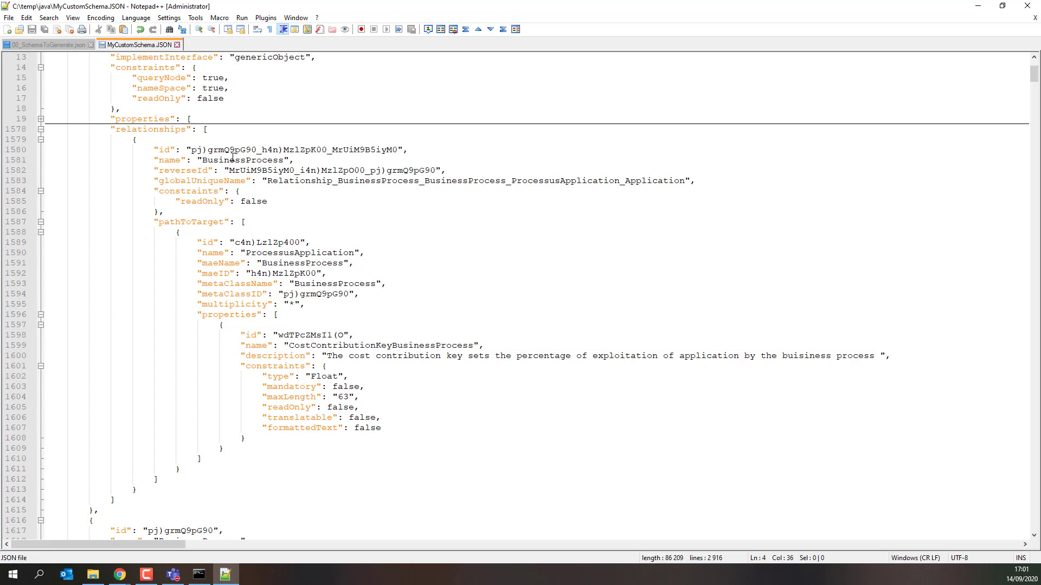
pyautogui.moveTo(135, 150)
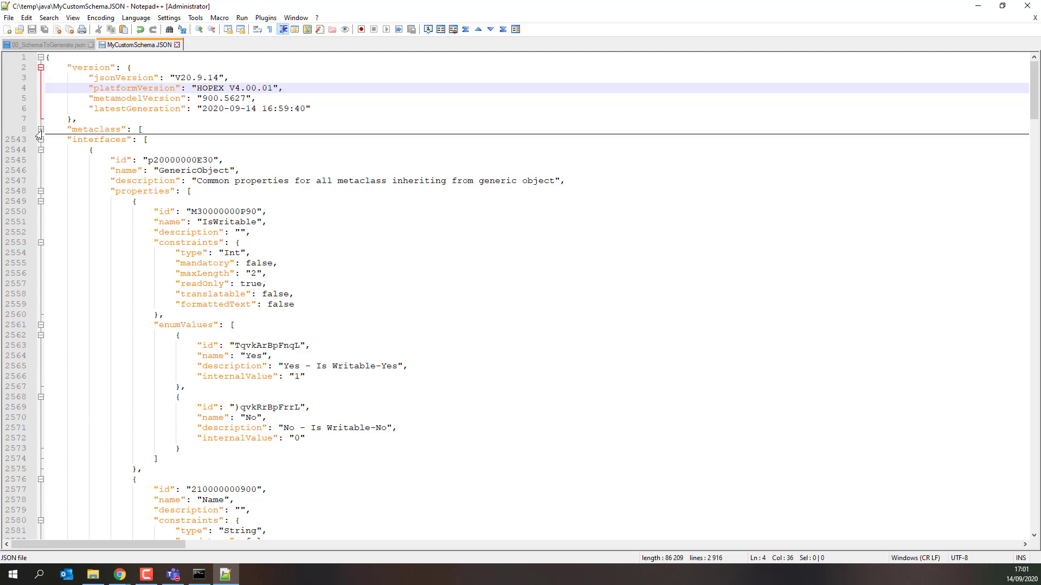
pyautogui.click(40, 140)
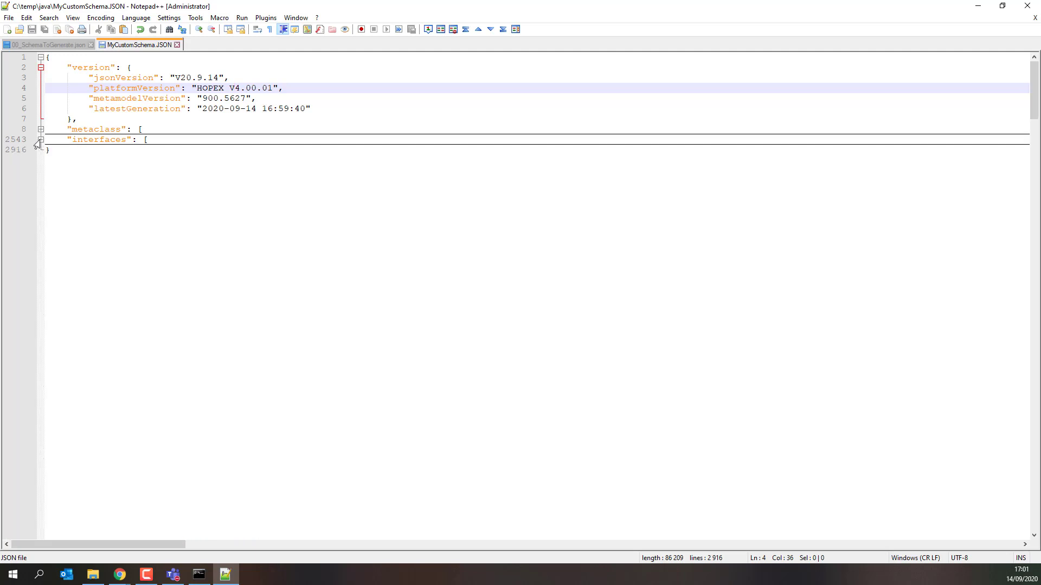
pyautogui.click(40, 140)
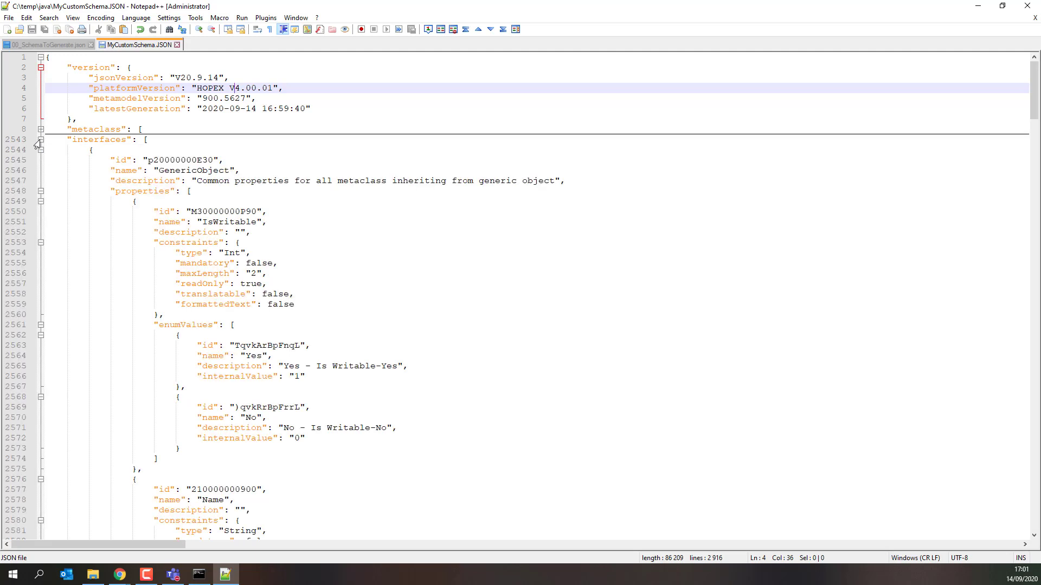
pyautogui.click(40, 139)
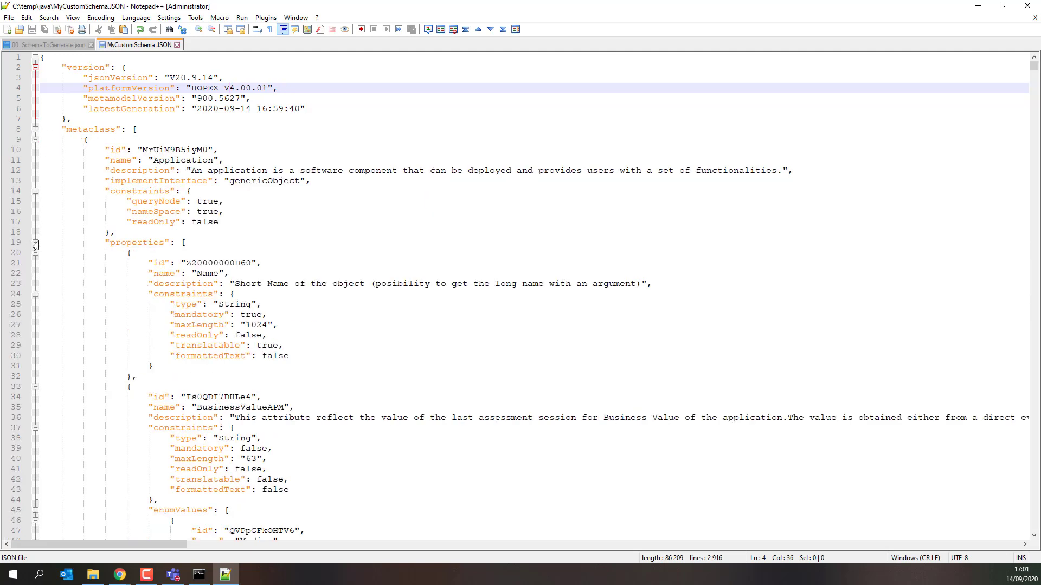
pyautogui.moveTo(427, 181)
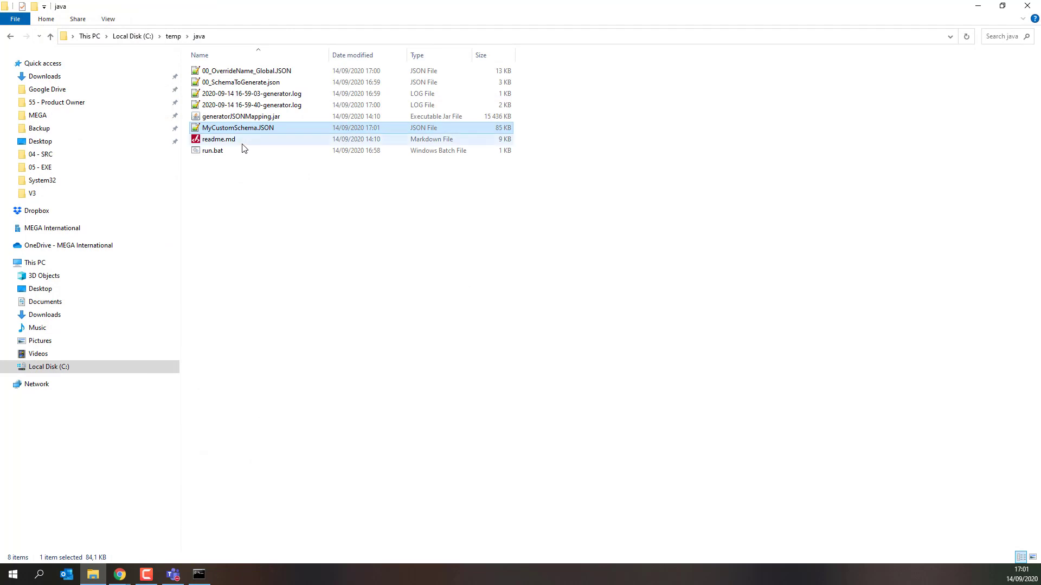
# - Navigate to MEGA > HOPEX V4 > hopex.graphql 1.0.0.0 > CONFIG > V3 > Custom
pyautogui.click(37, 115)
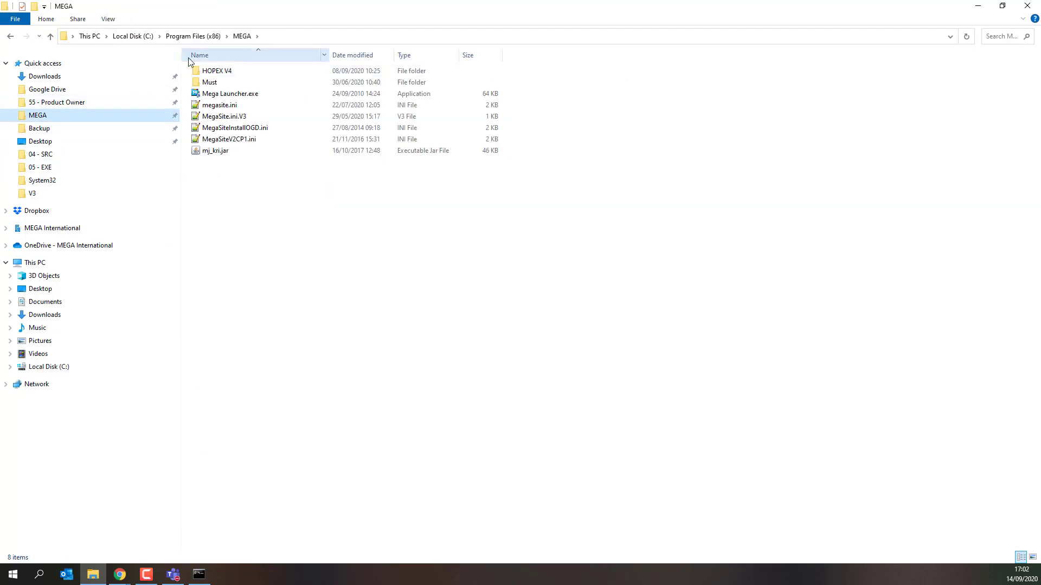
pyautogui.click(217, 70)
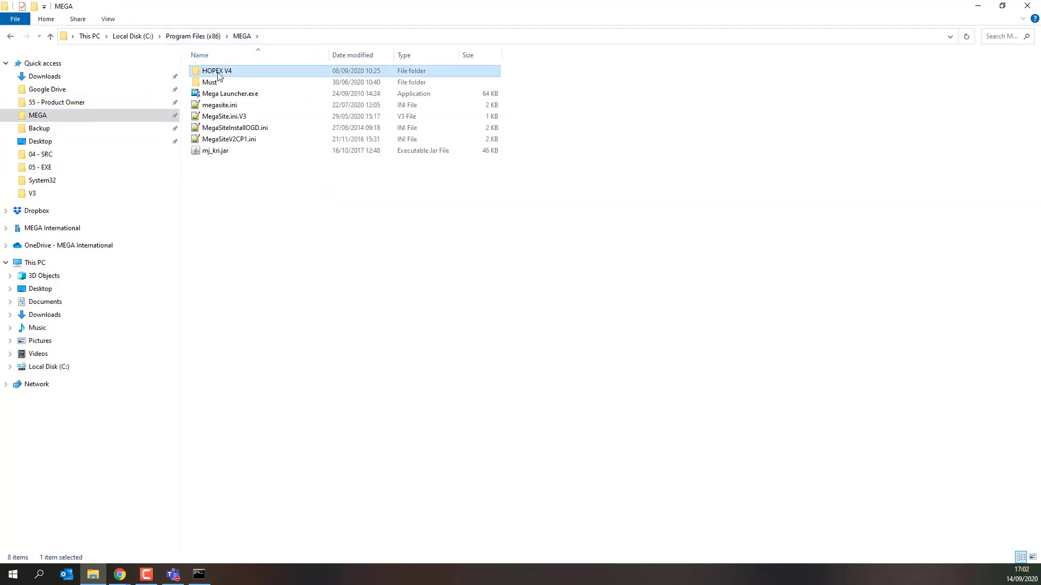
pyautogui.doubleClick(217, 70)
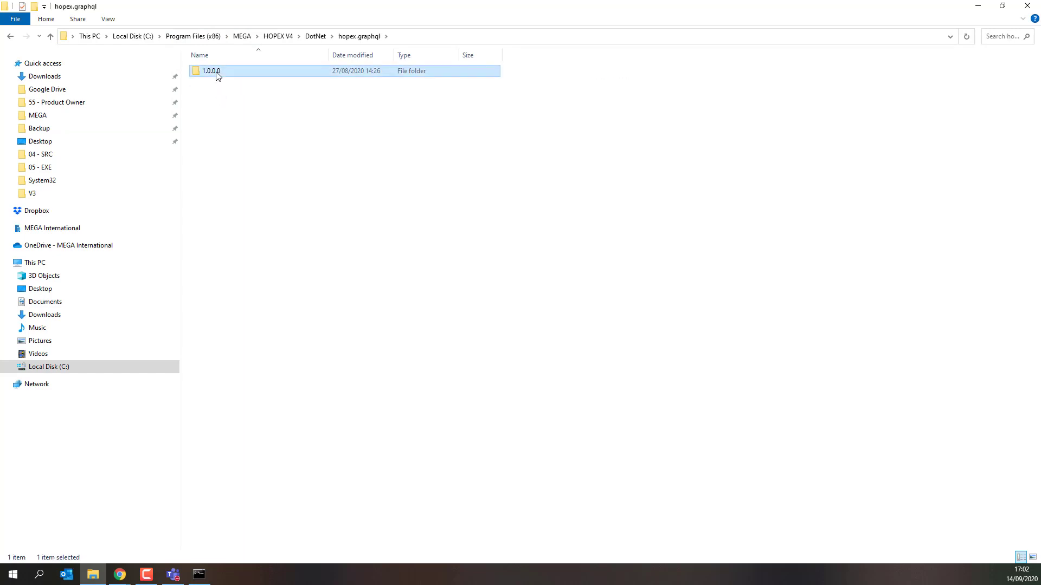
pyautogui.doubleClick(211, 70)
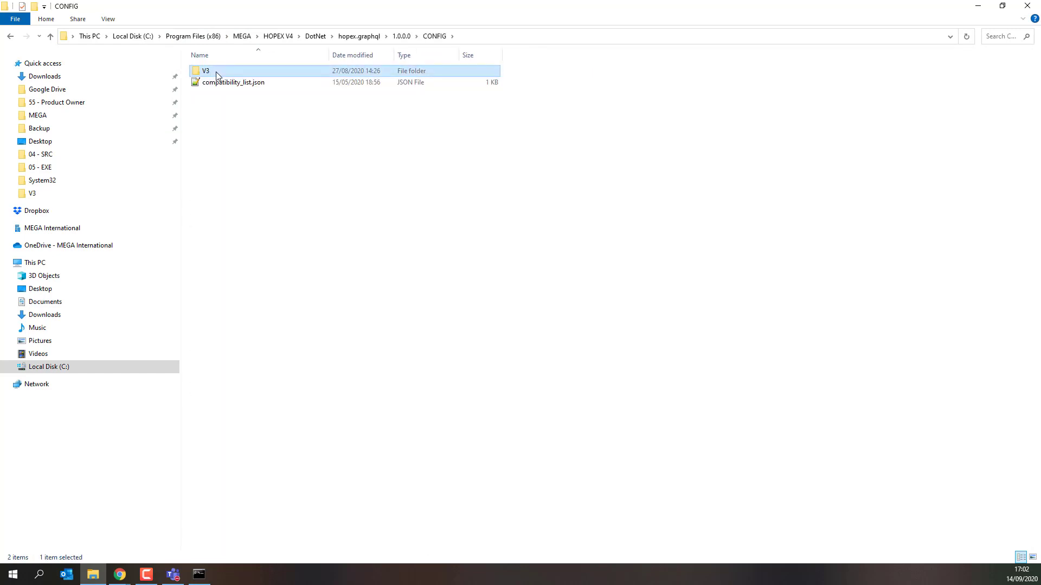
pyautogui.doubleClick(206, 72)
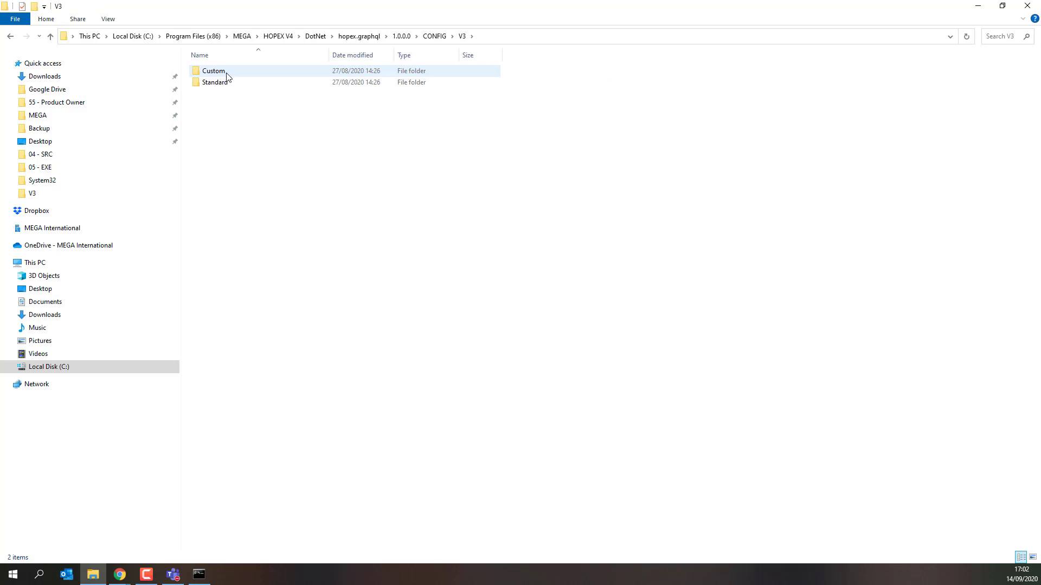
pyautogui.doubleClick(213, 70)
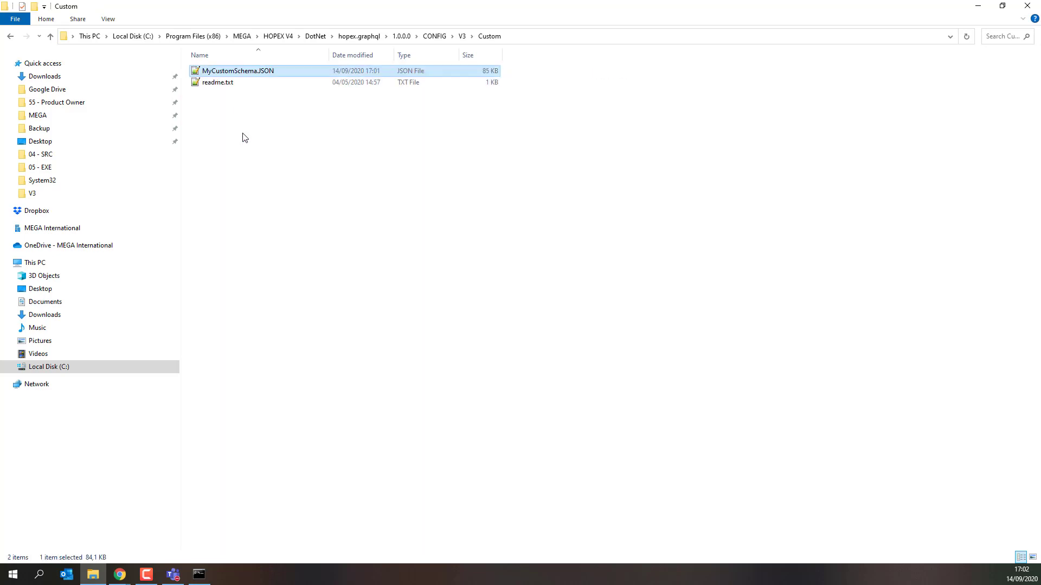
# - Select MyCustomSchema.JSON in the Custom folder and make its name editable
pyautogui.click(217, 81)
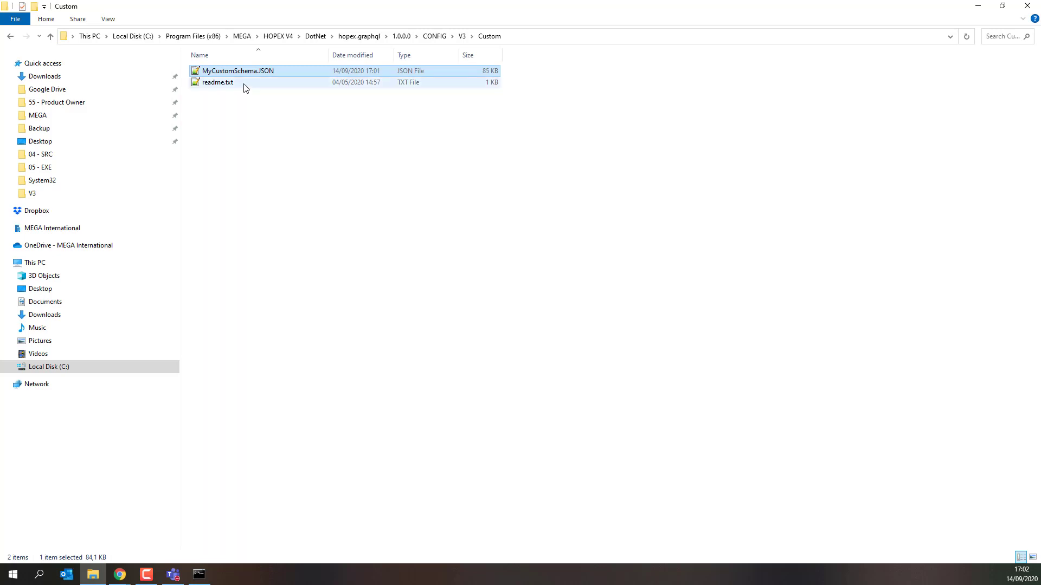
pyautogui.press('F2')
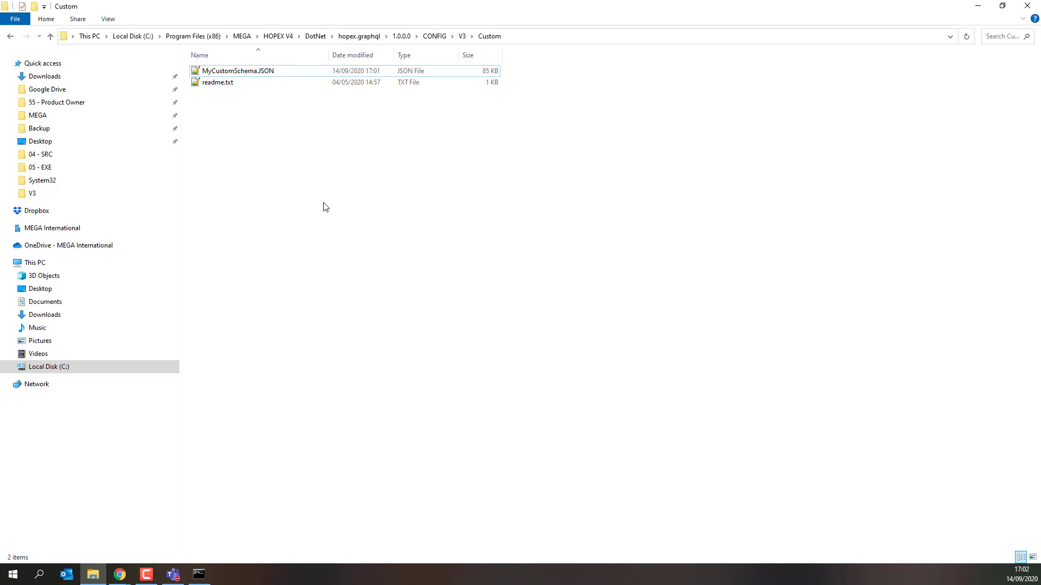
pyautogui.click(237, 71)
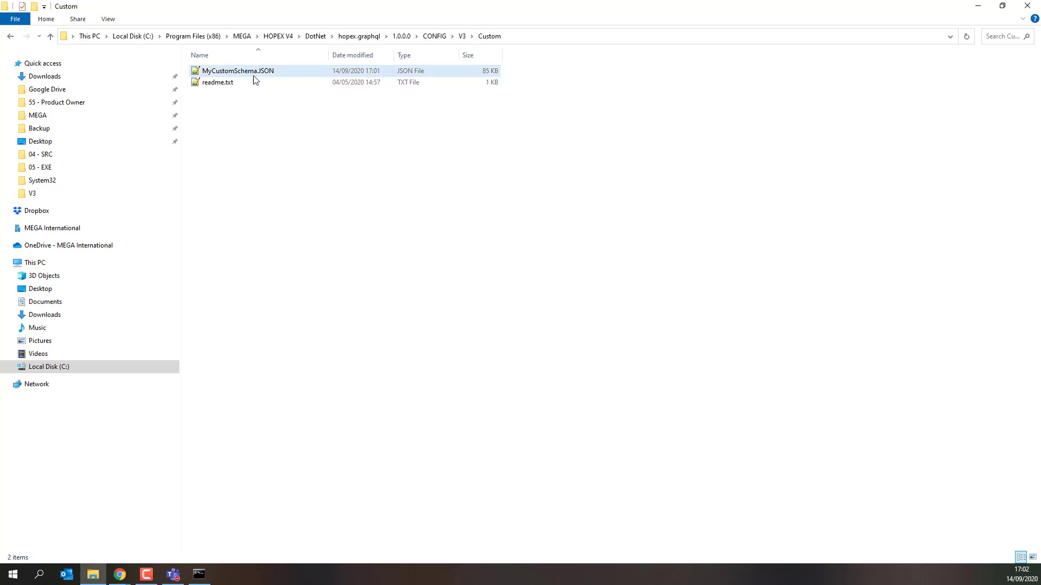
pyautogui.click(237, 71)
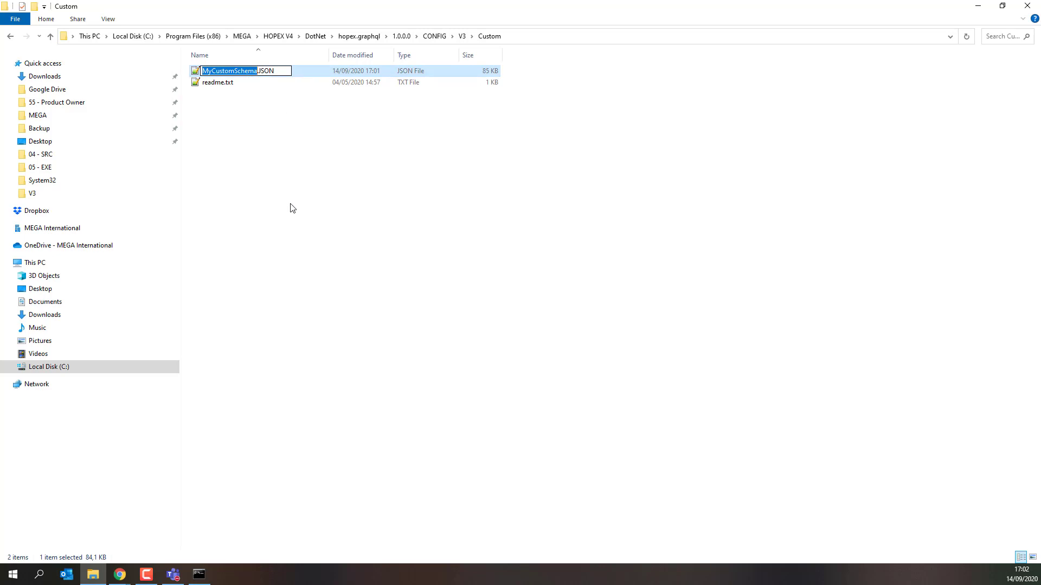
pyautogui.moveTo(205, 304)
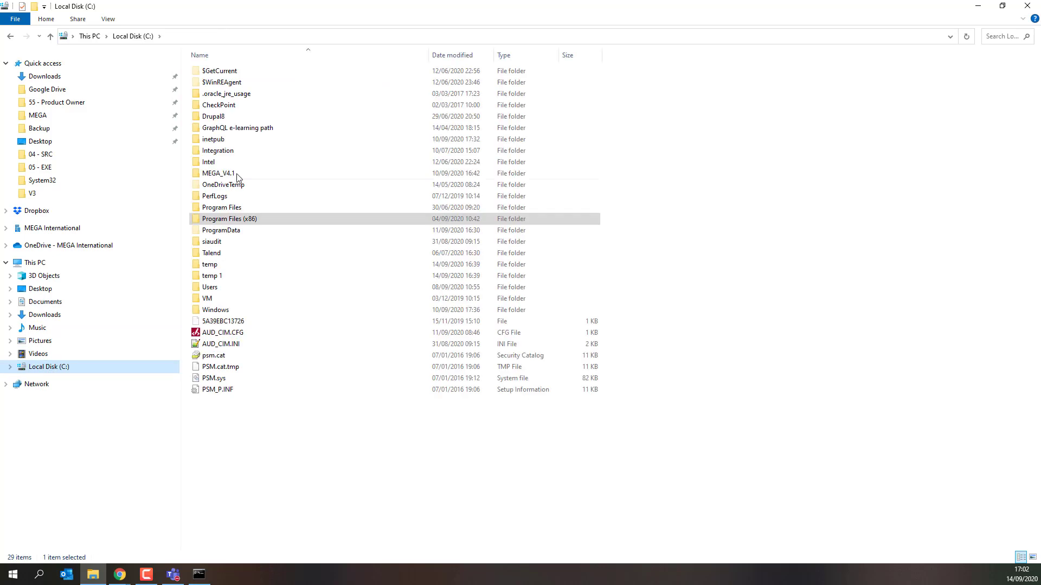
# - Navigate inetpub > wwwroot > HOPEXGraphQL and open its web.config in Notepad++
pyautogui.doubleClick(213, 138)
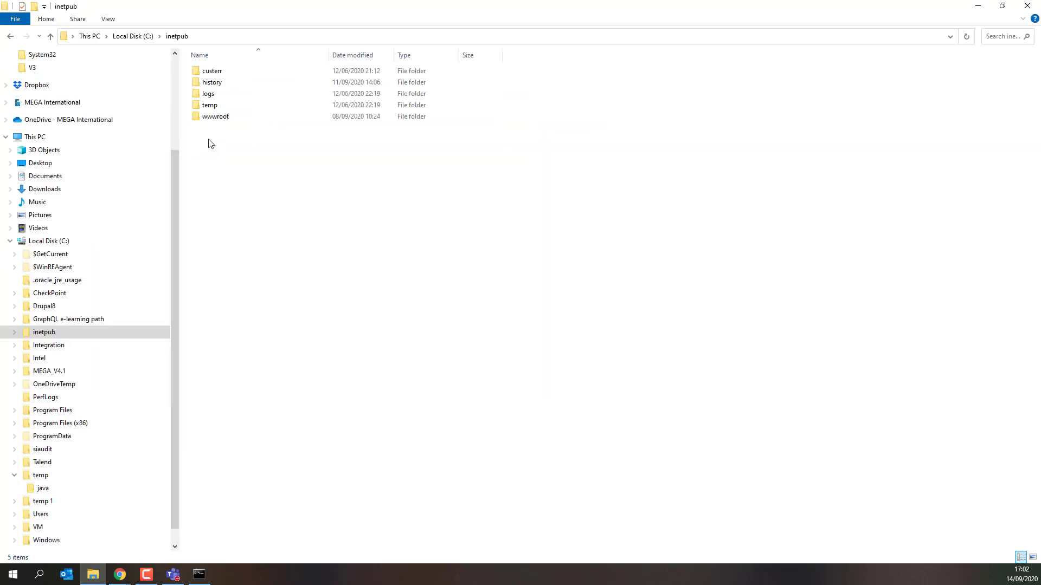
pyautogui.doubleClick(214, 116)
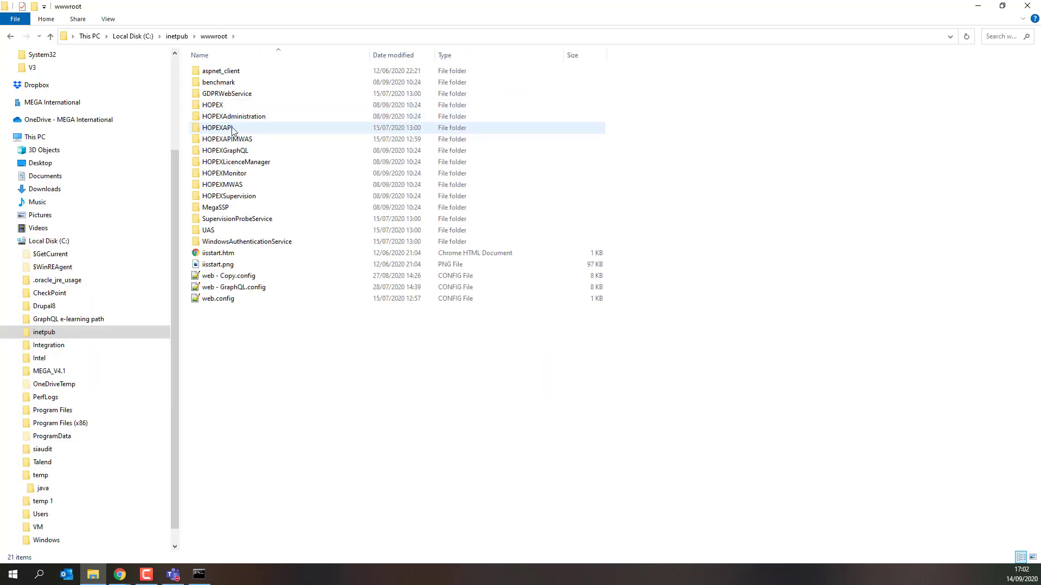
pyautogui.doubleClick(225, 149)
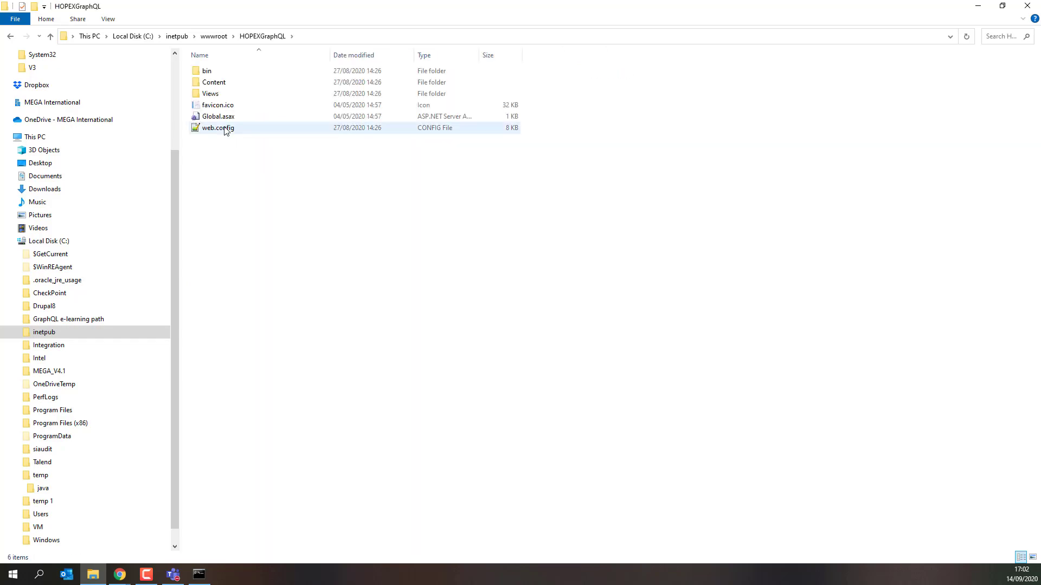
pyautogui.doubleClick(217, 127)
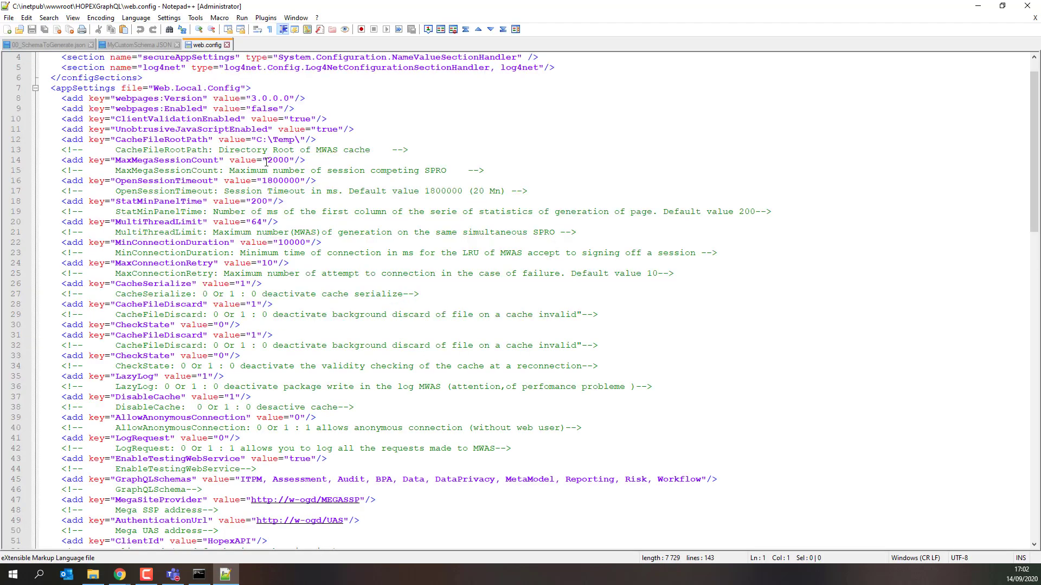
# - Append ',MyCustomSchema' to the GraphQLSchemas value in web.config and return to the HOPEXGraphQL folder
pyautogui.scroll(-3)
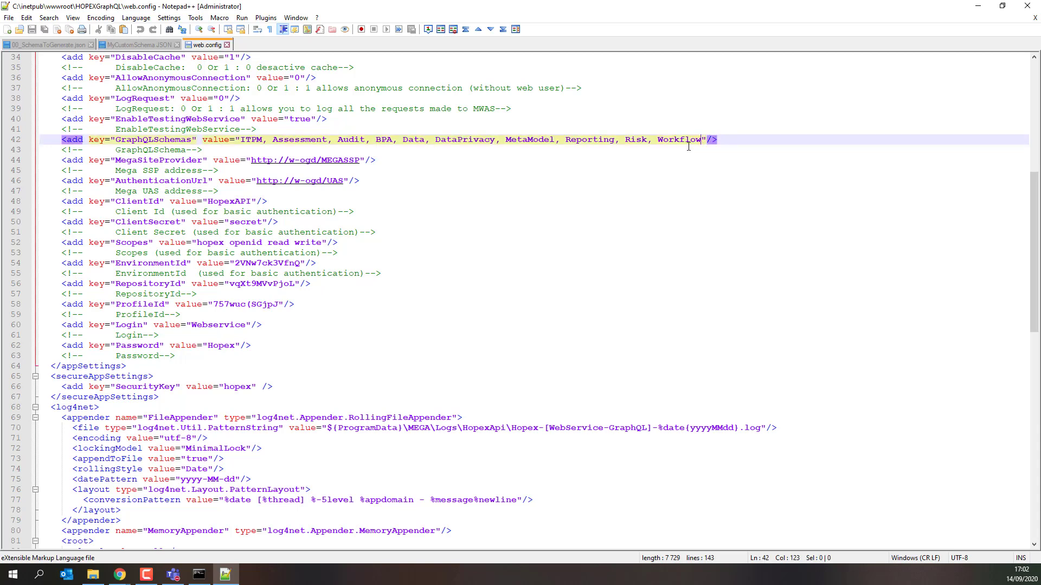
pyautogui.write(',MyCustomSchema')
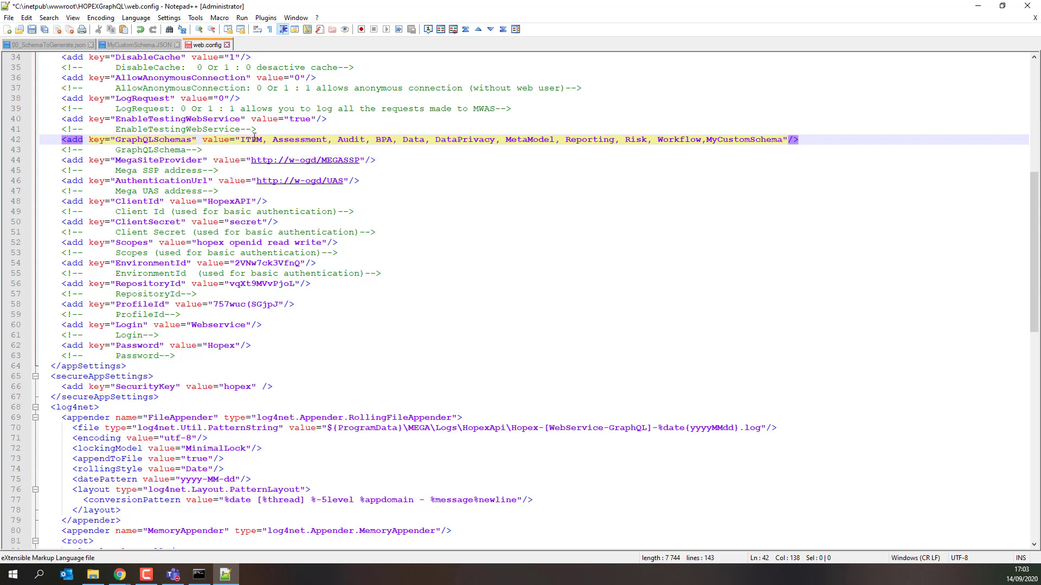
pyautogui.click(94, 575)
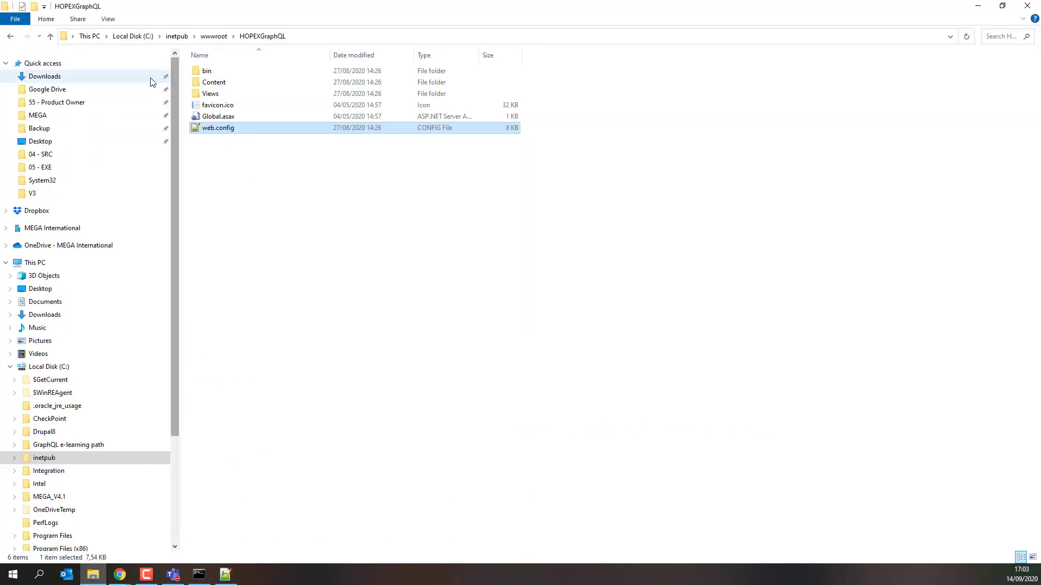
# - Navigate Downloads > graphql-rest-api-master > V4 > 03 - MGL and select the '75 - All schemas V3.mgl' metamodel file
pyautogui.click(45, 75)
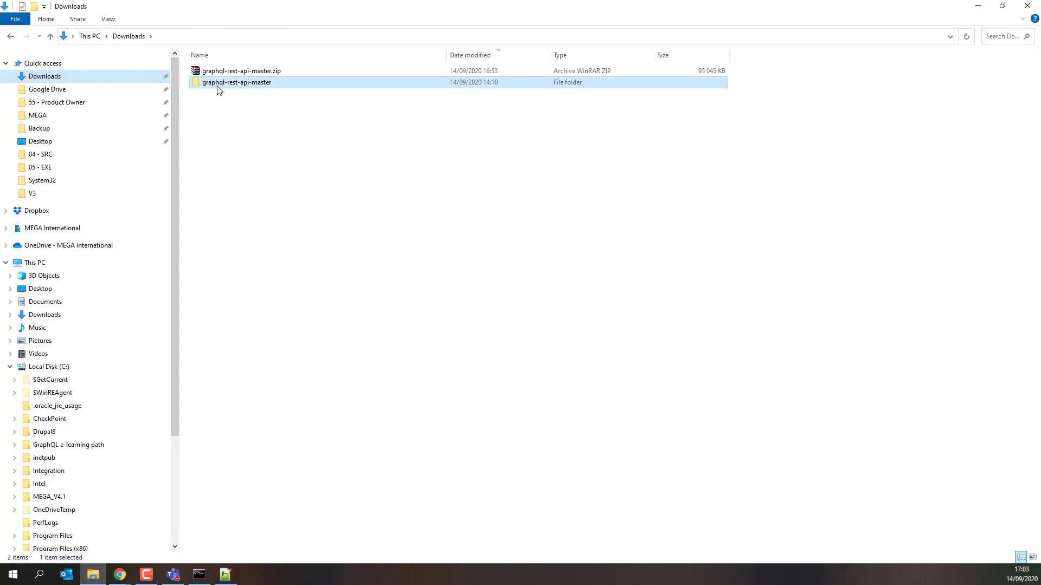
pyautogui.doubleClick(236, 81)
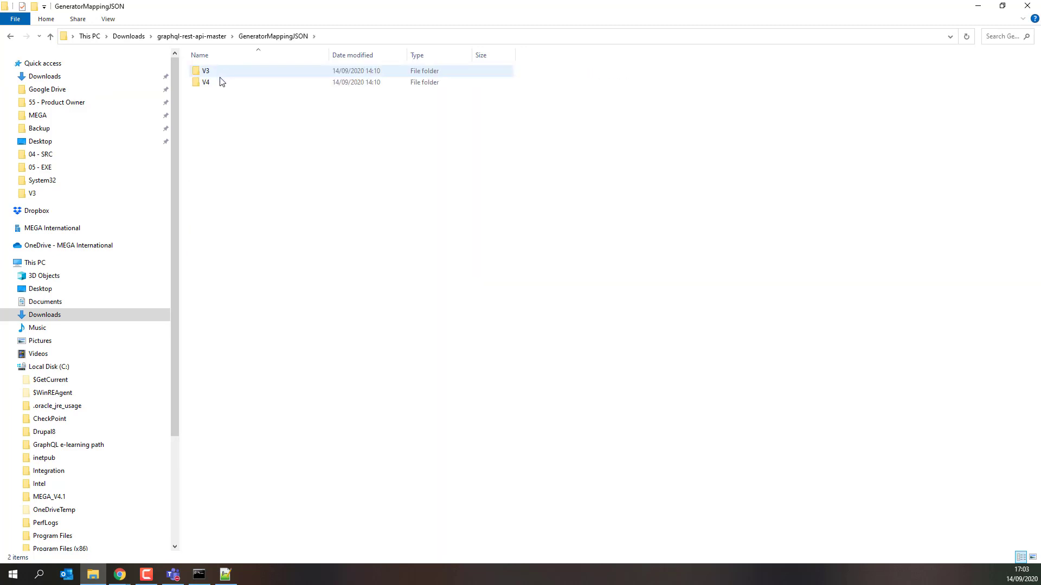
pyautogui.doubleClick(206, 81)
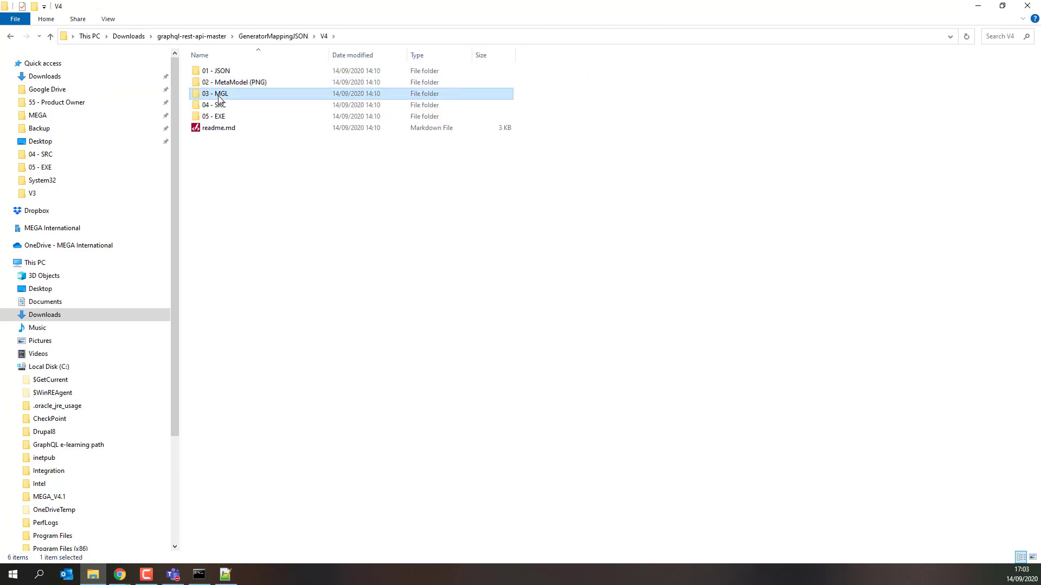
pyautogui.doubleClick(215, 94)
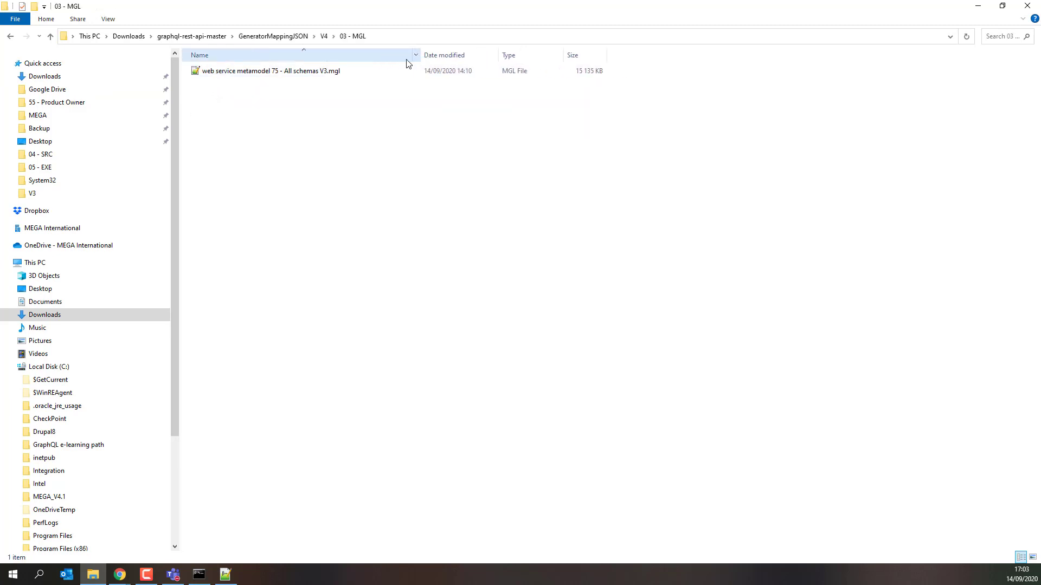
pyautogui.click(270, 71)
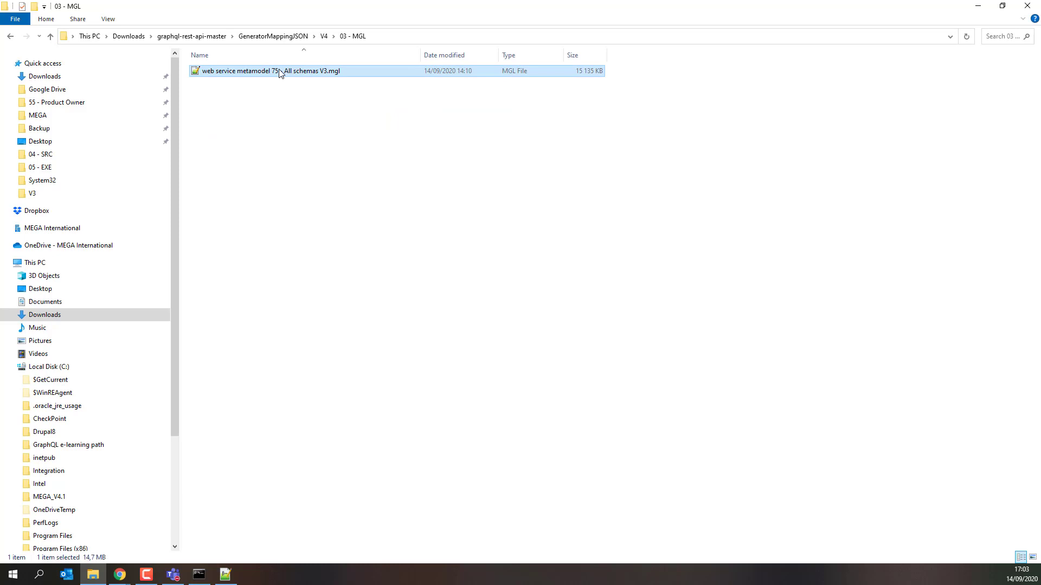
pyautogui.moveTo(287, 73)
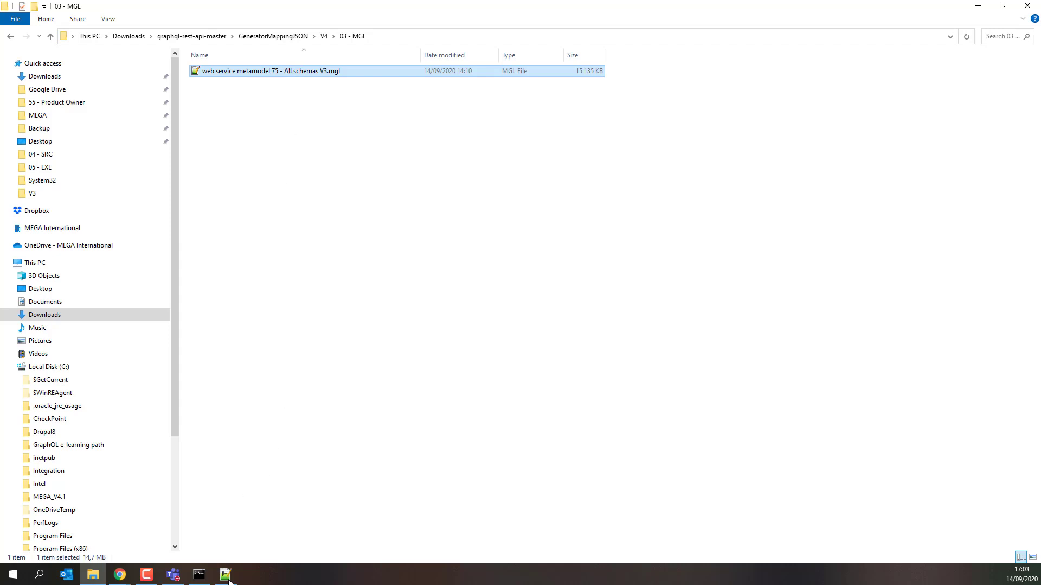
pyautogui.click(225, 574)
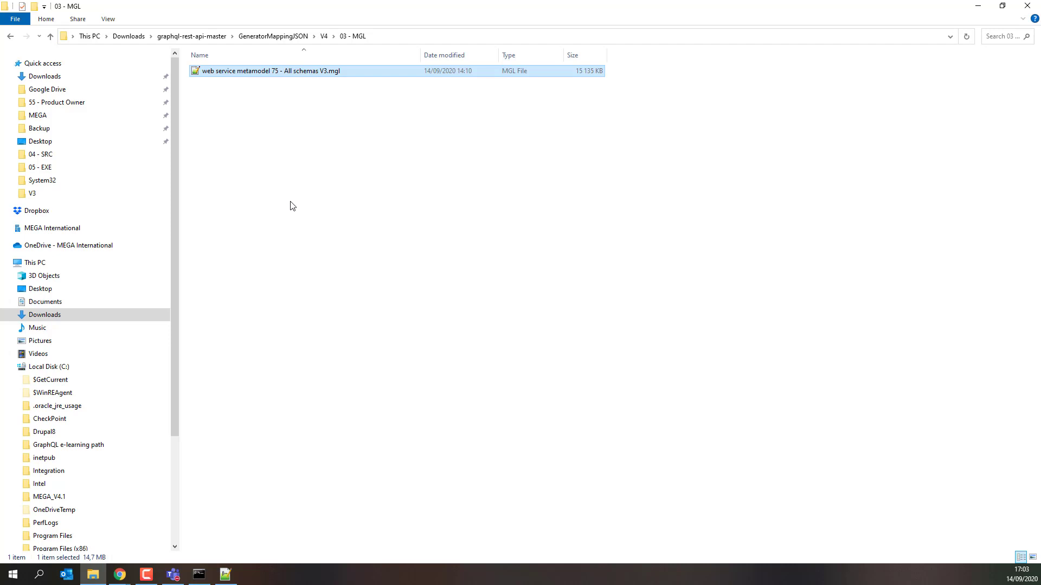
pyautogui.moveTo(359, 180)
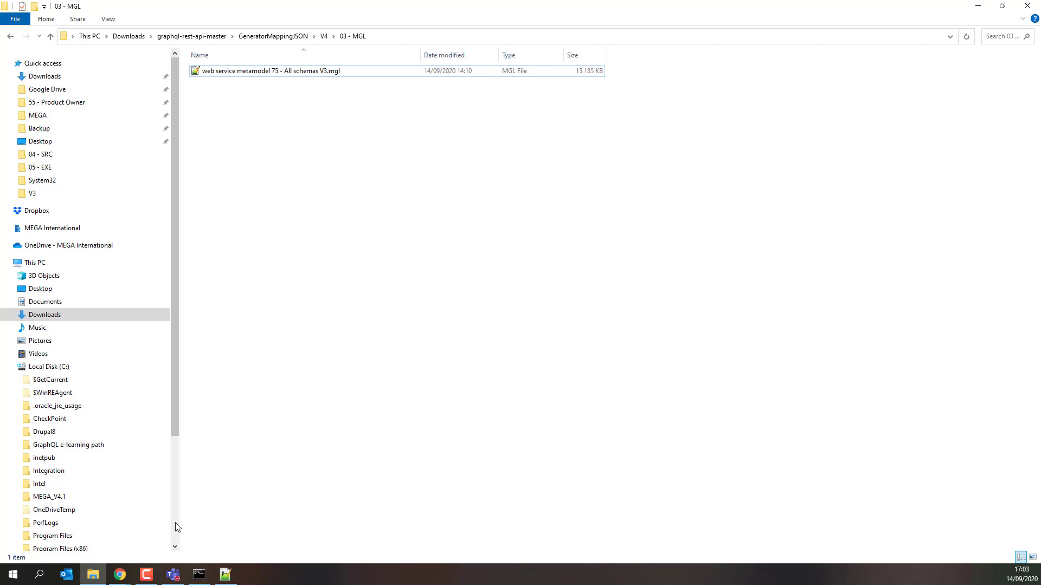
pyautogui.moveTo(176, 503)
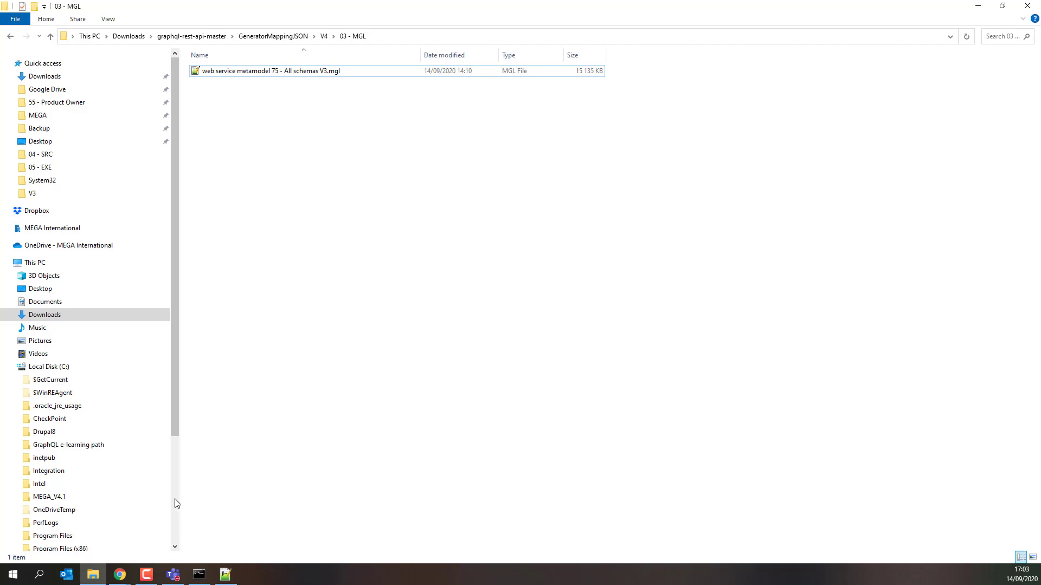